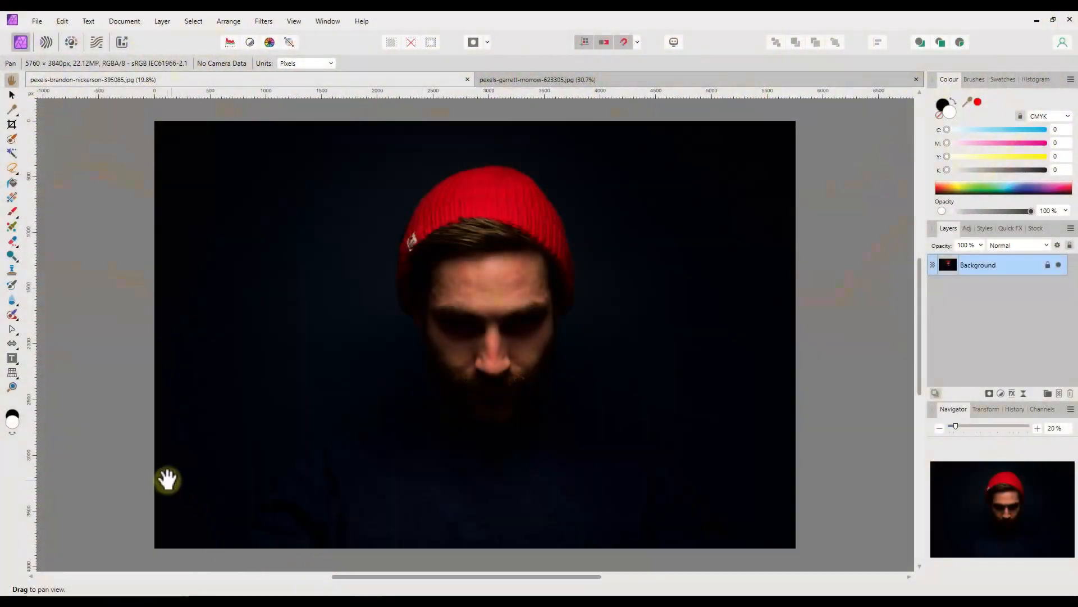
{"action": "mouse_move", "coordinate": [108, 450]}
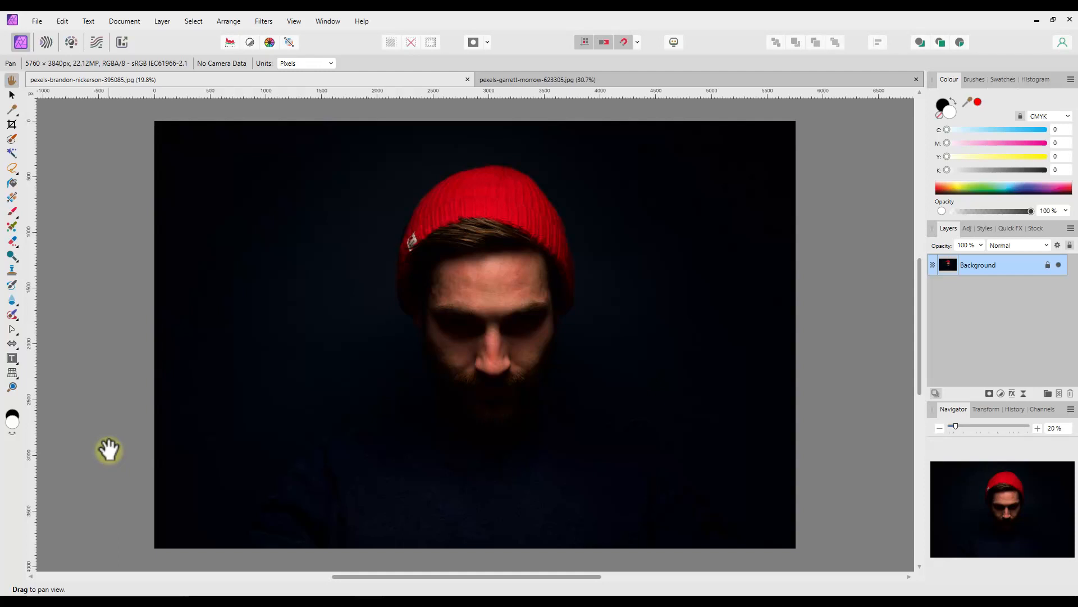
{"action": "mouse_move", "coordinate": [460, 122]}
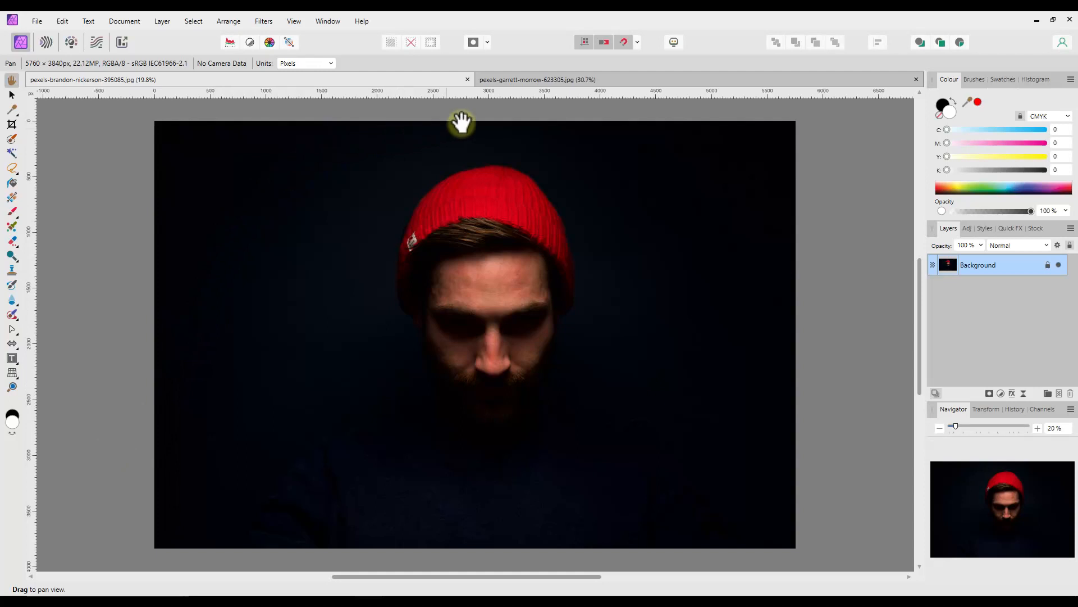
Step: Flip between the young man's and red-beanie portrait tabs, then open the Filters menu
{"action": "left_click", "coordinate": [536, 80]}
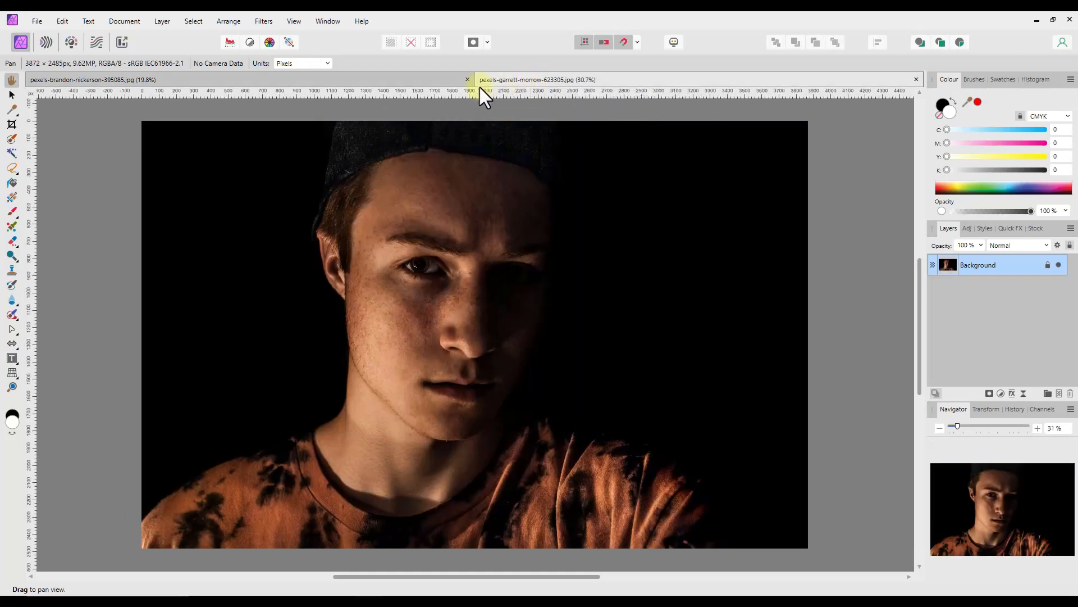
{"action": "left_click", "coordinate": [536, 79]}
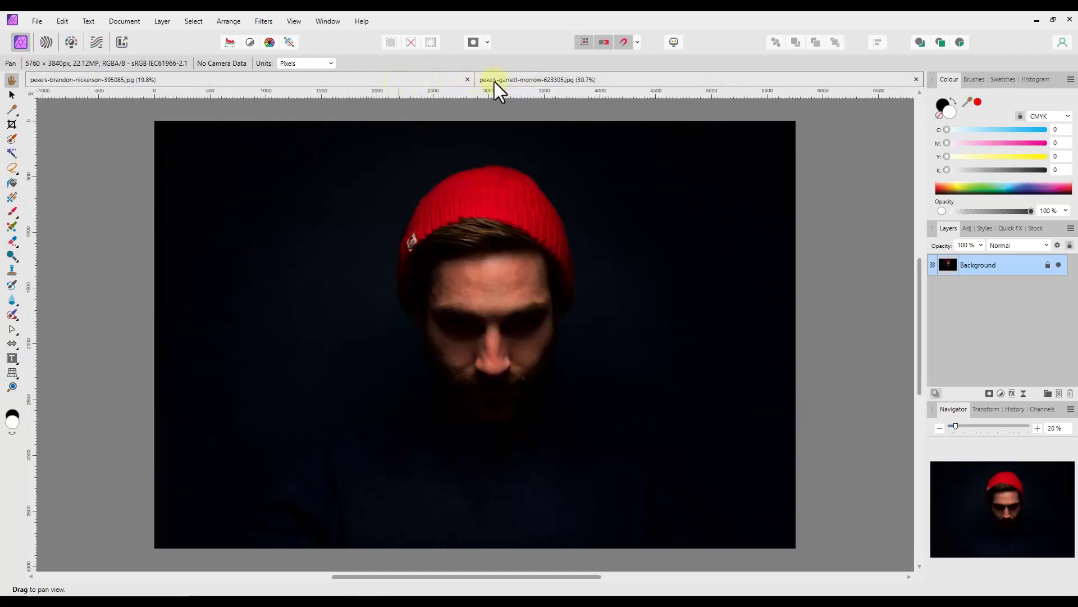
{"action": "left_click", "coordinate": [93, 79]}
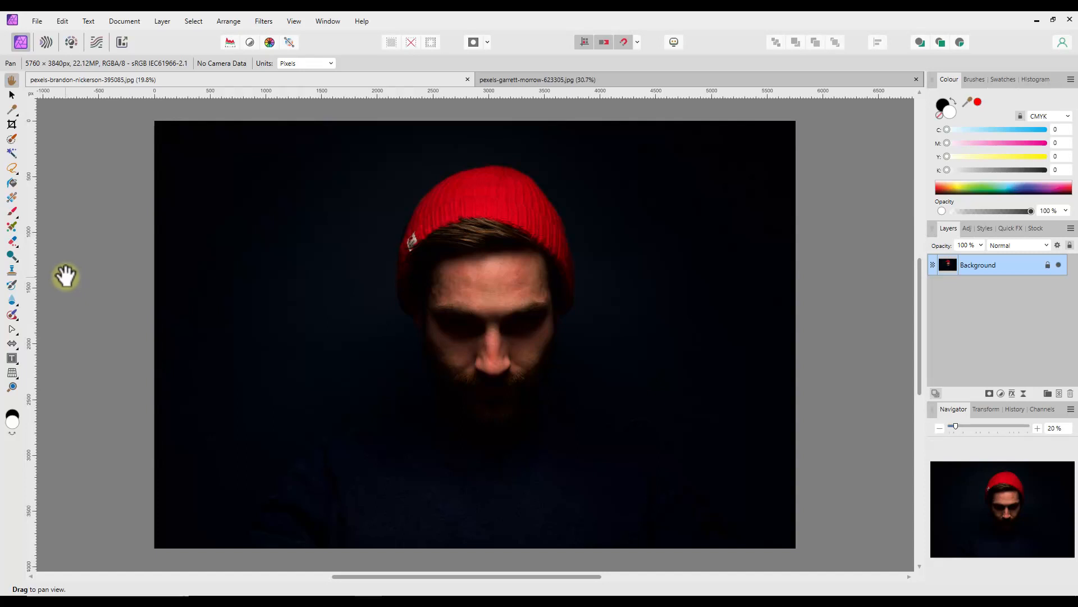
{"action": "mouse_move", "coordinate": [76, 275]}
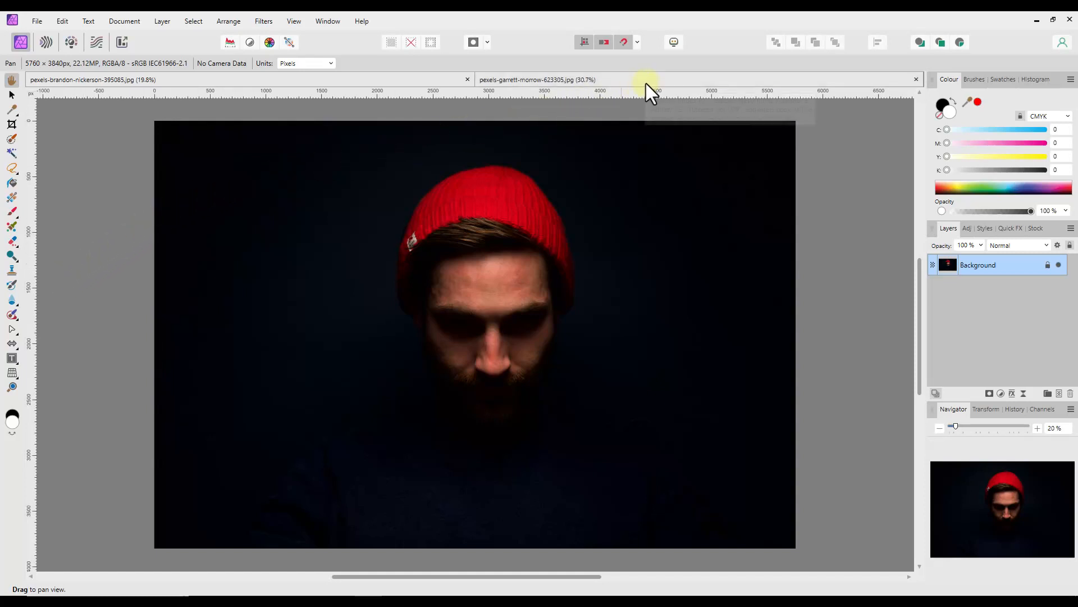
{"action": "left_click", "coordinate": [92, 79]}
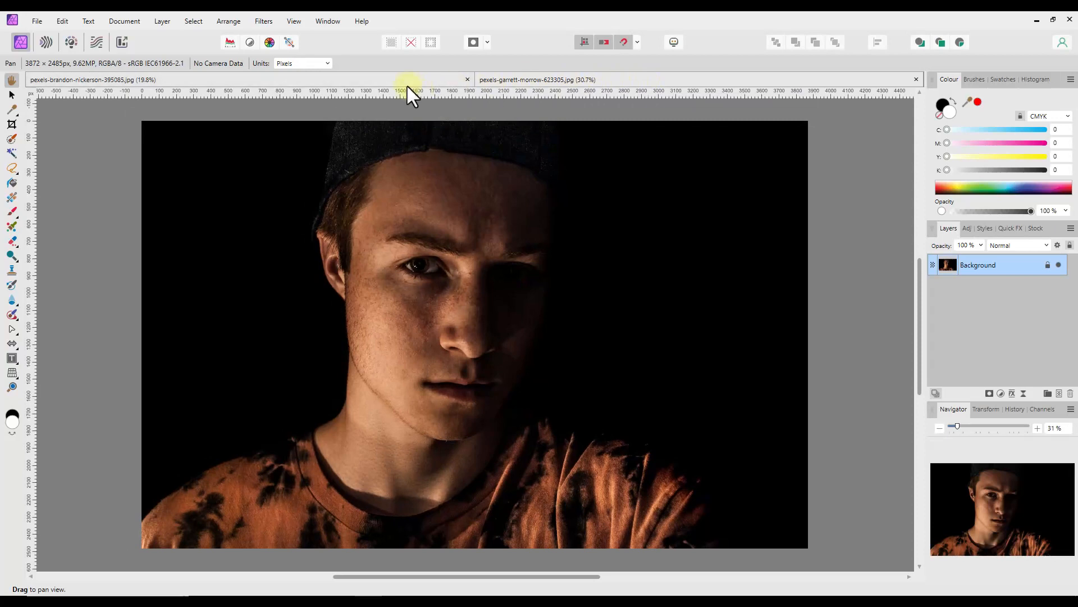
{"action": "mouse_move", "coordinate": [405, 83]}
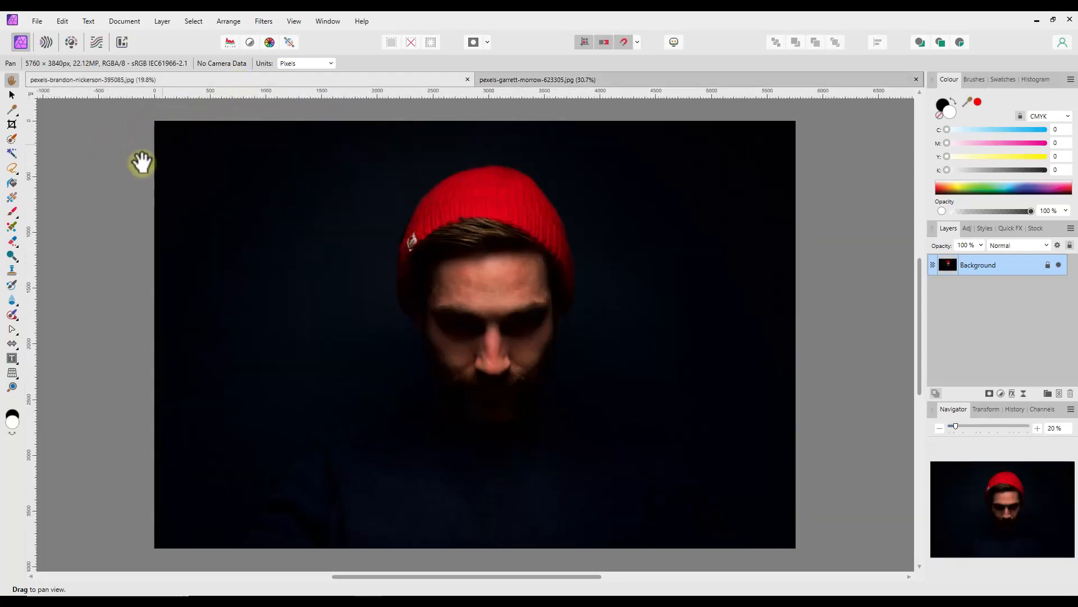
{"action": "mouse_move", "coordinate": [97, 225]}
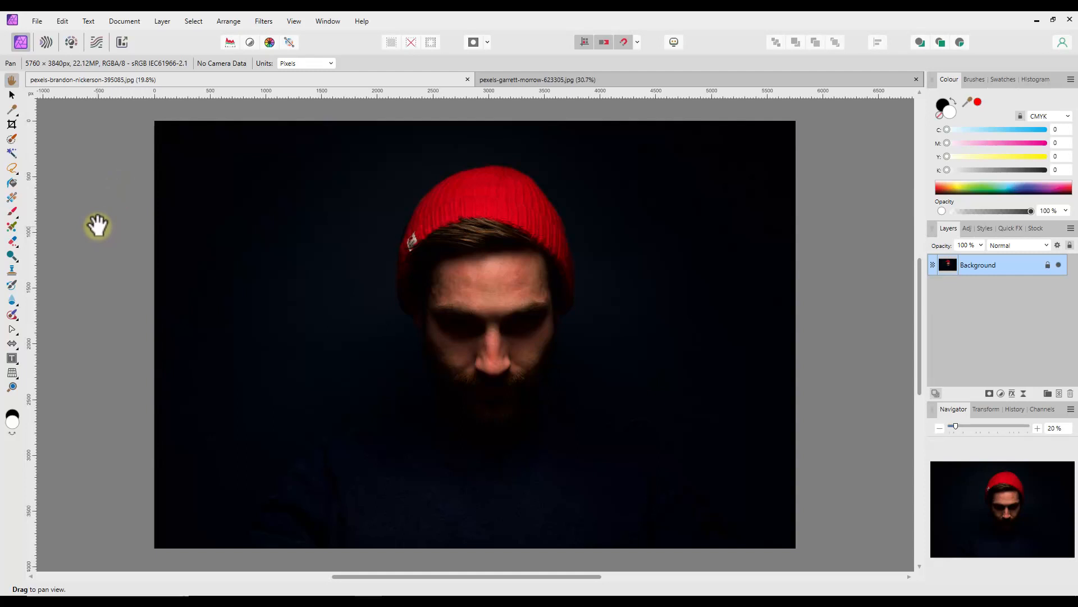
{"action": "mouse_move", "coordinate": [135, 188]}
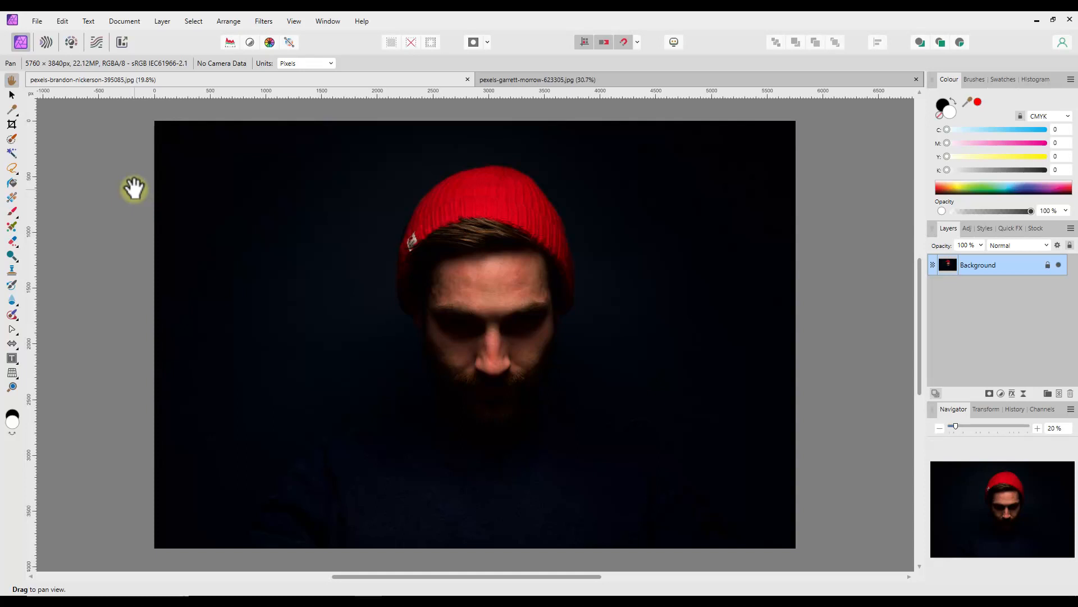
{"action": "left_click", "coordinate": [263, 21]}
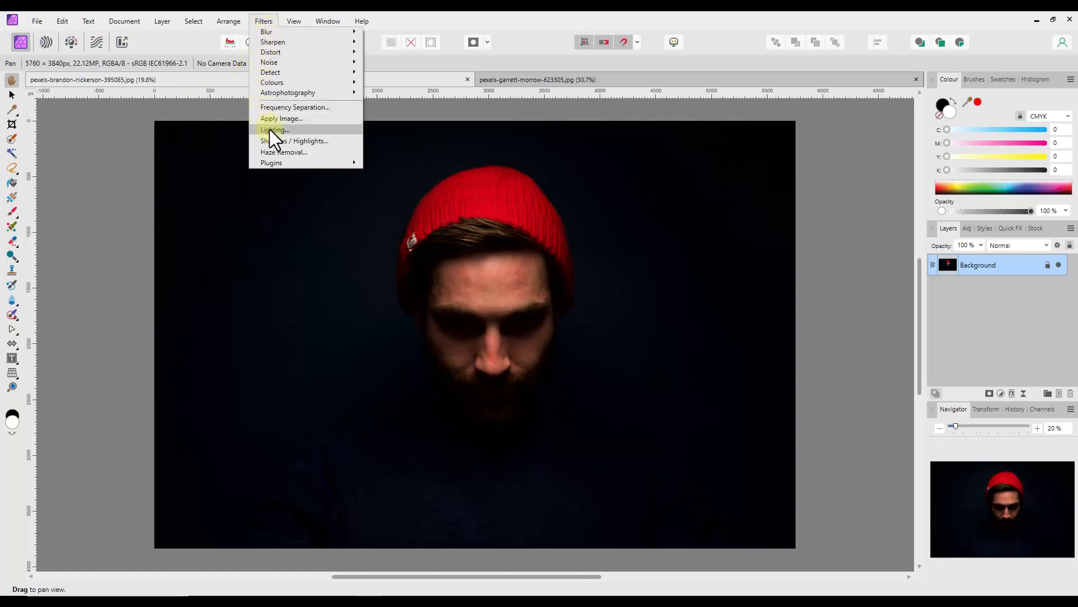
Step: Choose Filters > Lighting on the beanie portrait and move its dialog left of the canvas
{"action": "left_click", "coordinate": [274, 130]}
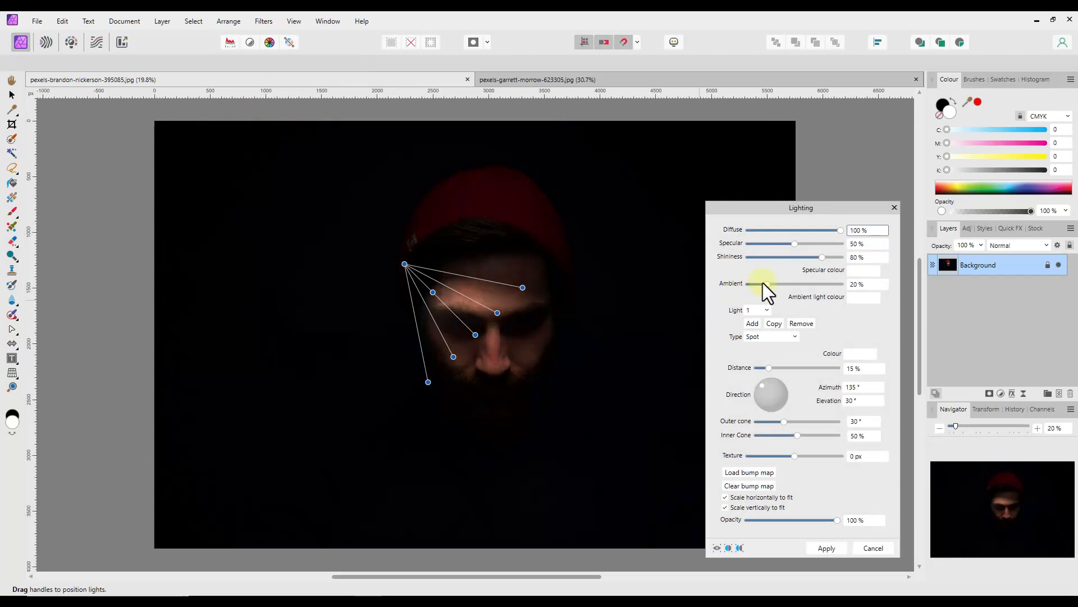
{"action": "left_click_drag", "start_coordinate": [800, 207], "coordinate": [178, 179]}
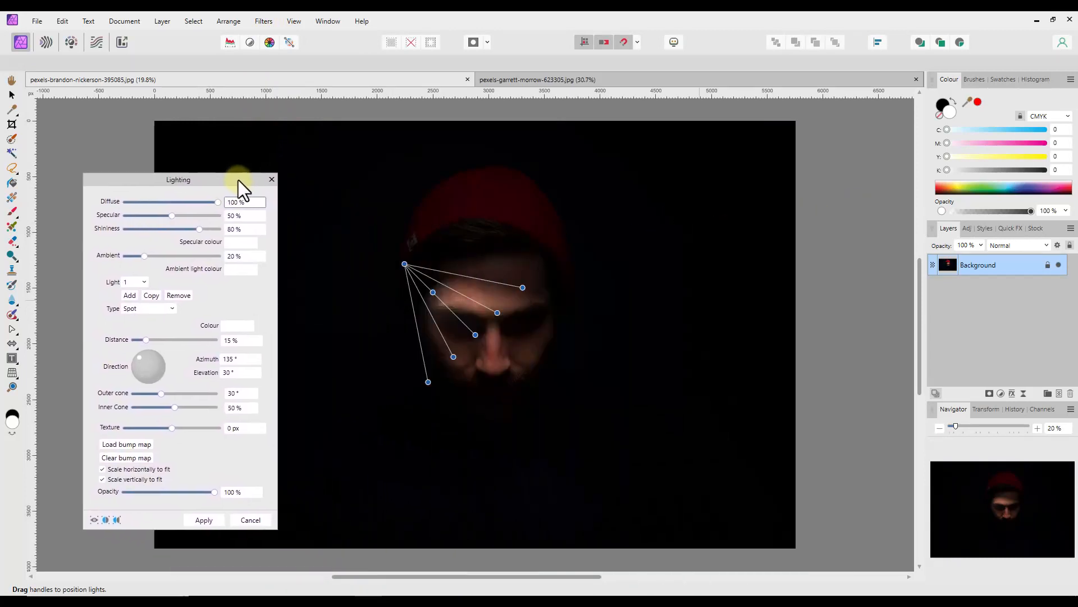
{"action": "left_click_drag", "start_coordinate": [178, 180], "coordinate": [147, 160]}
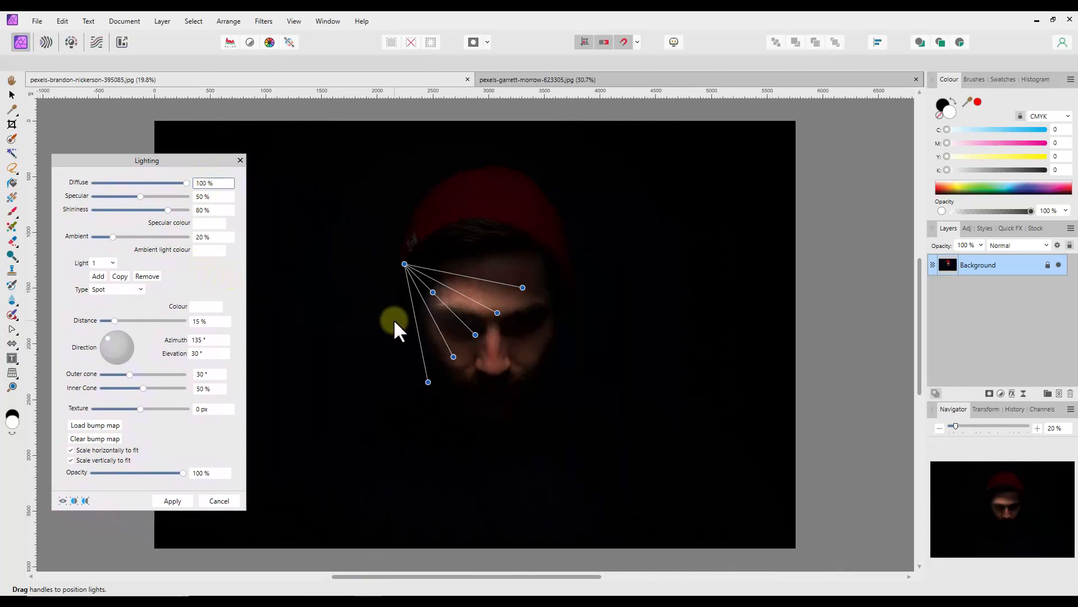
{"action": "left_click_drag", "start_coordinate": [396, 327], "coordinate": [404, 287]}
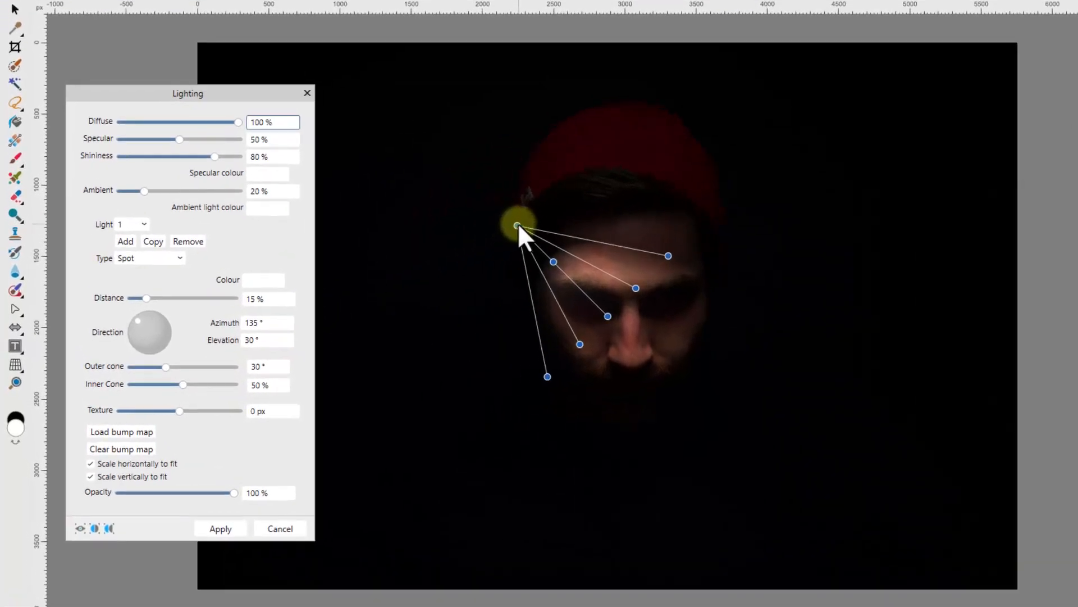
Step: Place the spotlight right of the face at about 1.3° azimuth and 20% distance
{"action": "left_click_drag", "start_coordinate": [517, 227], "coordinate": [526, 224]}
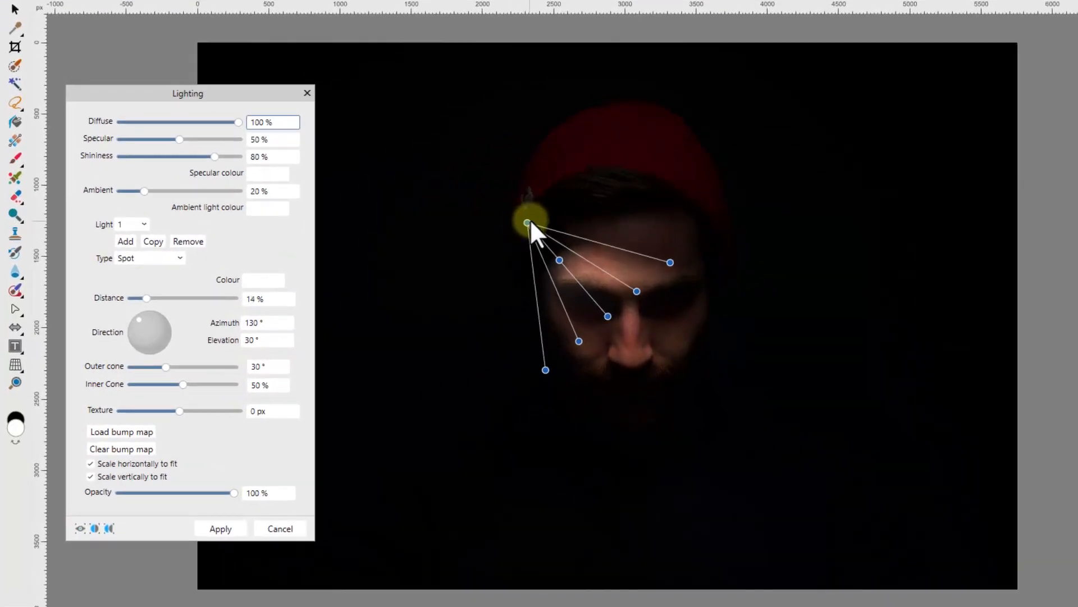
{"action": "left_click_drag", "start_coordinate": [527, 223], "coordinate": [747, 244]}
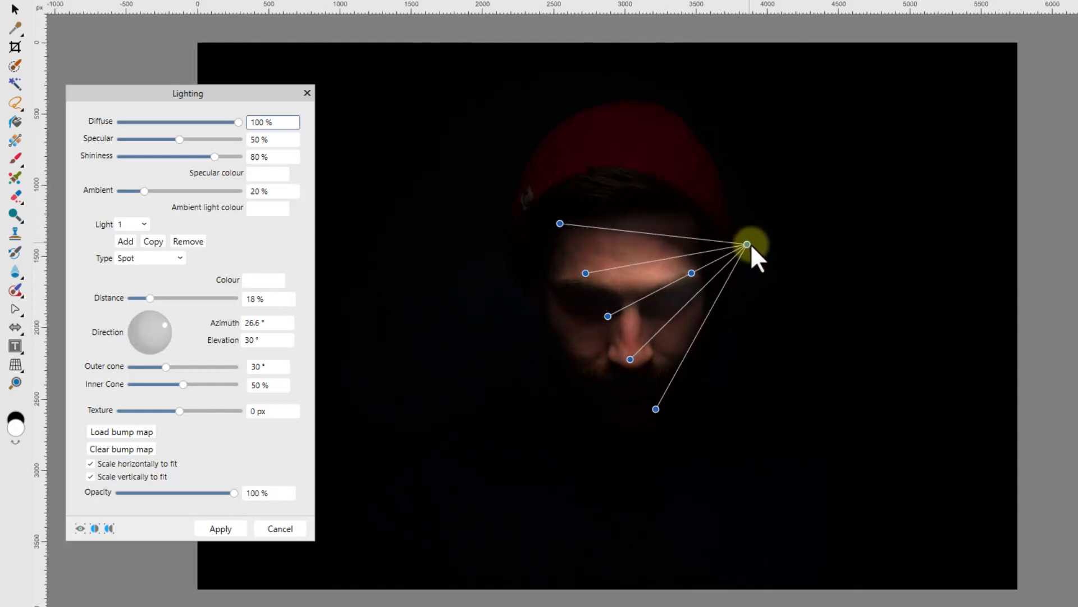
{"action": "left_click_drag", "start_coordinate": [748, 244], "coordinate": [777, 306]}
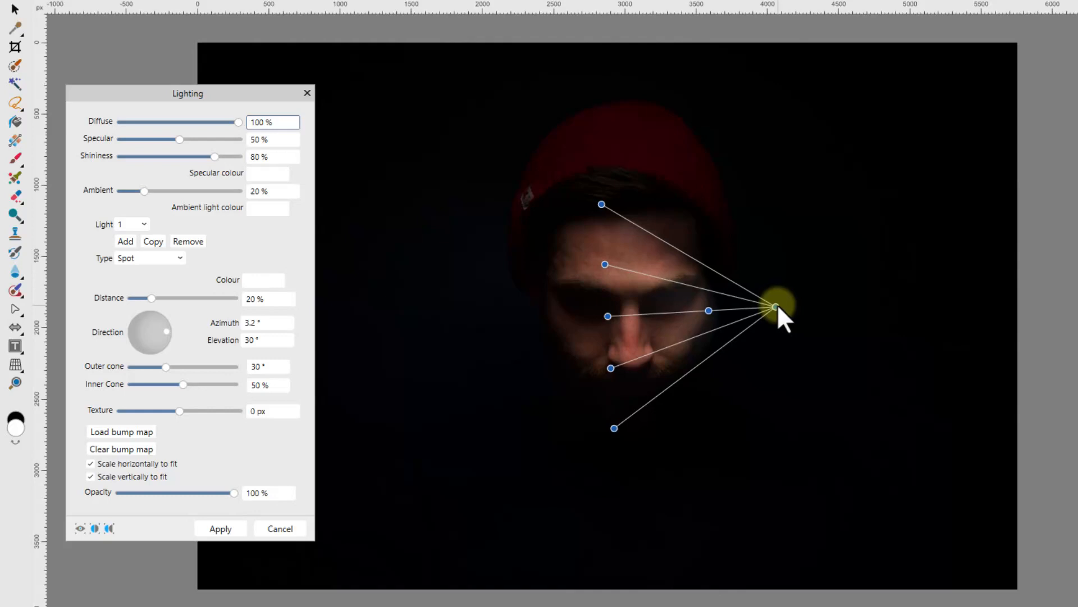
{"action": "left_click_drag", "start_coordinate": [776, 307], "coordinate": [606, 316]}
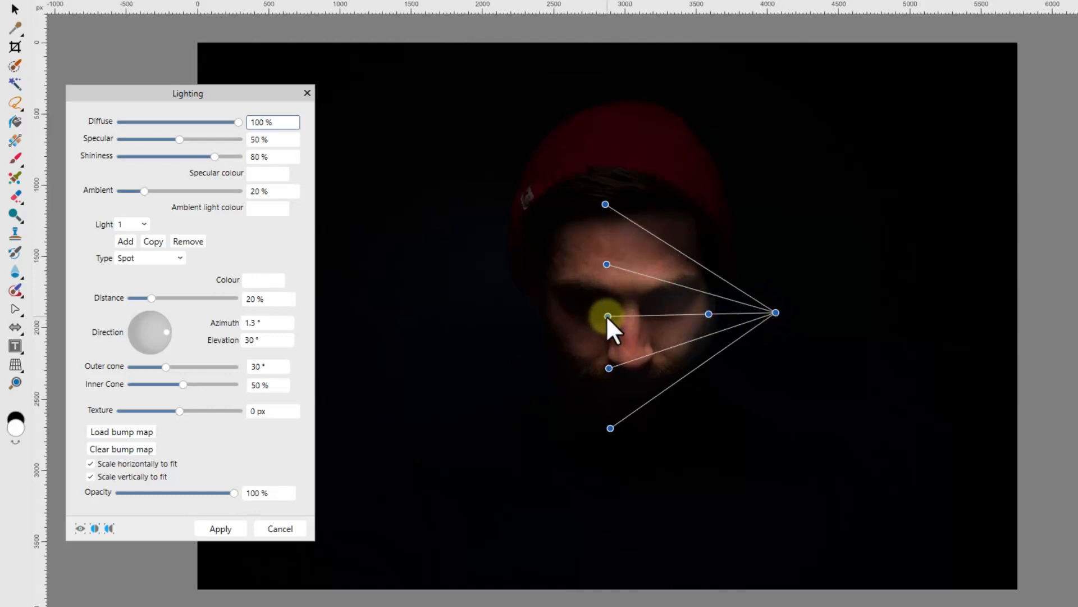
{"action": "left_click_drag", "start_coordinate": [607, 315], "coordinate": [611, 315]}
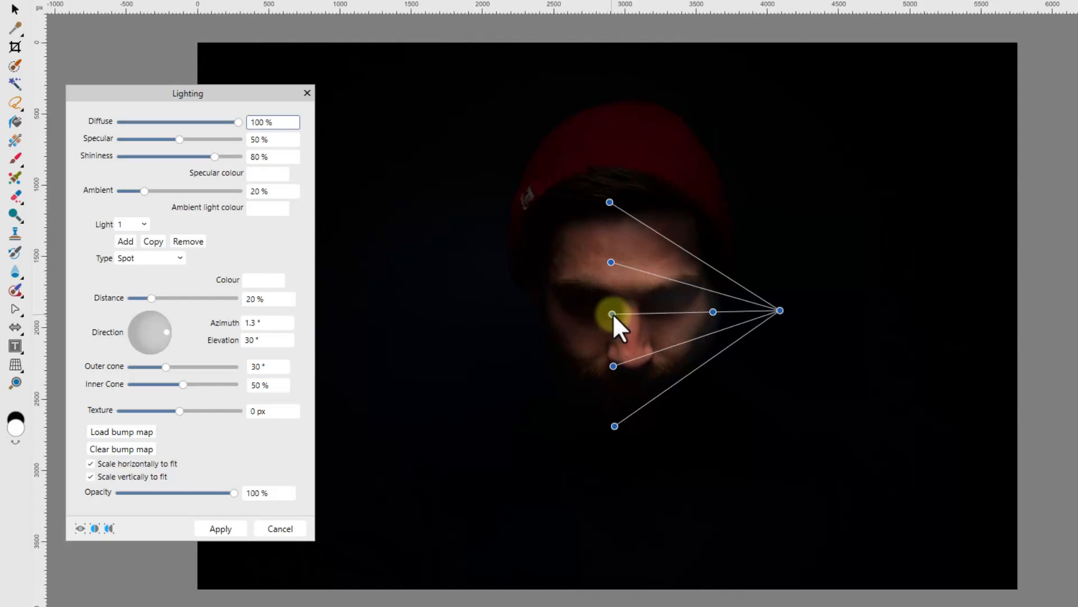
{"action": "left_click_drag", "start_coordinate": [610, 315], "coordinate": [693, 304]}
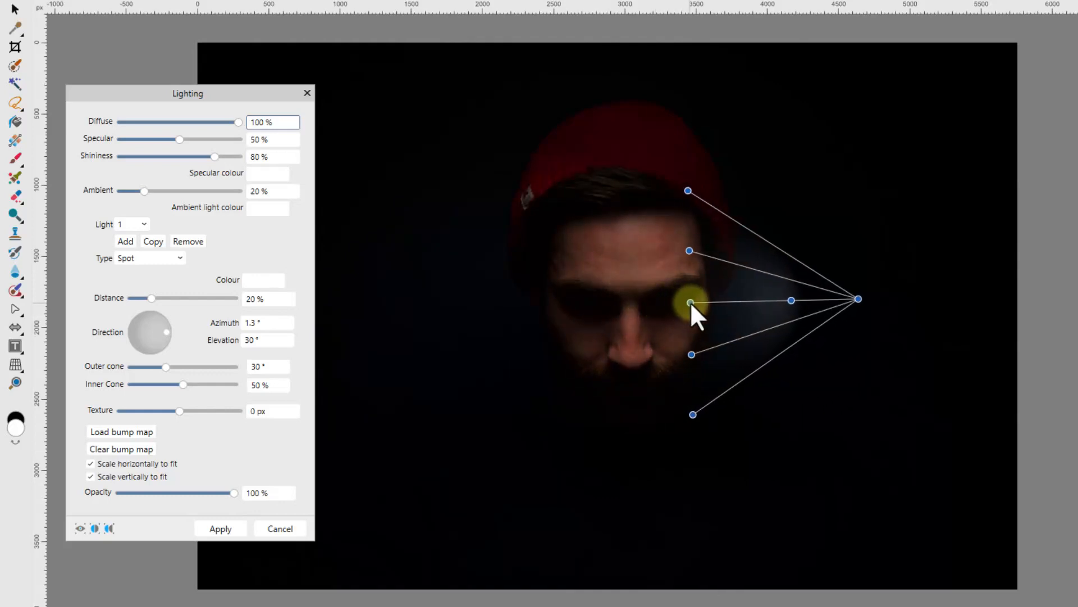
{"action": "left_click_drag", "start_coordinate": [693, 304], "coordinate": [699, 286]}
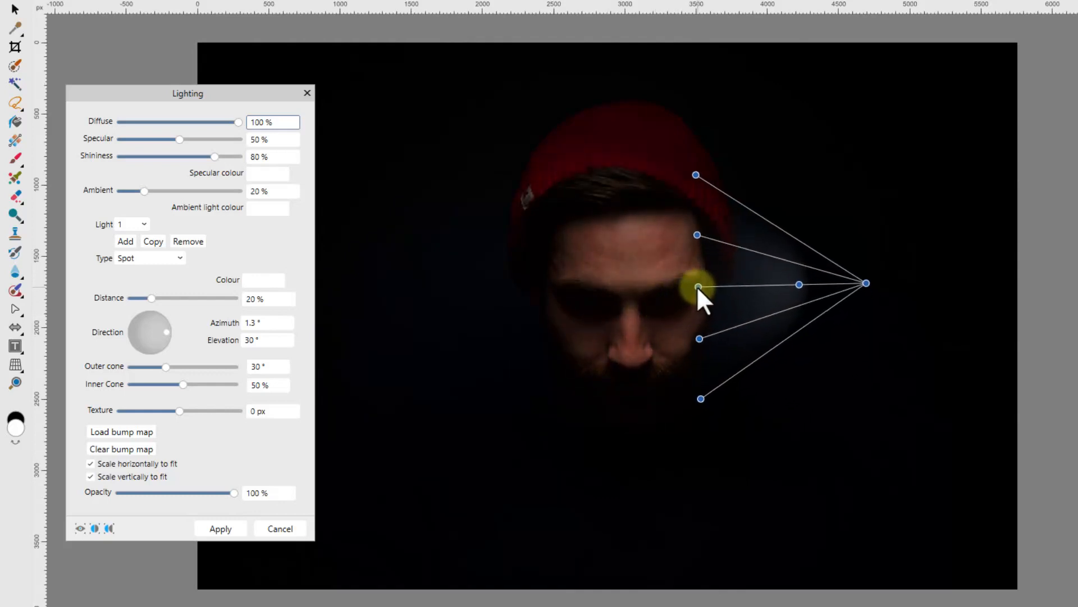
{"action": "left_click_drag", "start_coordinate": [696, 284], "coordinate": [699, 288]}
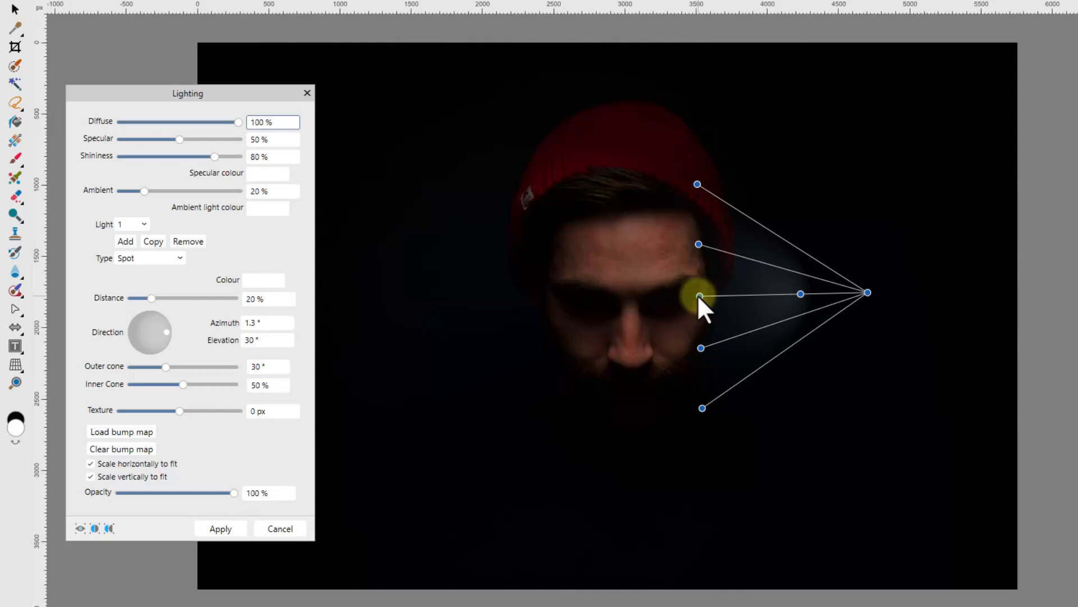
{"action": "left_click_drag", "start_coordinate": [701, 297], "coordinate": [705, 233]}
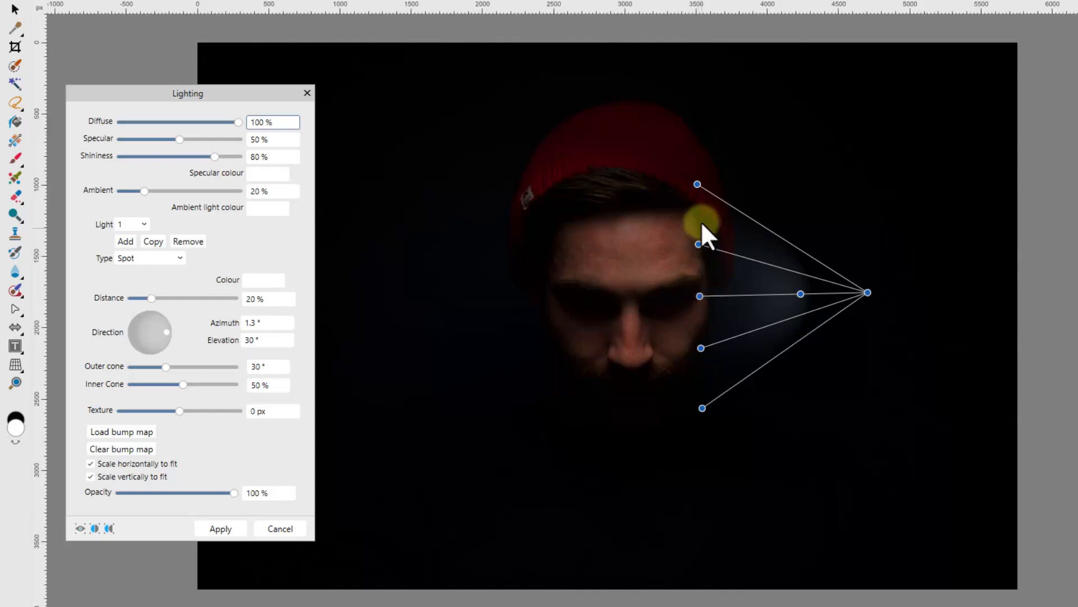
Step: Swing the spotlight's direction handle back and forth, settling Elevation near 42.7°
{"action": "left_click_drag", "start_coordinate": [701, 230], "coordinate": [757, 275]}
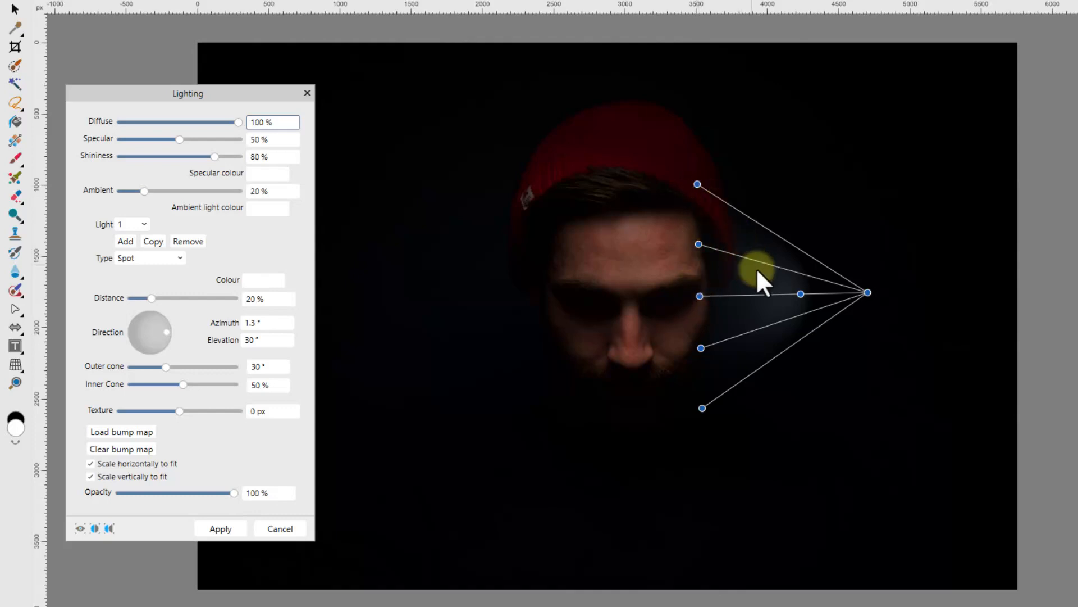
{"action": "left_click_drag", "start_coordinate": [763, 282], "coordinate": [802, 294]}
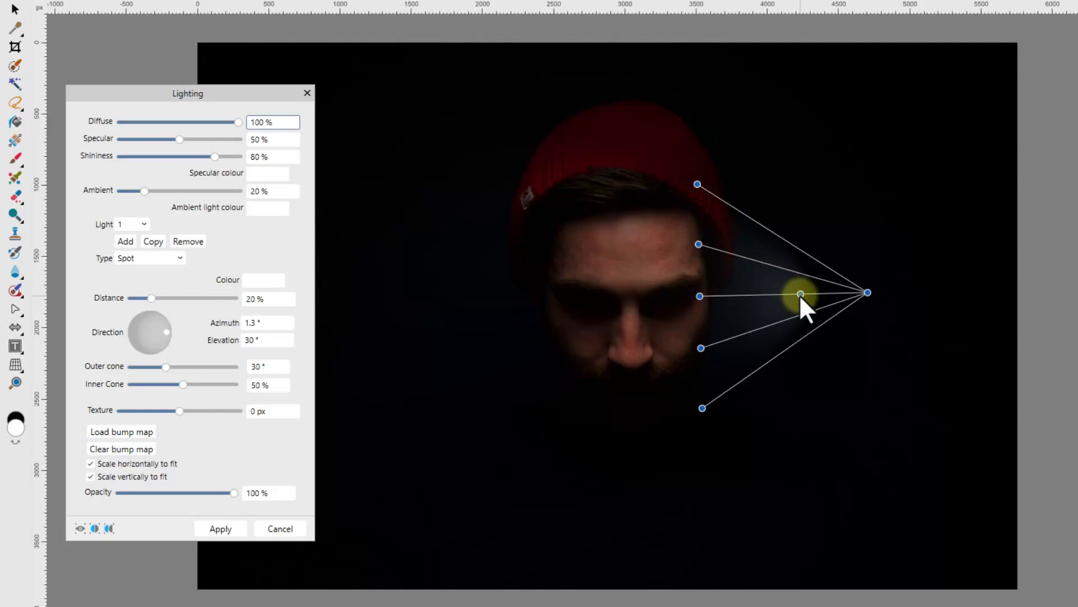
{"action": "left_click_drag", "start_coordinate": [802, 294], "coordinate": [756, 296]}
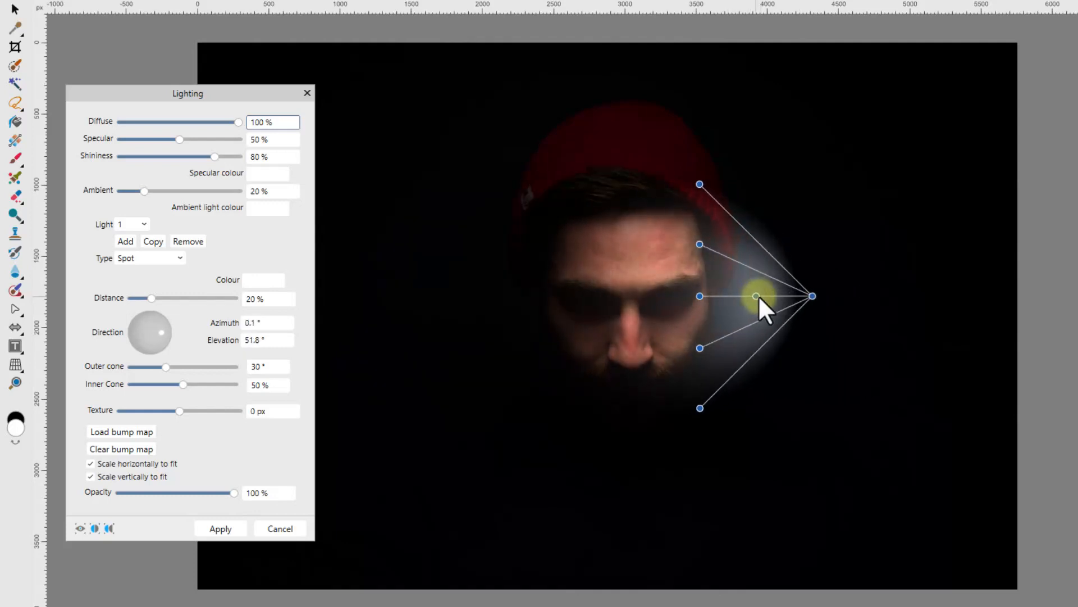
{"action": "left_click_drag", "start_coordinate": [757, 296], "coordinate": [766, 303]}
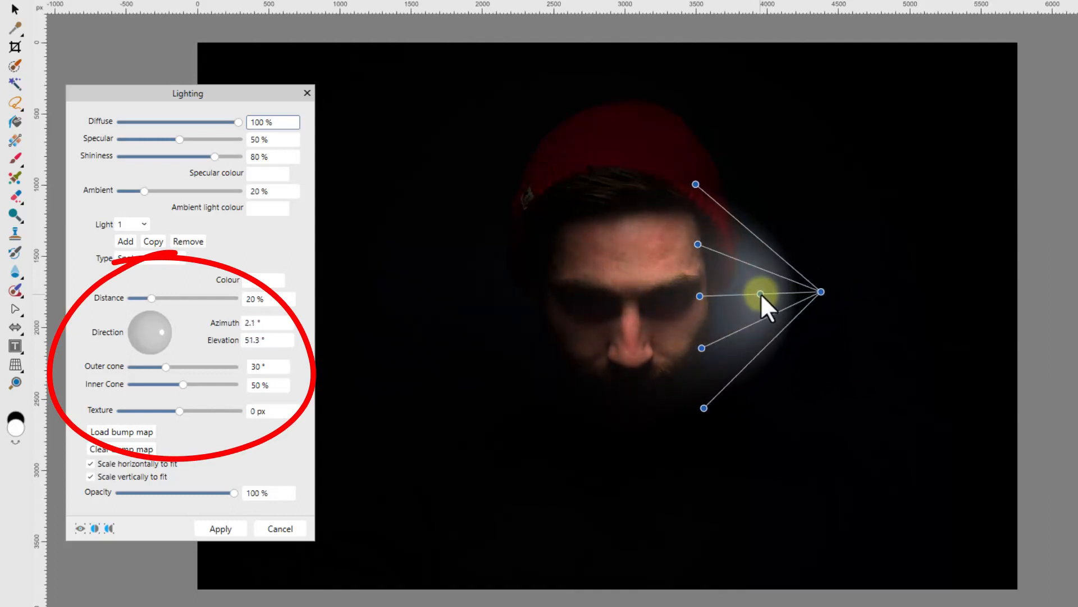
{"action": "left_click_drag", "start_coordinate": [760, 291], "coordinate": [829, 298]}
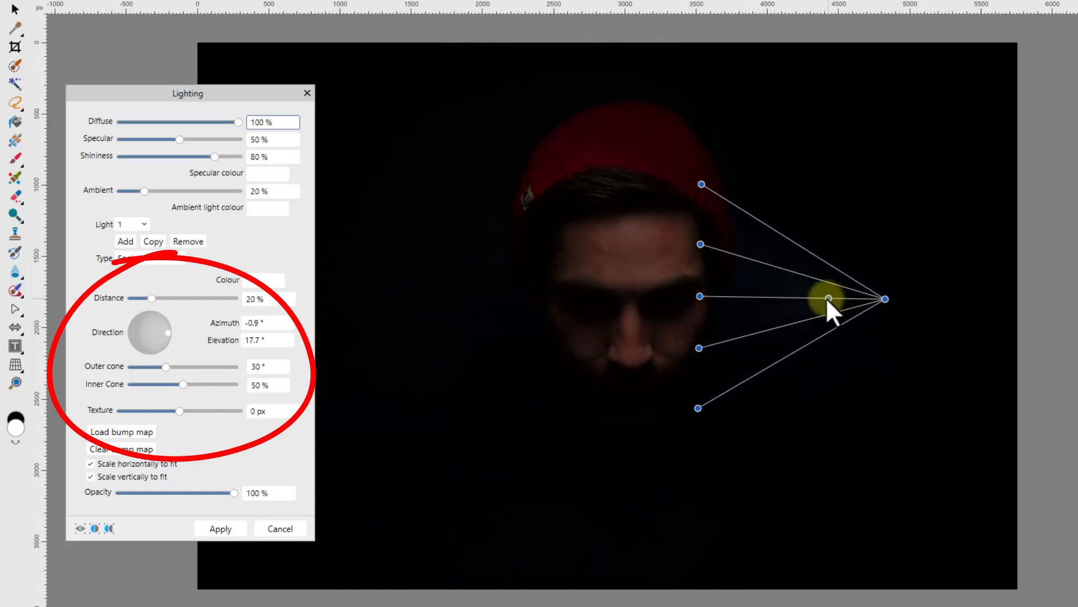
{"action": "left_click_drag", "start_coordinate": [829, 298], "coordinate": [746, 301]}
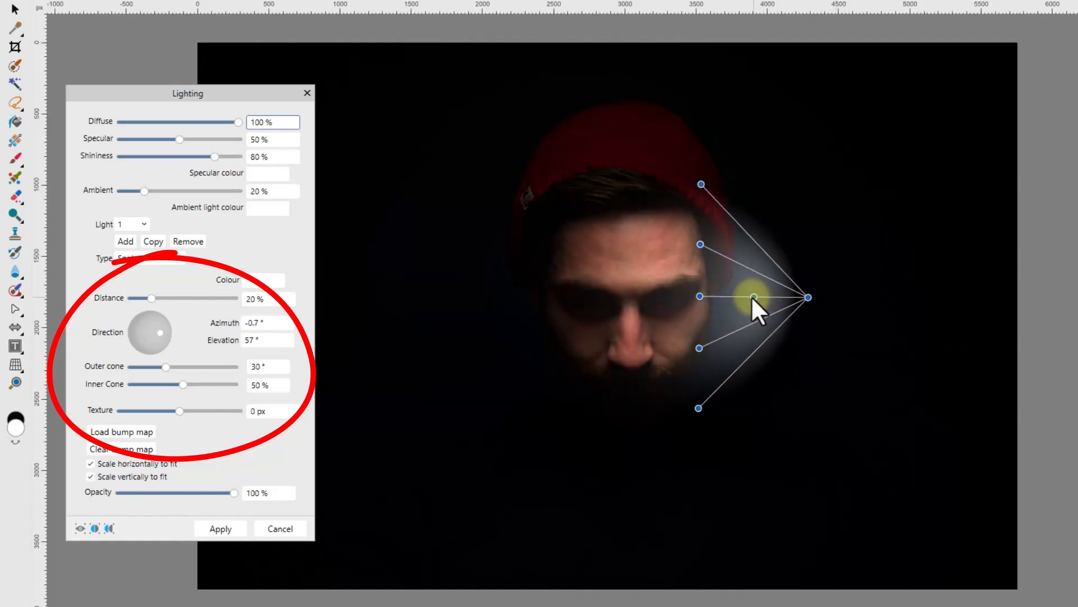
{"action": "left_click_drag", "start_coordinate": [753, 298], "coordinate": [763, 298]}
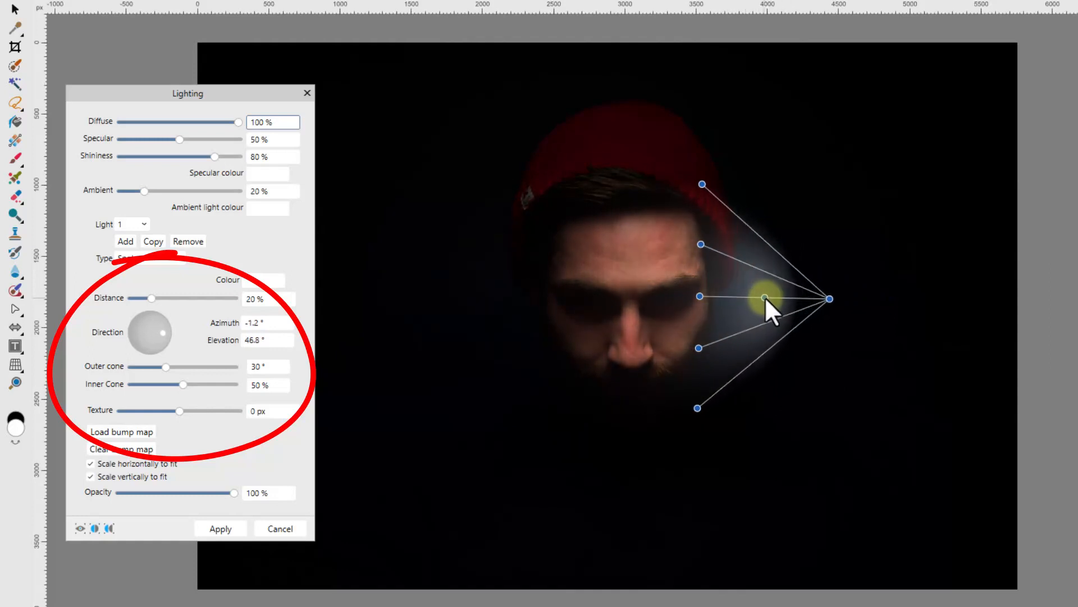
{"action": "left_click_drag", "start_coordinate": [765, 297], "coordinate": [801, 298]}
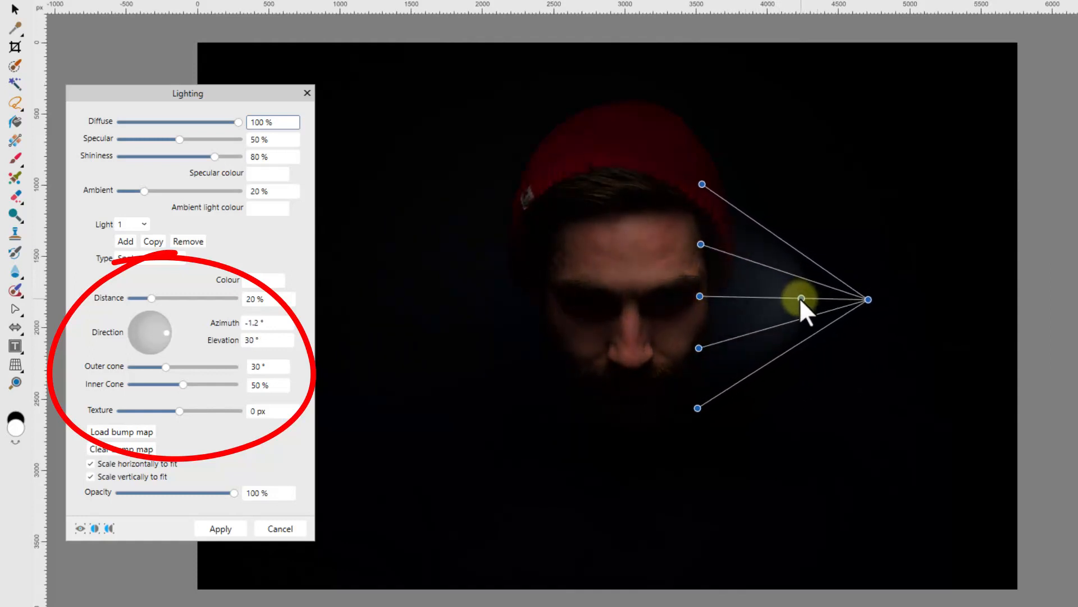
{"action": "left_click_drag", "start_coordinate": [805, 299], "coordinate": [799, 297]}
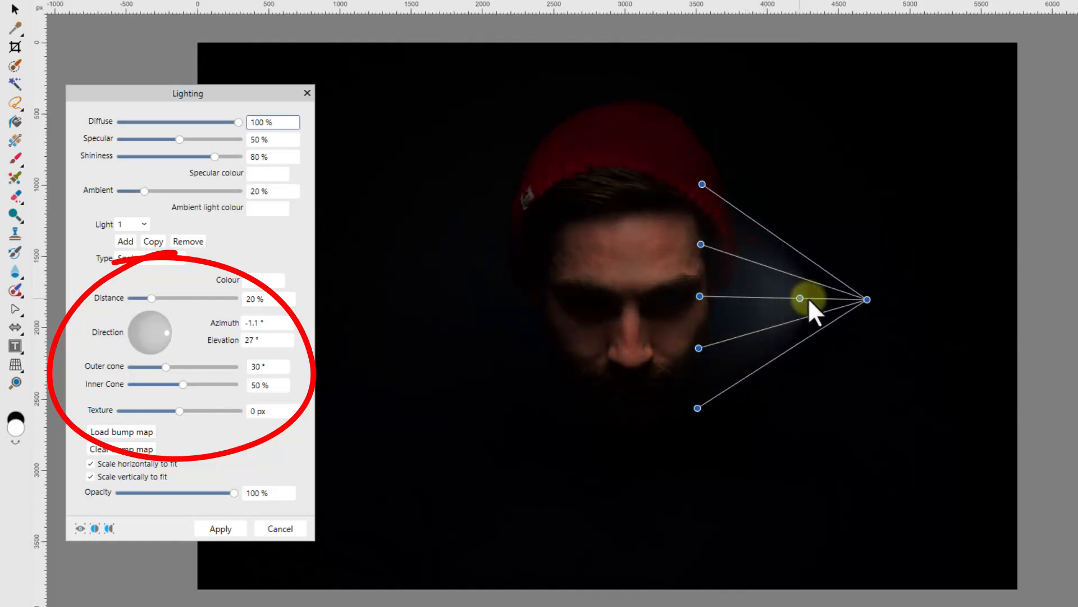
{"action": "left_click_drag", "start_coordinate": [800, 298], "coordinate": [766, 298]}
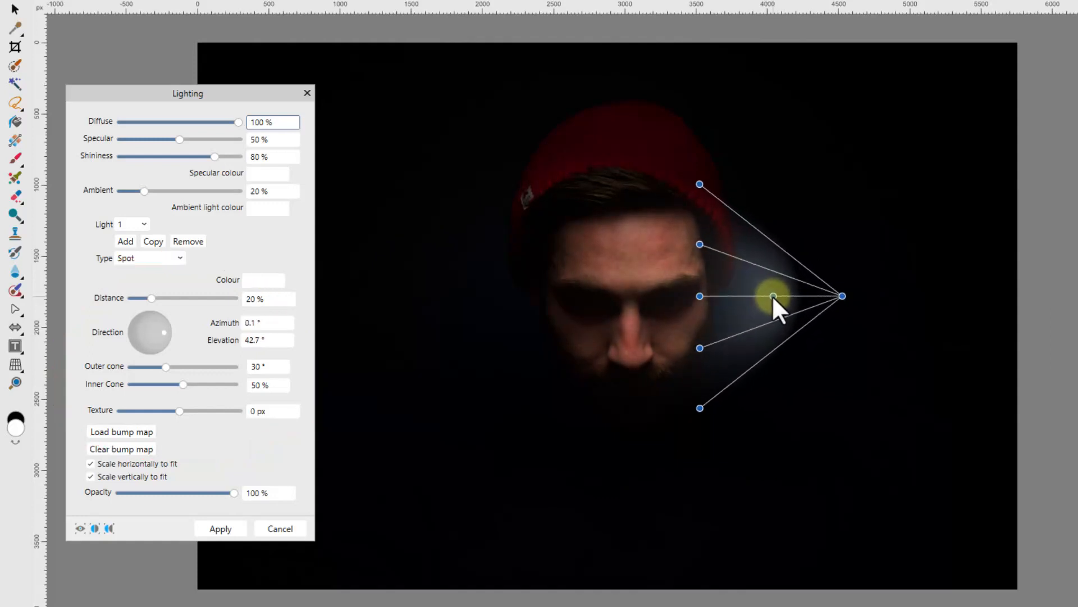
Step: Drag the spotlight's outer cone edges in and out, ending at a 50° Outer cone
{"action": "left_click_drag", "start_coordinate": [774, 296], "coordinate": [700, 186]}
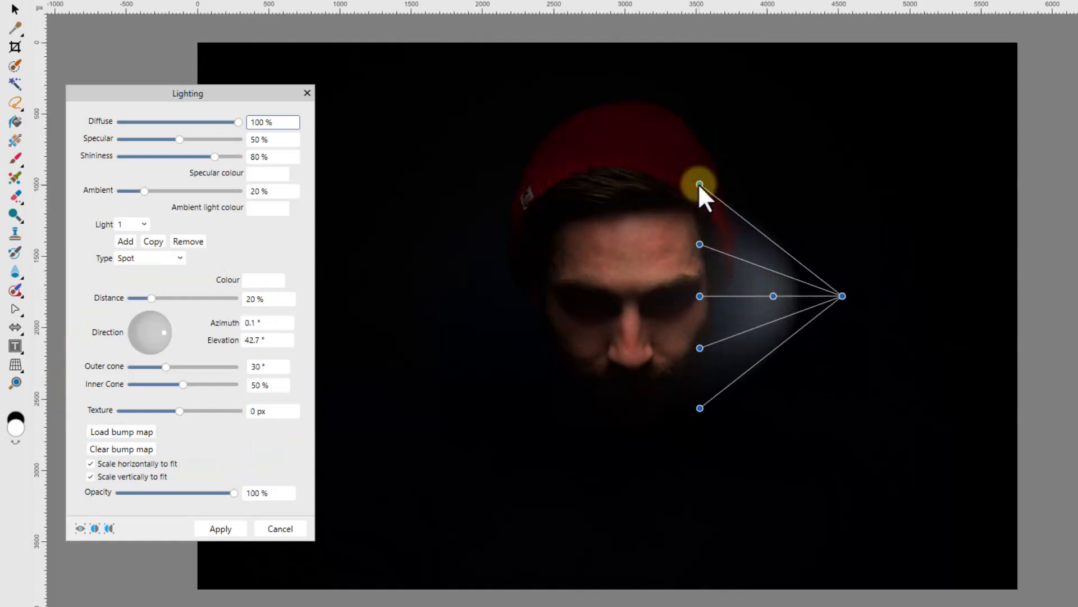
{"action": "left_click_drag", "start_coordinate": [700, 184], "coordinate": [699, 76]}
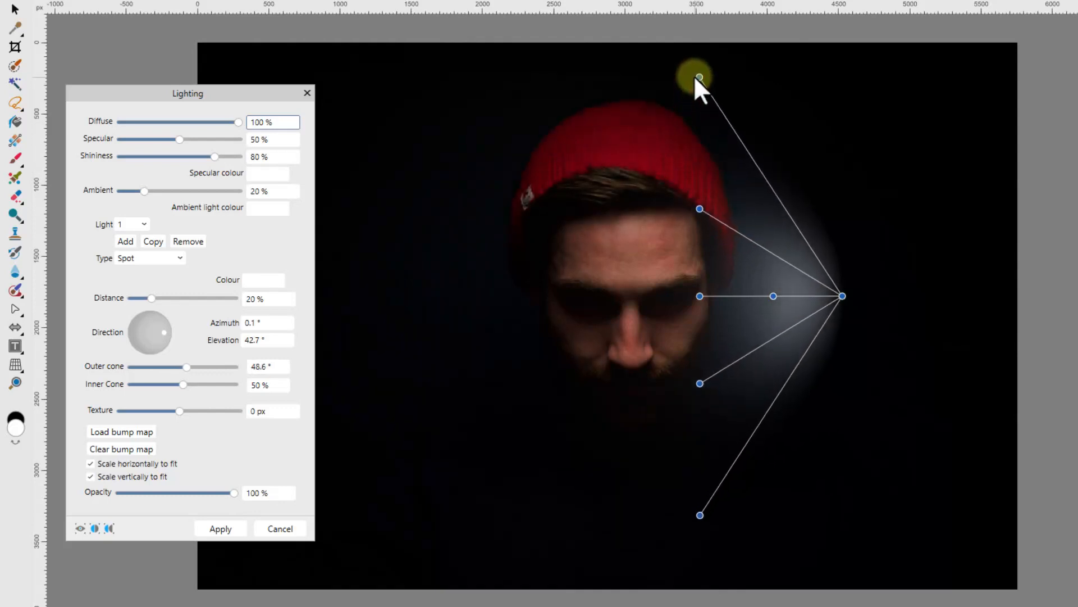
{"action": "left_click_drag", "start_coordinate": [699, 74], "coordinate": [699, 469]}
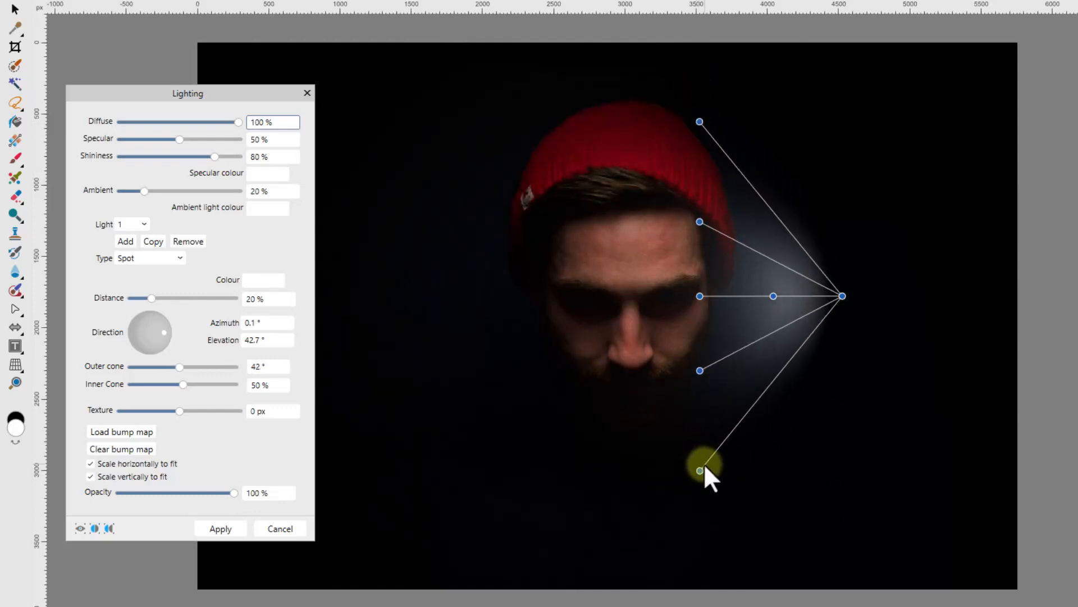
{"action": "left_click_drag", "start_coordinate": [701, 471], "coordinate": [701, 530]}
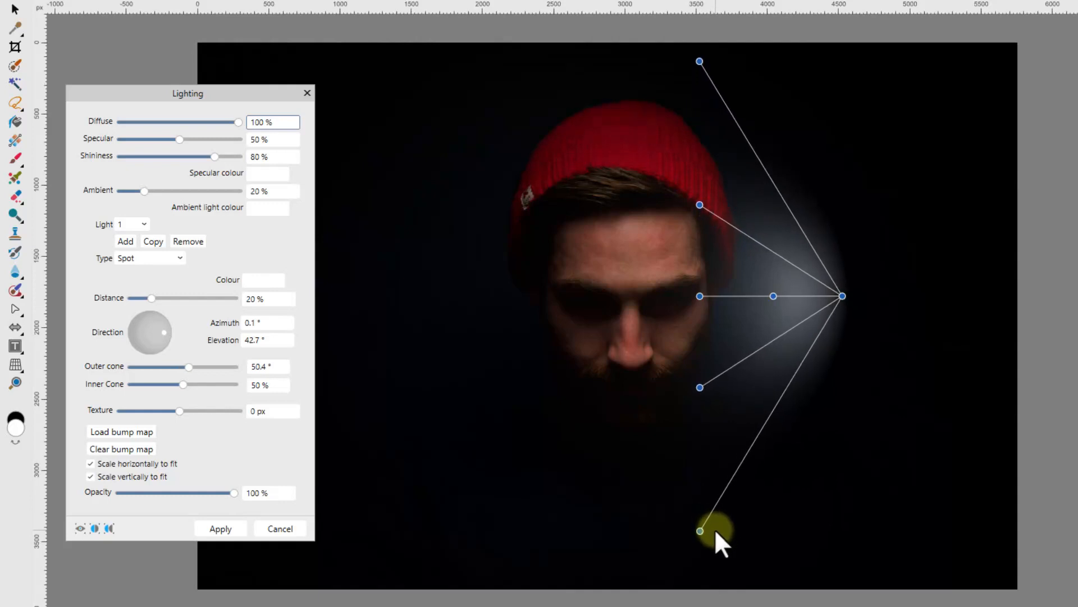
{"action": "left_click_drag", "start_coordinate": [700, 530], "coordinate": [699, 492]}
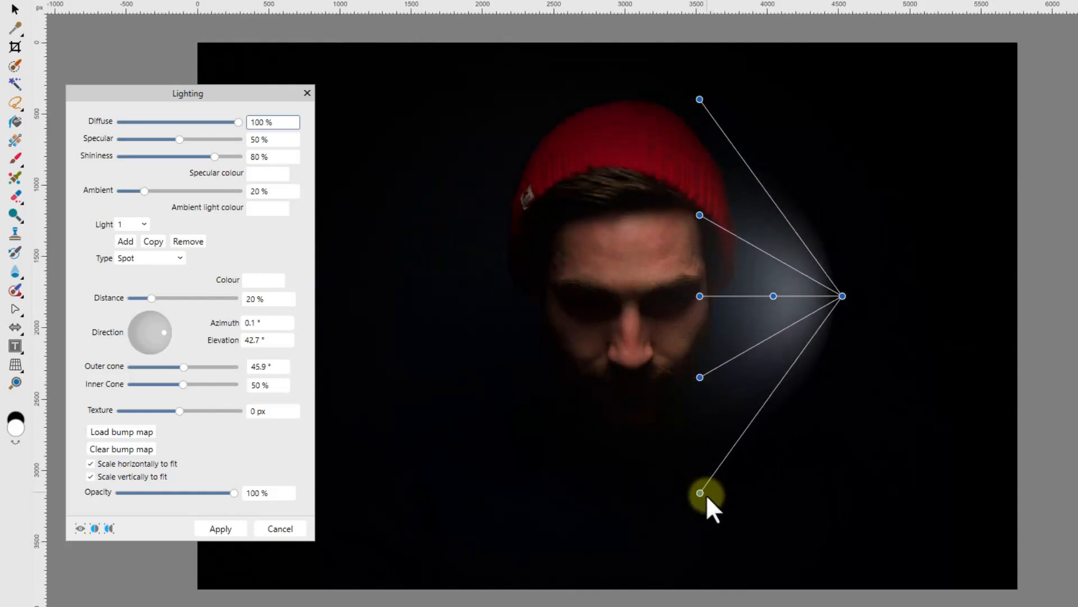
{"action": "left_click_drag", "start_coordinate": [700, 492], "coordinate": [701, 377]}
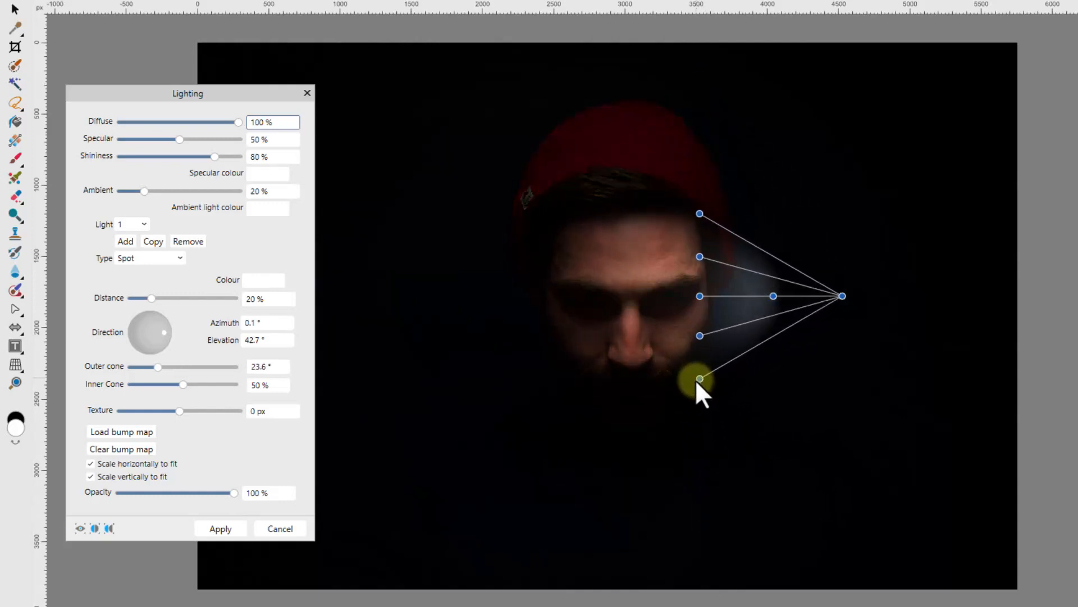
{"action": "left_click_drag", "start_coordinate": [700, 379], "coordinate": [700, 447]}
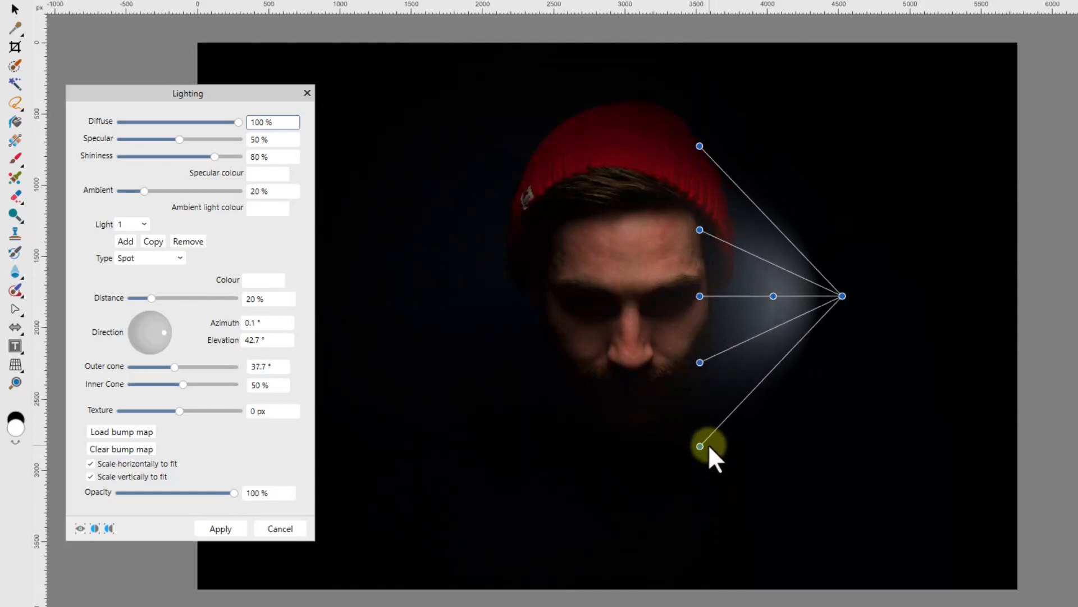
{"action": "left_click_drag", "start_coordinate": [699, 446], "coordinate": [699, 517]}
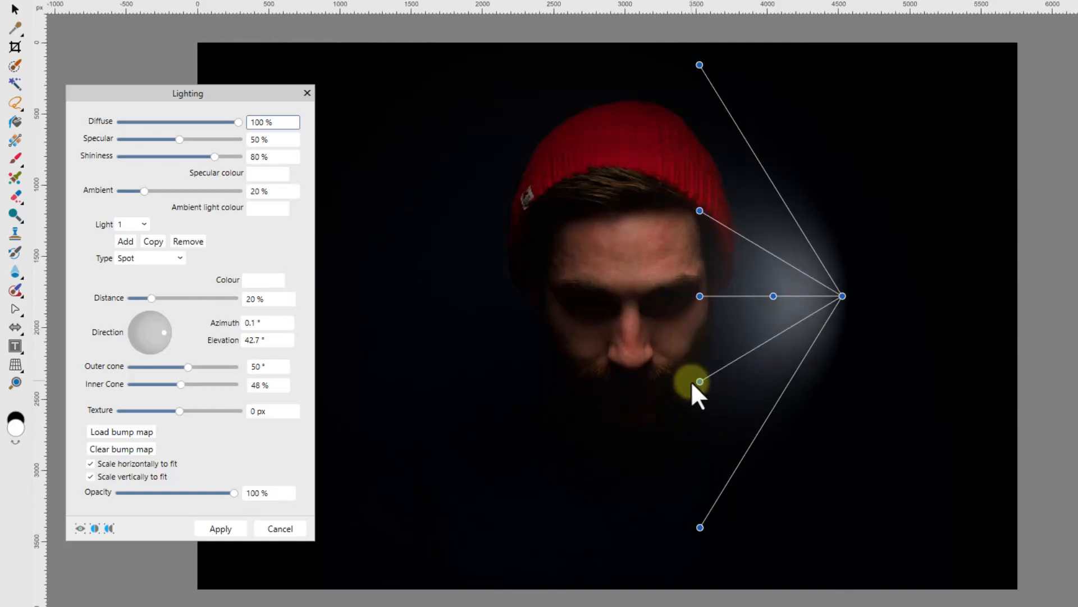
Step: Raise the spotlight's Inner cone to 76% with the Outer cone kept at 50°
{"action": "left_click_drag", "start_coordinate": [699, 382], "coordinate": [700, 392]}
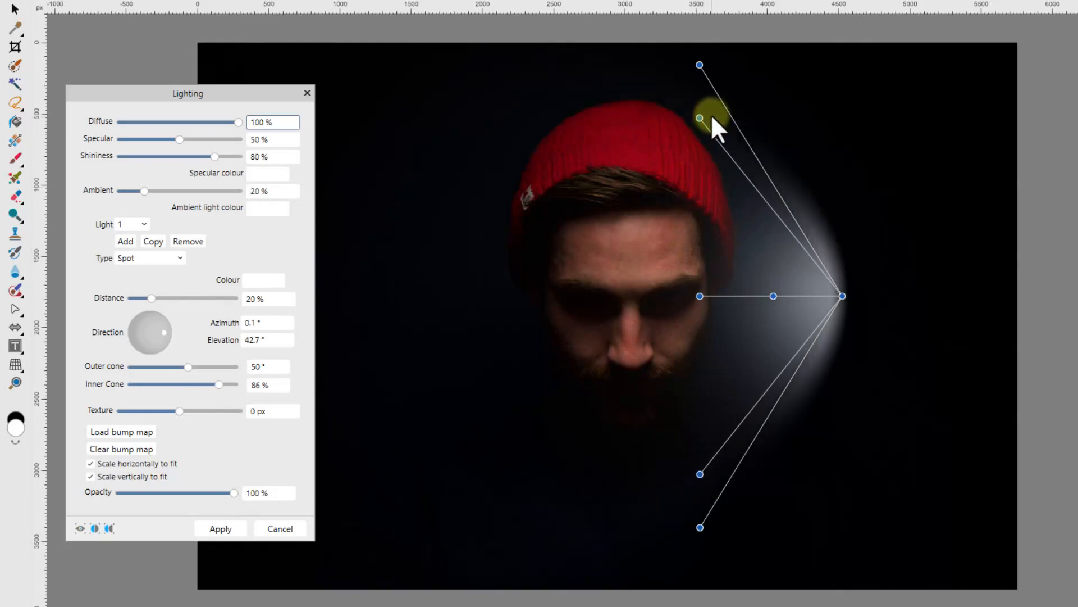
{"action": "left_click_drag", "start_coordinate": [700, 120], "coordinate": [699, 169]}
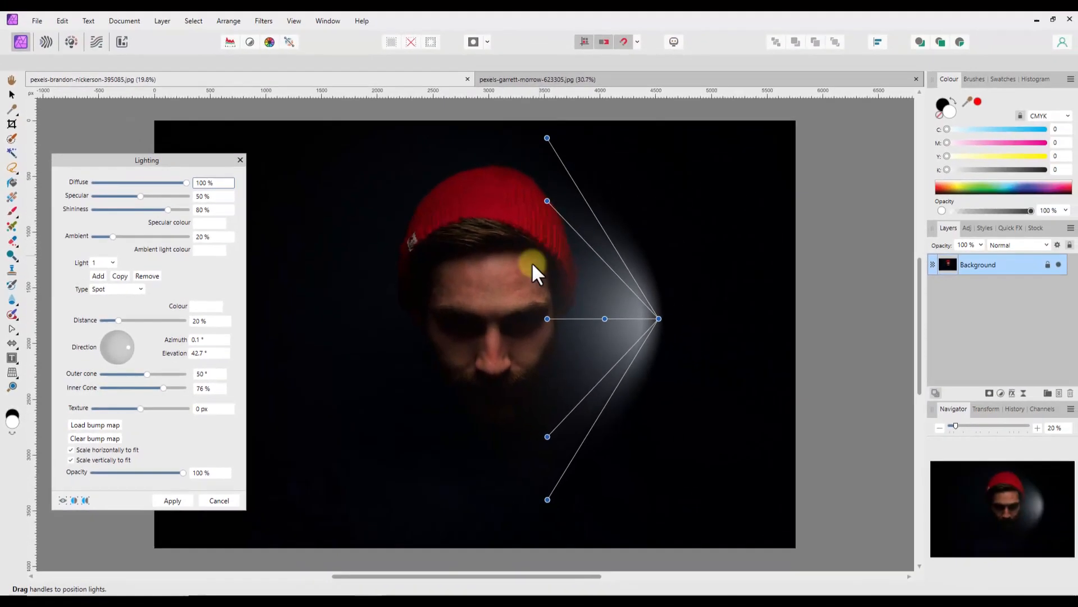
{"action": "left_click_drag", "start_coordinate": [536, 269], "coordinate": [484, 361]}
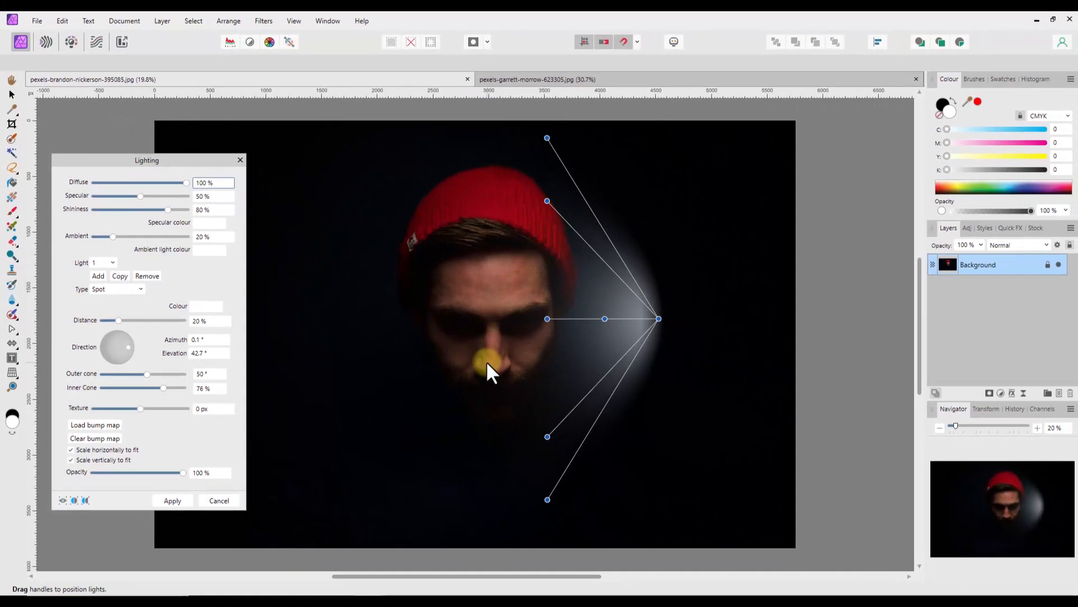
{"action": "left_click_drag", "start_coordinate": [482, 358], "coordinate": [385, 395]}
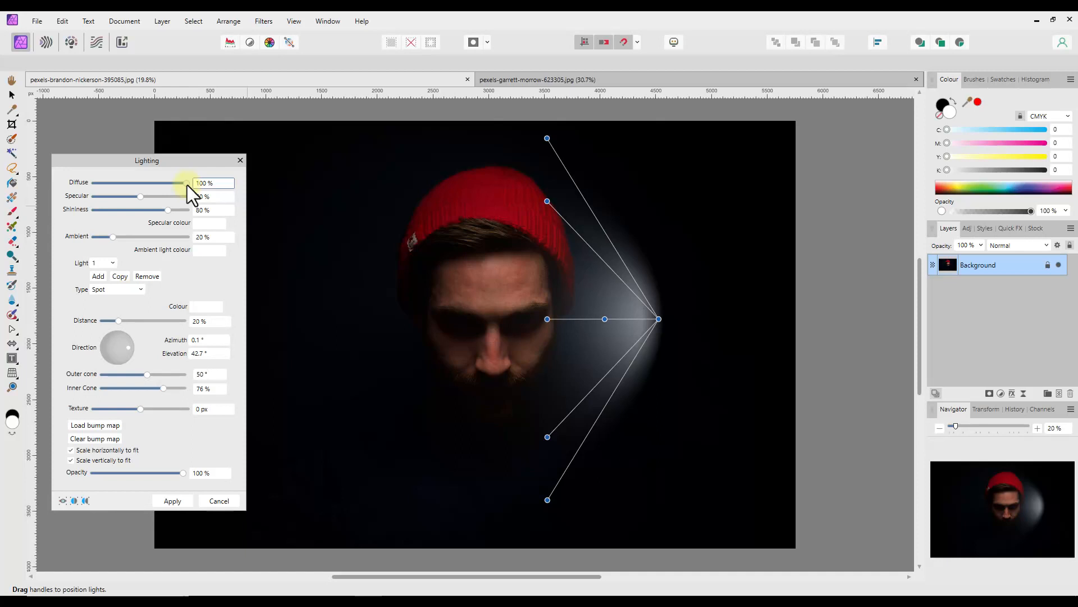
{"action": "left_click_drag", "start_coordinate": [195, 183], "coordinate": [193, 183]}
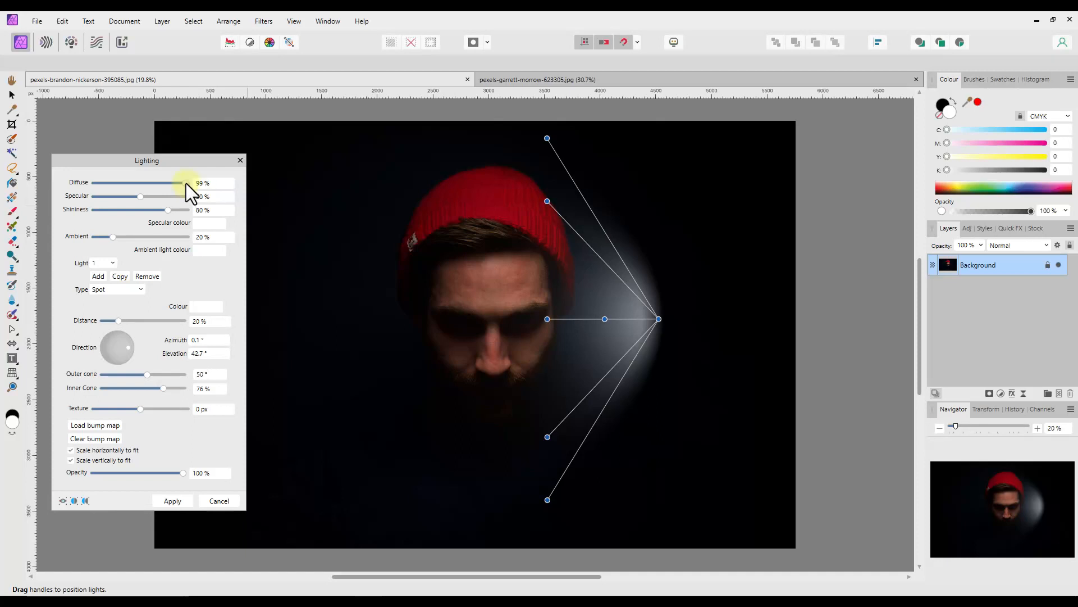
{"action": "left_click_drag", "start_coordinate": [186, 187], "coordinate": [113, 187]}
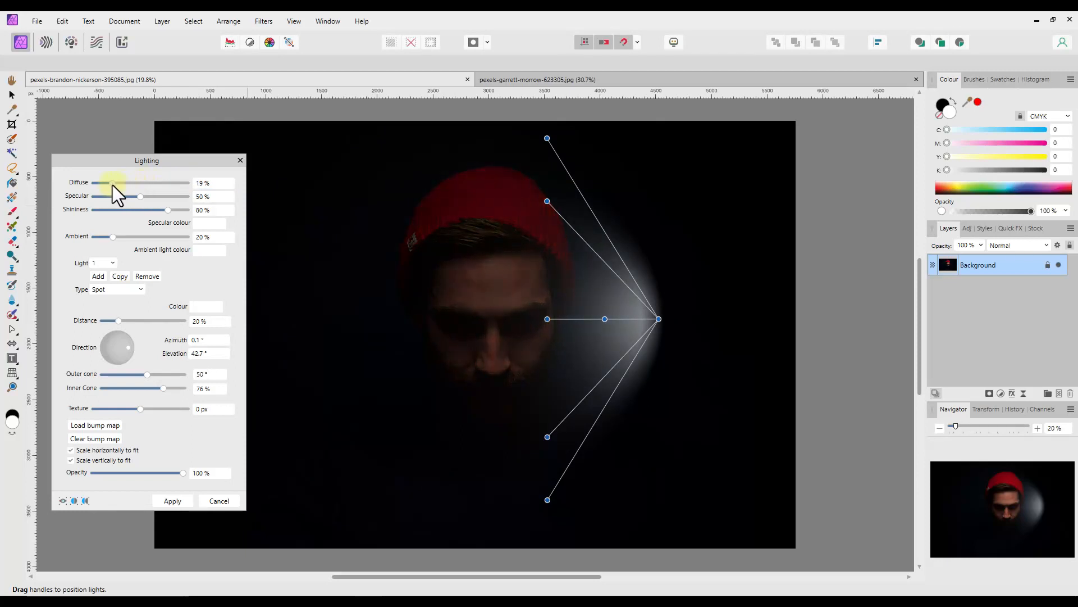
{"action": "left_click_drag", "start_coordinate": [113, 183], "coordinate": [161, 183]}
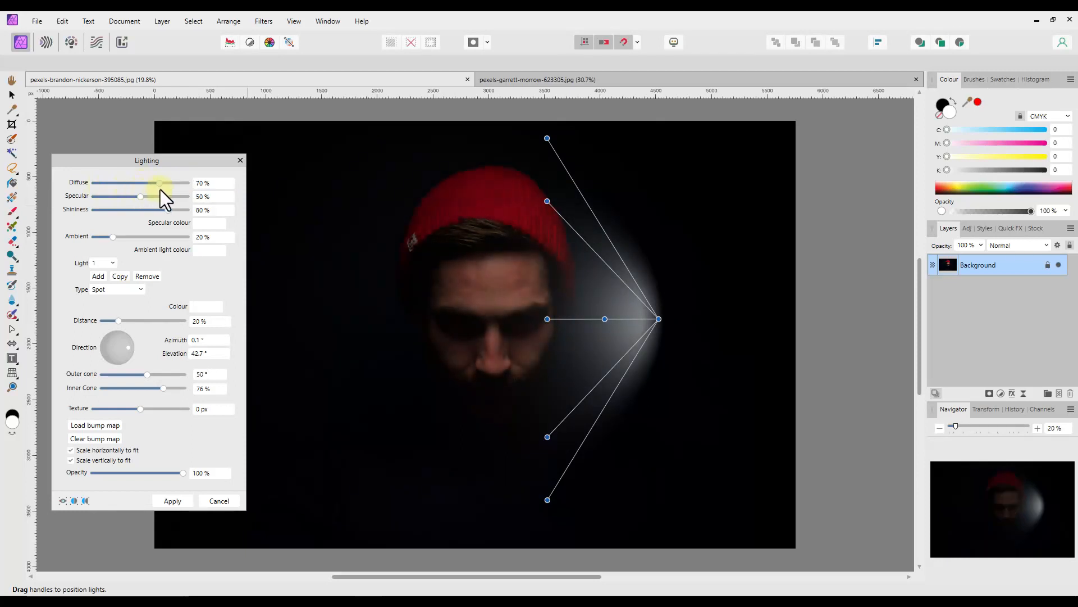
{"action": "left_click_drag", "start_coordinate": [160, 189], "coordinate": [107, 189]}
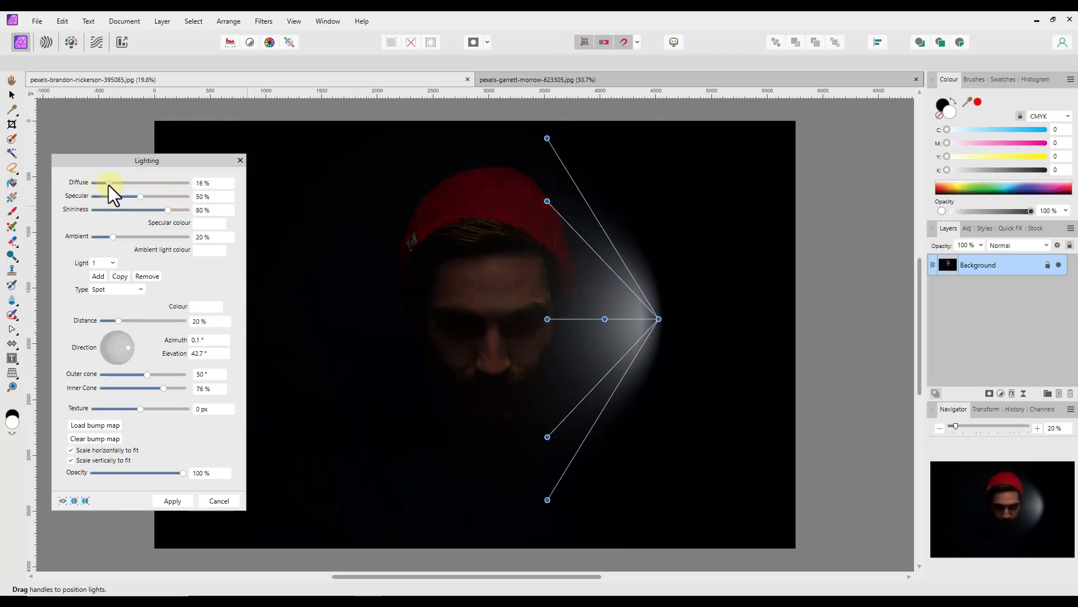
{"action": "left_click_drag", "start_coordinate": [110, 183], "coordinate": [120, 183]}
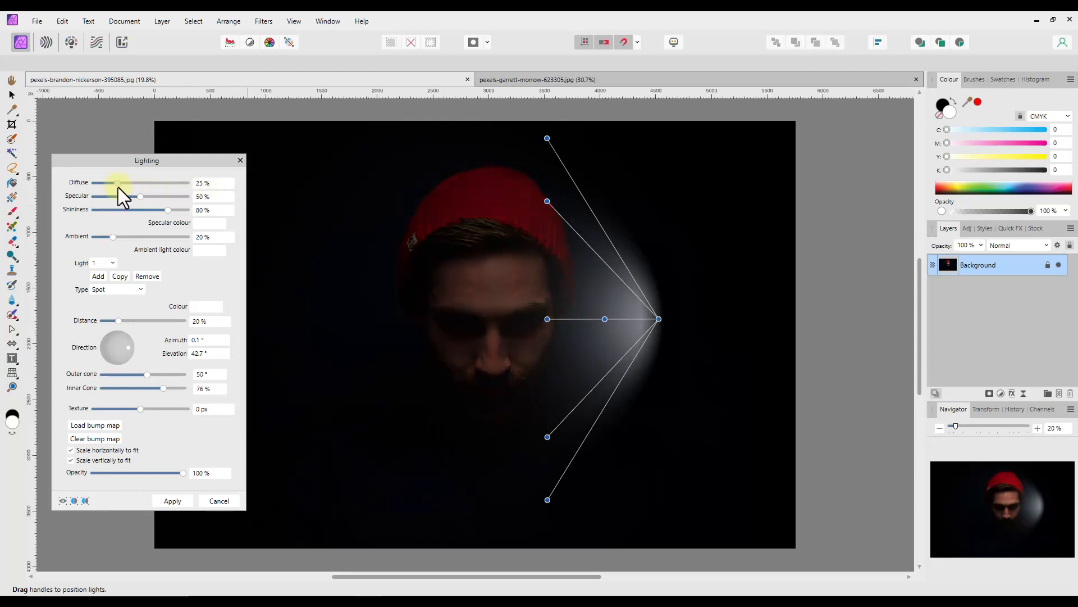
{"action": "left_click_drag", "start_coordinate": [119, 184], "coordinate": [186, 184]}
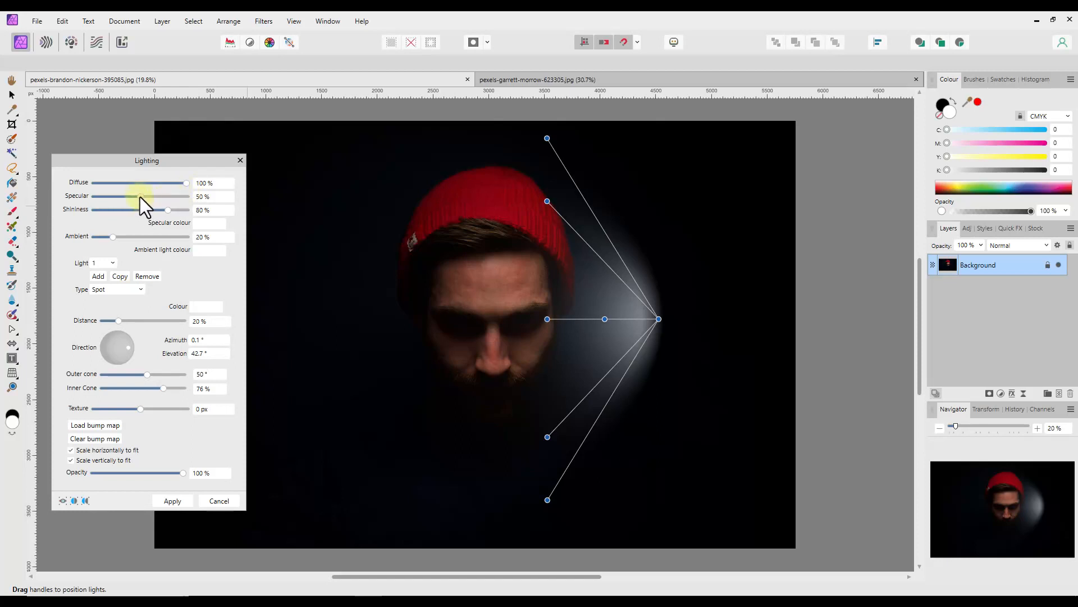
Step: Sweep the Specular slider up to 100% and back down to about 51%
{"action": "left_click_drag", "start_coordinate": [141, 196], "coordinate": [172, 196]}
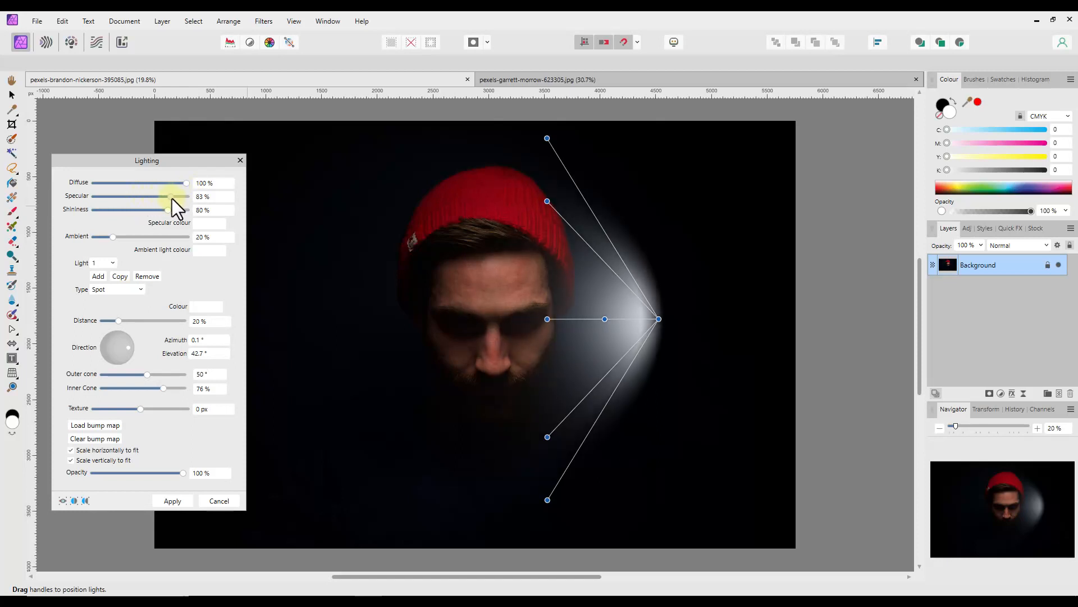
{"action": "left_click_drag", "start_coordinate": [172, 197], "coordinate": [103, 197]}
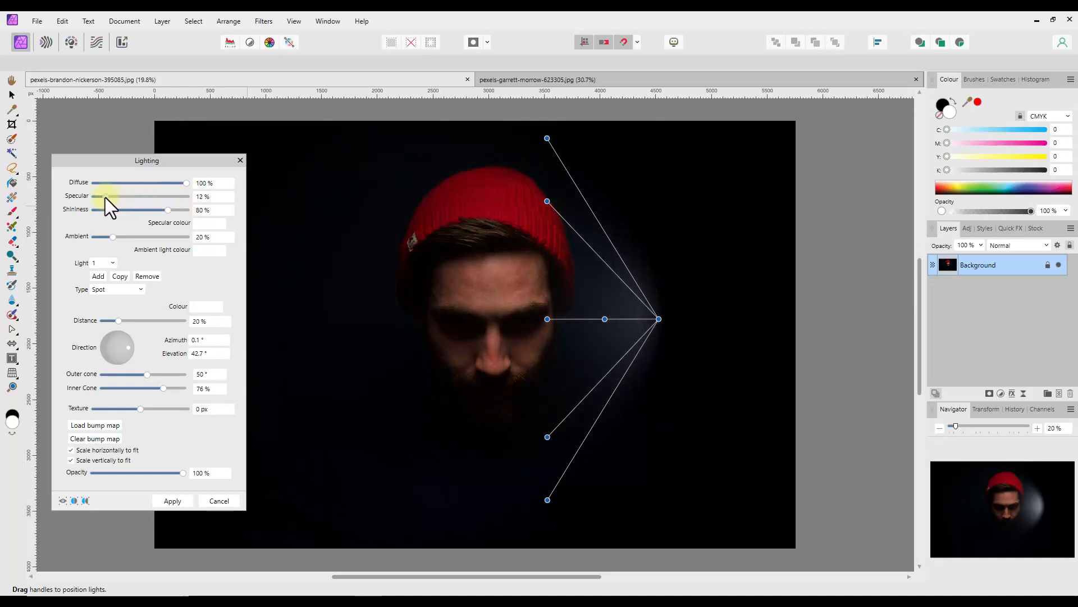
{"action": "left_click_drag", "start_coordinate": [98, 196], "coordinate": [128, 196]}
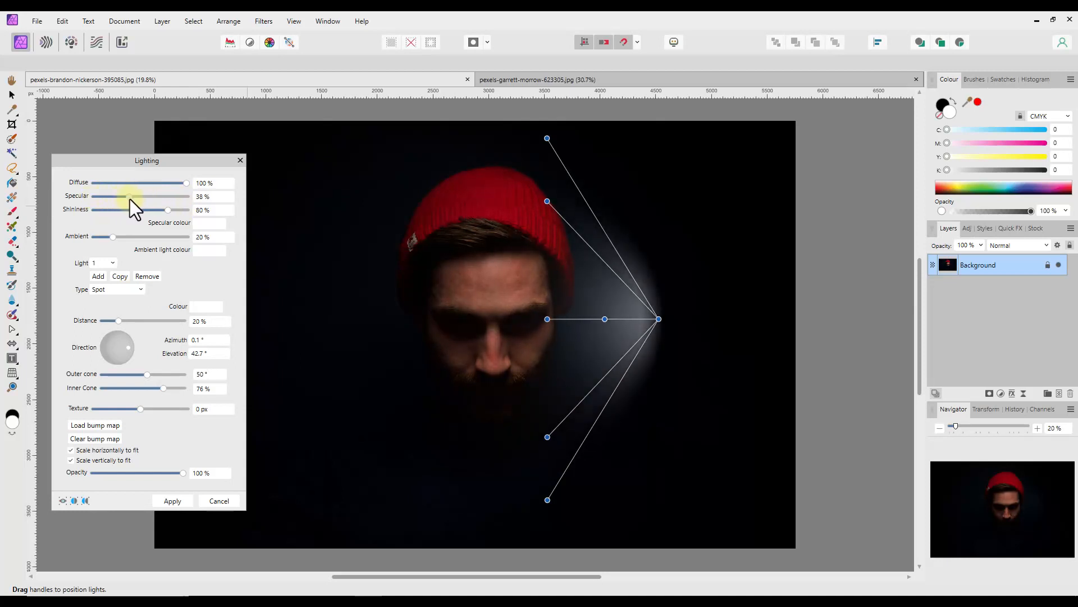
{"action": "left_click_drag", "start_coordinate": [123, 197], "coordinate": [186, 197]}
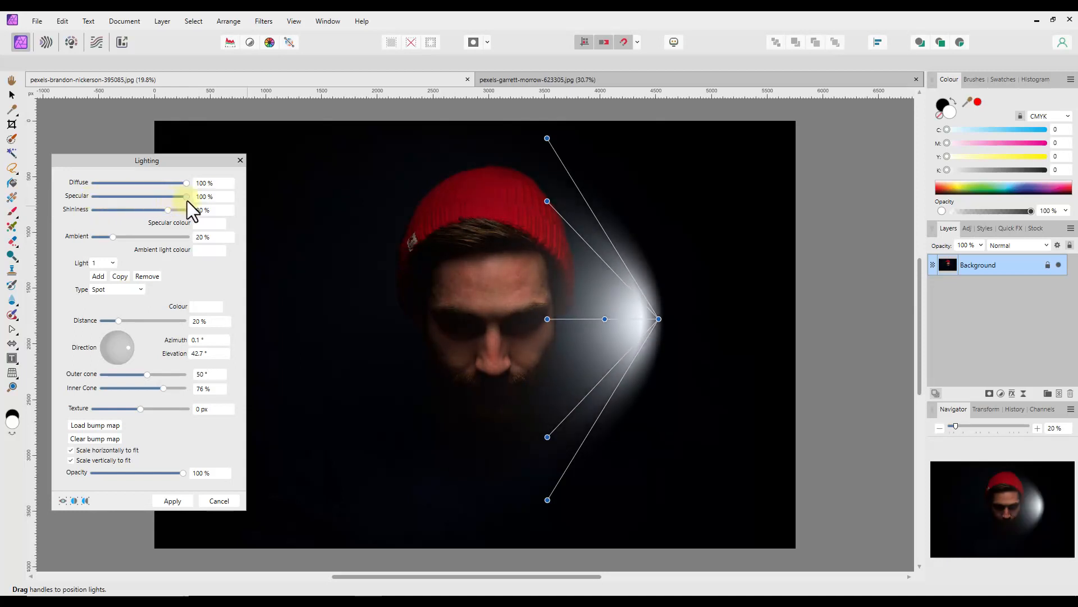
{"action": "left_click_drag", "start_coordinate": [186, 196], "coordinate": [129, 196]}
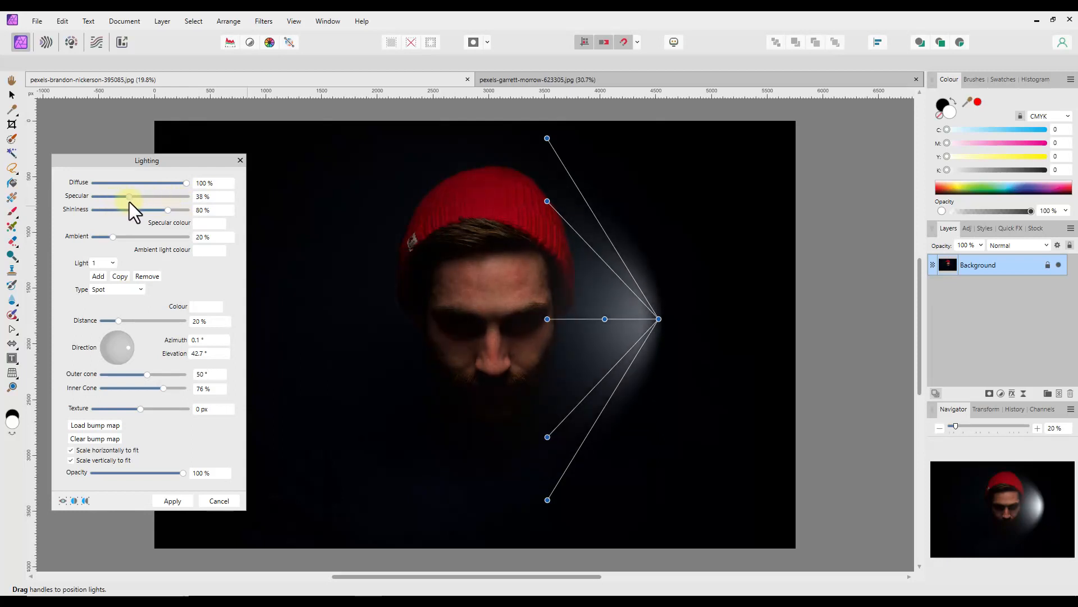
{"action": "left_click_drag", "start_coordinate": [130, 196], "coordinate": [141, 197]}
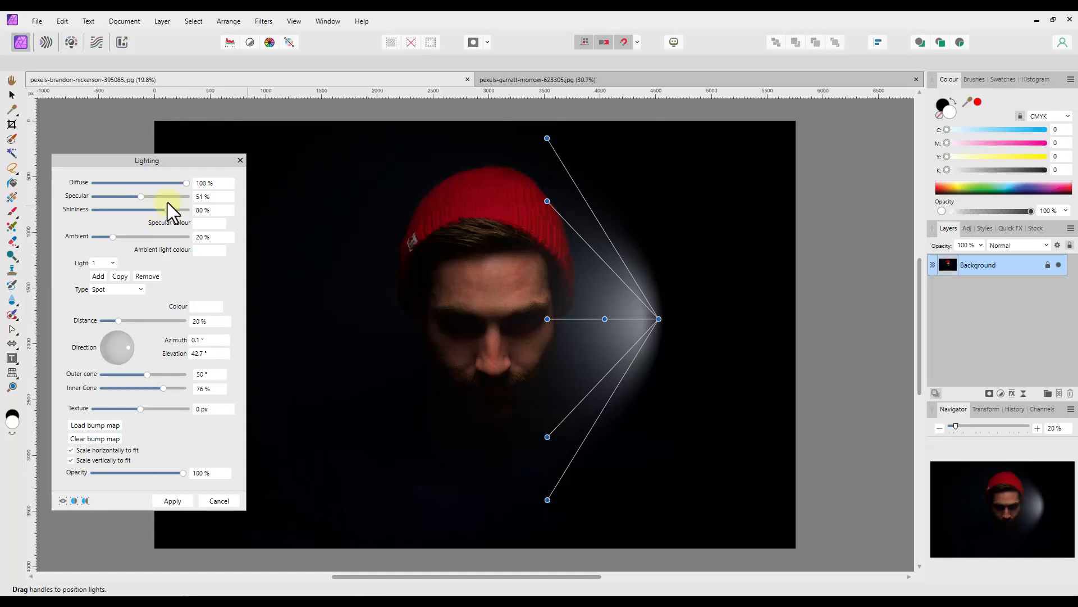
{"action": "mouse_move", "coordinate": [175, 209]}
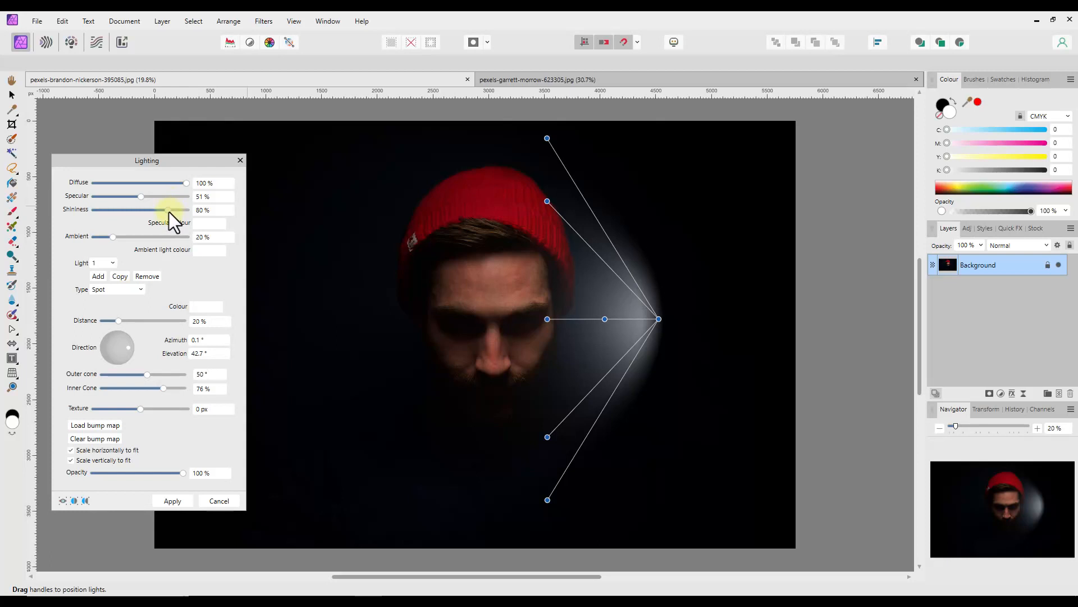
Step: Sweep the Shininess slider between 1% and 99%, finishing at 83%
{"action": "left_click_drag", "start_coordinate": [166, 210], "coordinate": [141, 210]}
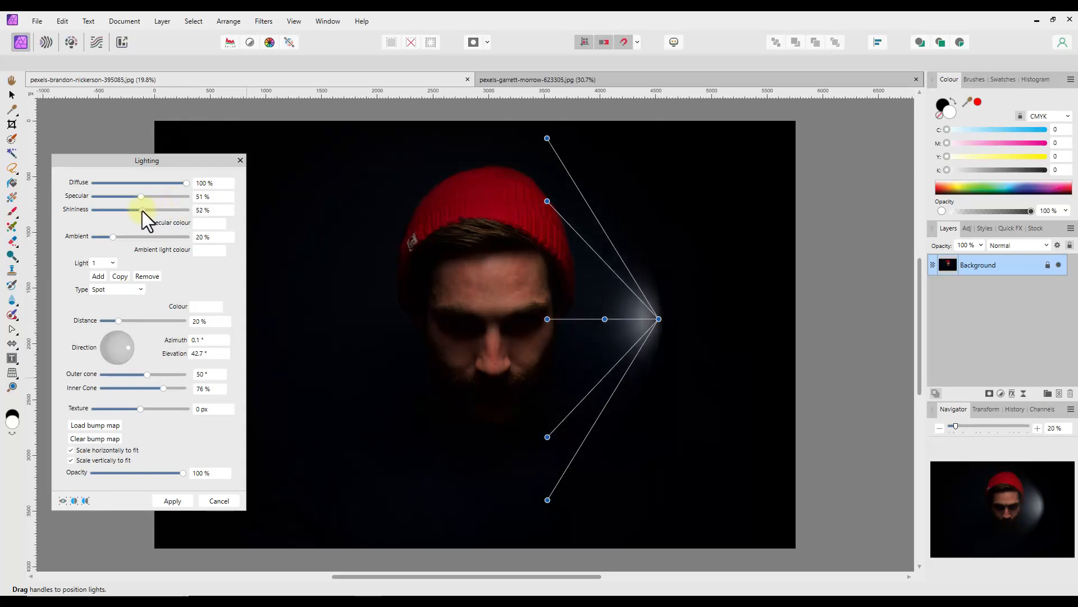
{"action": "left_click_drag", "start_coordinate": [141, 210], "coordinate": [158, 209]}
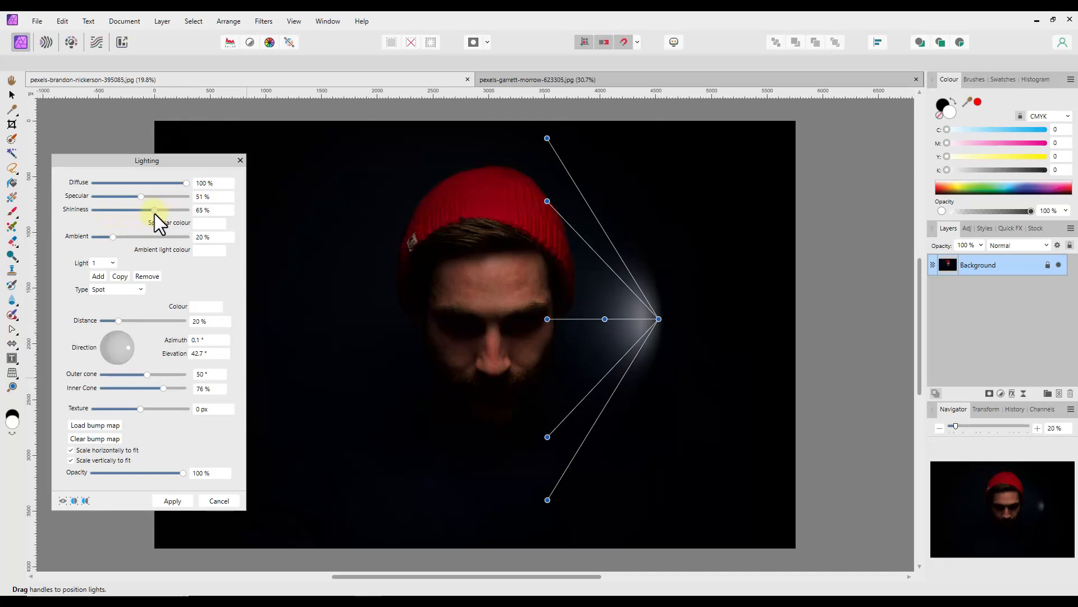
{"action": "left_click_drag", "start_coordinate": [159, 209], "coordinate": [190, 209]}
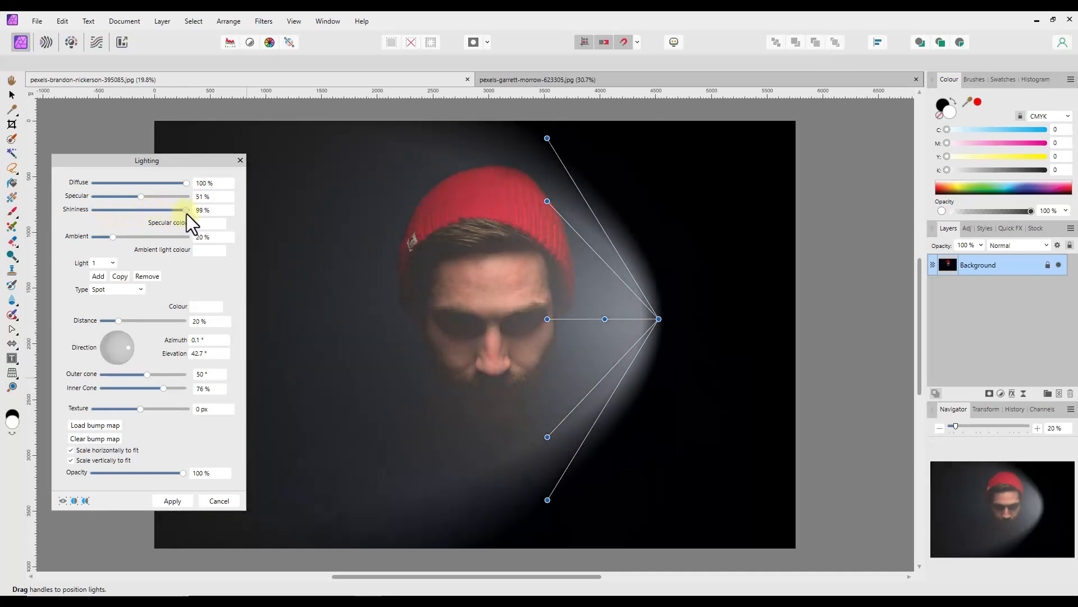
{"action": "left_click_drag", "start_coordinate": [186, 210], "coordinate": [94, 210]}
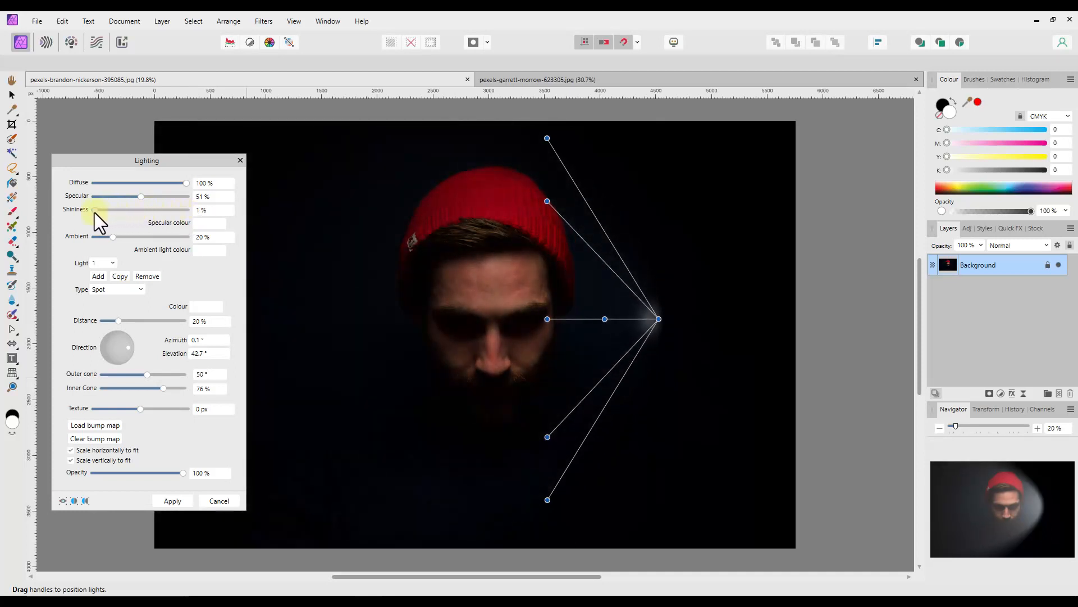
{"action": "left_click_drag", "start_coordinate": [92, 209], "coordinate": [172, 209]}
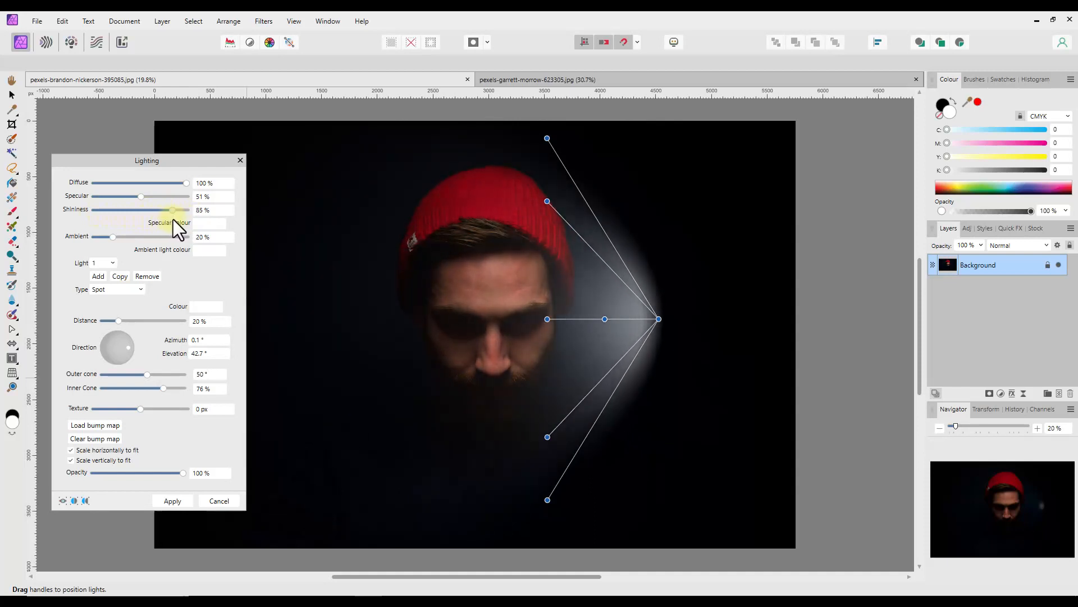
{"action": "left_click_drag", "start_coordinate": [171, 209], "coordinate": [186, 210]}
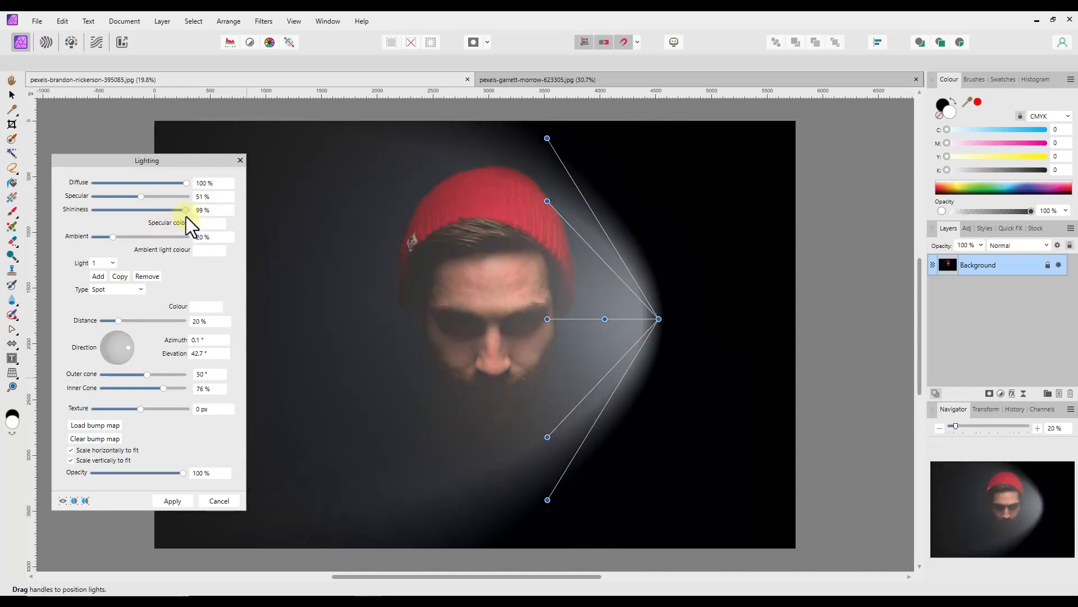
{"action": "left_click_drag", "start_coordinate": [185, 210], "coordinate": [150, 209]}
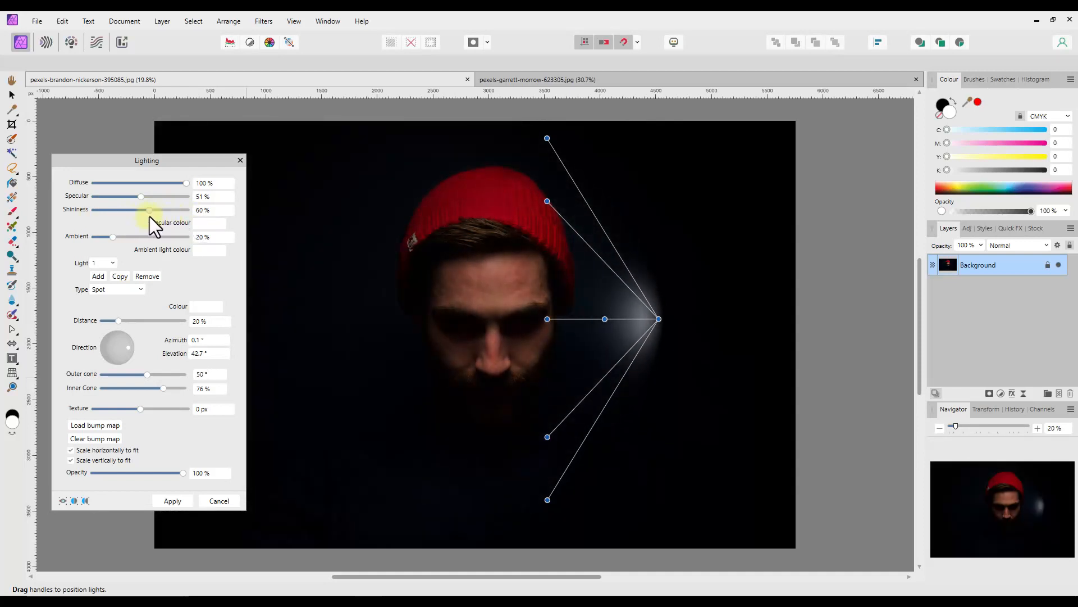
{"action": "left_click_drag", "start_coordinate": [141, 209], "coordinate": [171, 210]}
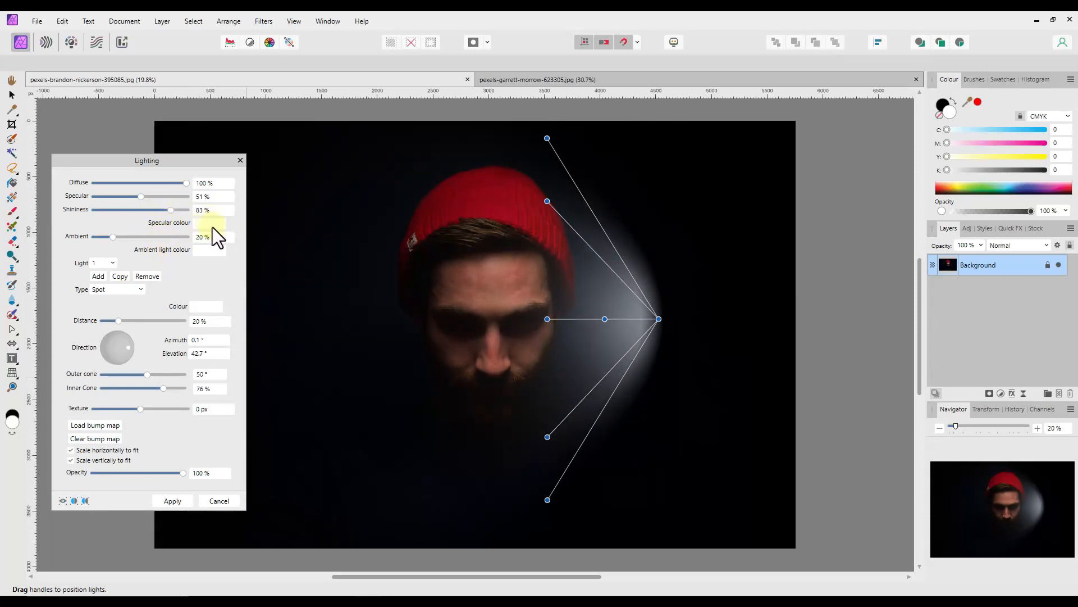
{"action": "left_click", "coordinate": [211, 229]}
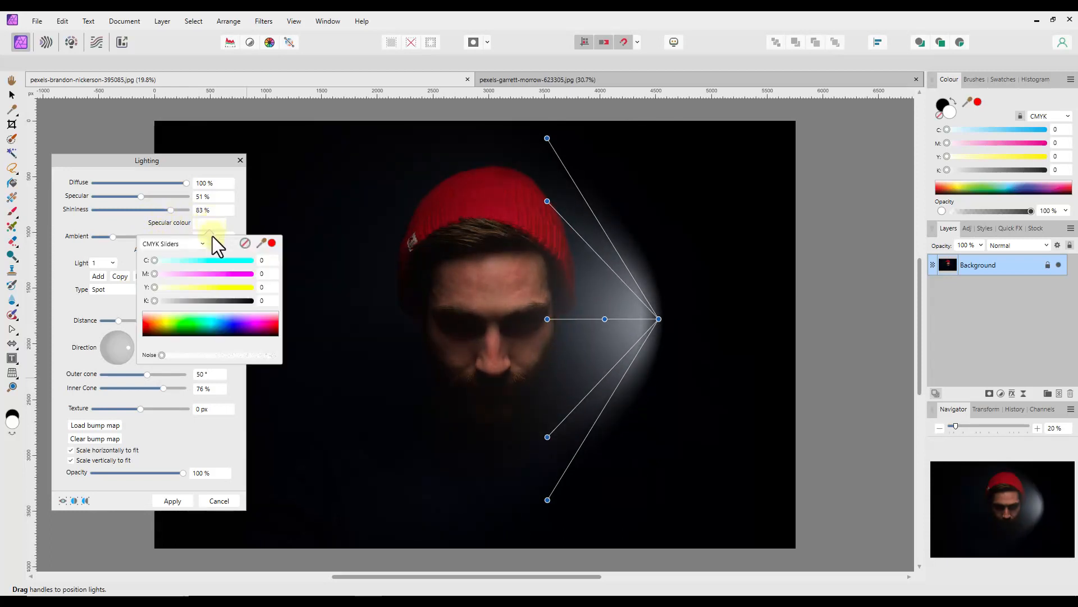
{"action": "left_click", "coordinate": [202, 243]}
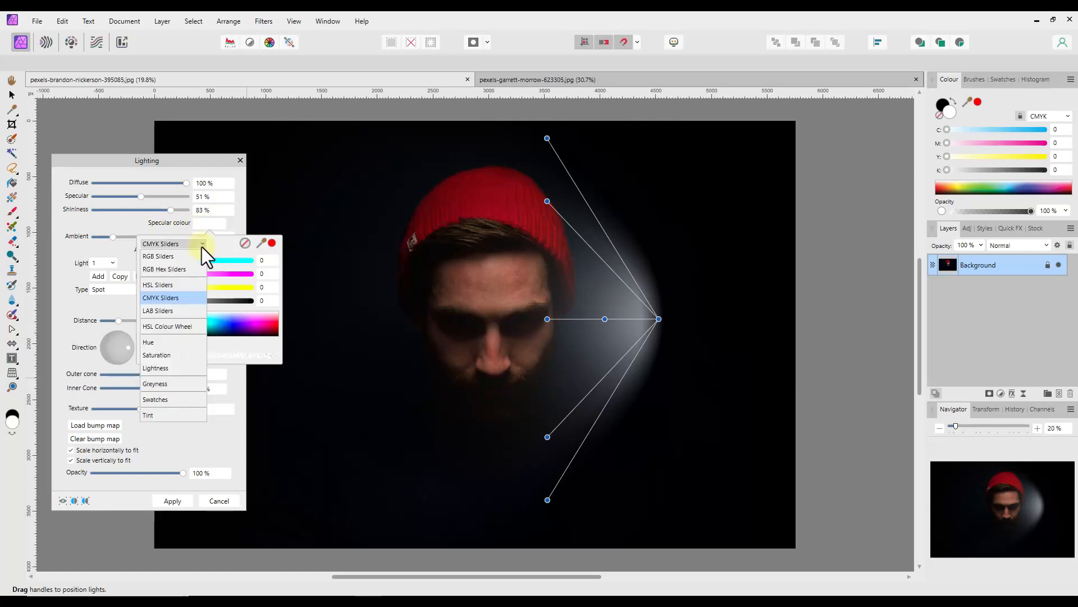
{"action": "left_click", "coordinate": [158, 256]}
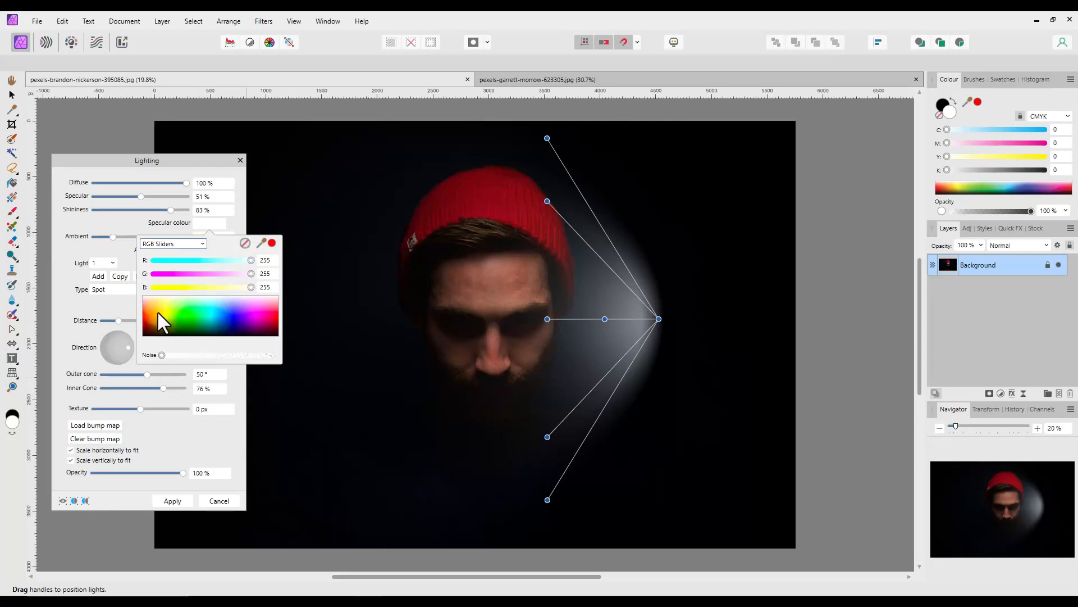
{"action": "left_click", "coordinate": [230, 327]}
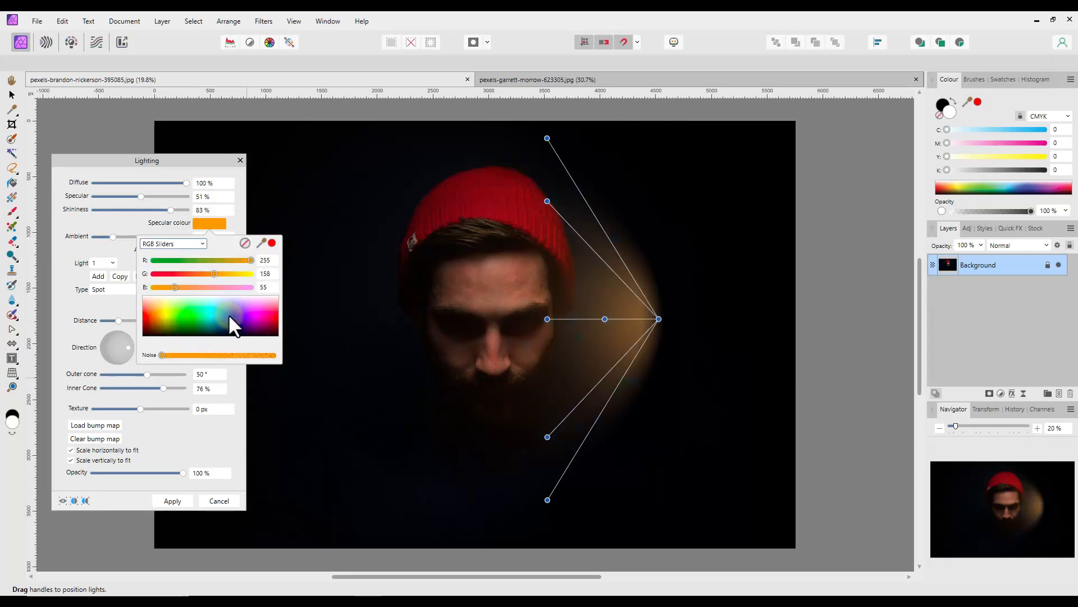
{"action": "left_click", "coordinate": [275, 324]}
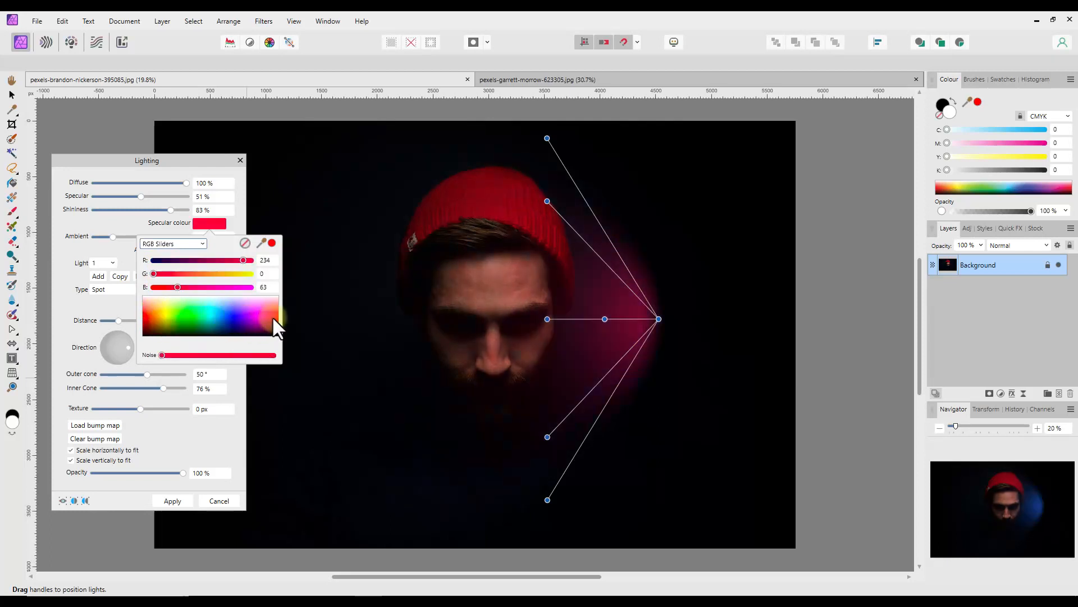
{"action": "left_click", "coordinate": [185, 323]}
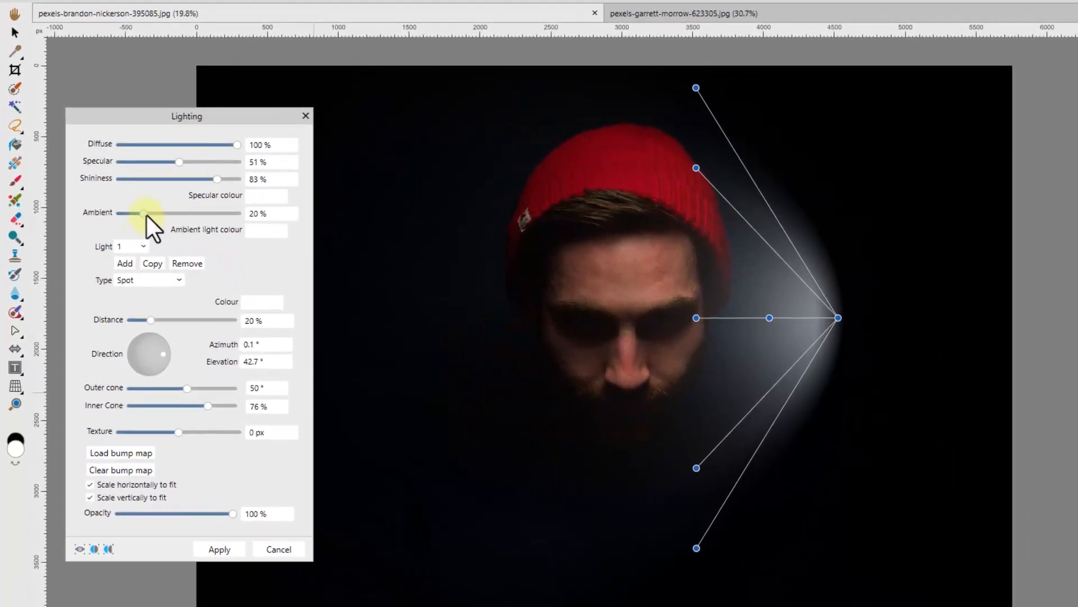
{"action": "left_click_drag", "start_coordinate": [140, 213], "coordinate": [207, 214]}
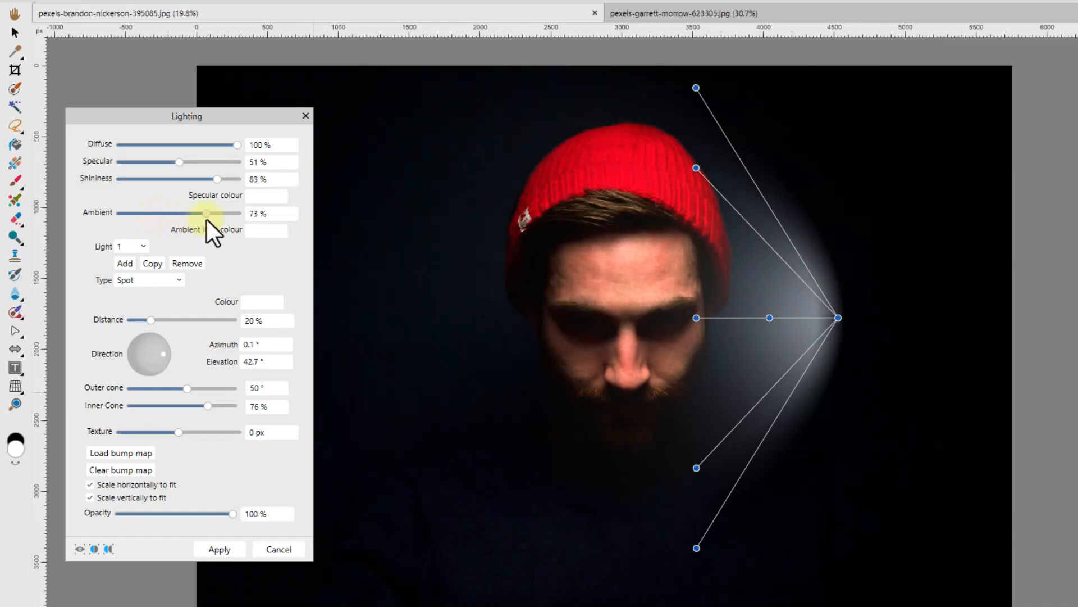
{"action": "left_click_drag", "start_coordinate": [206, 212], "coordinate": [150, 212]}
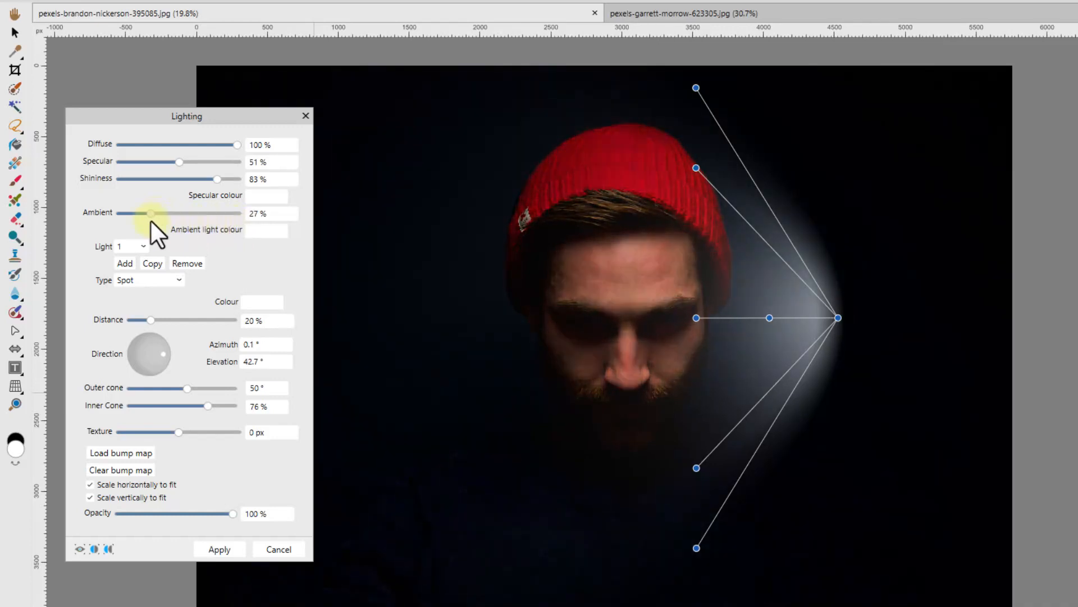
{"action": "left_click_drag", "start_coordinate": [150, 213], "coordinate": [237, 213]}
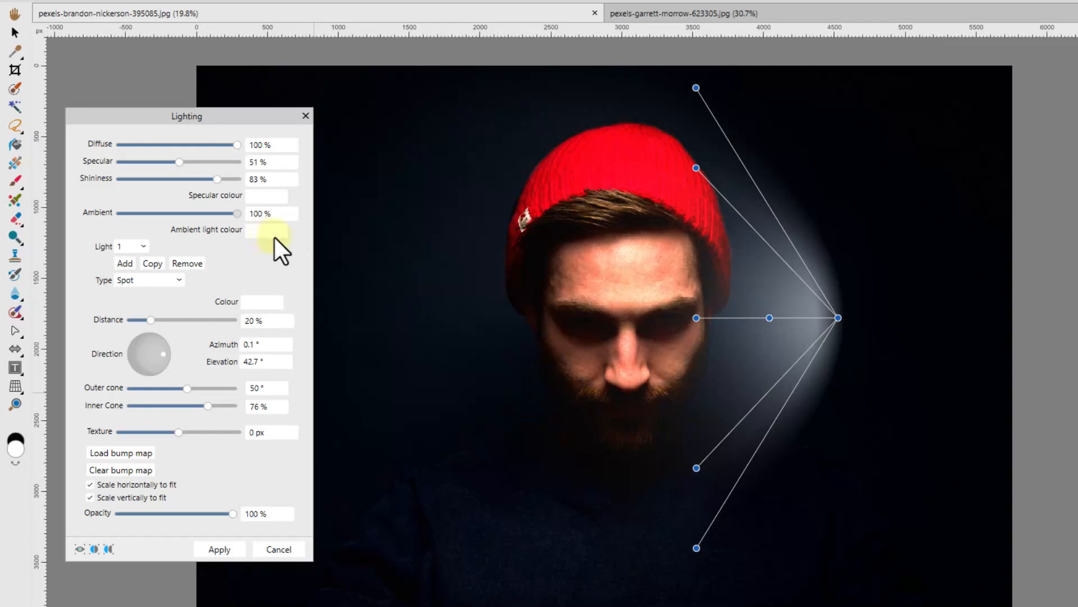
{"action": "left_click_drag", "start_coordinate": [220, 213], "coordinate": [196, 214]}
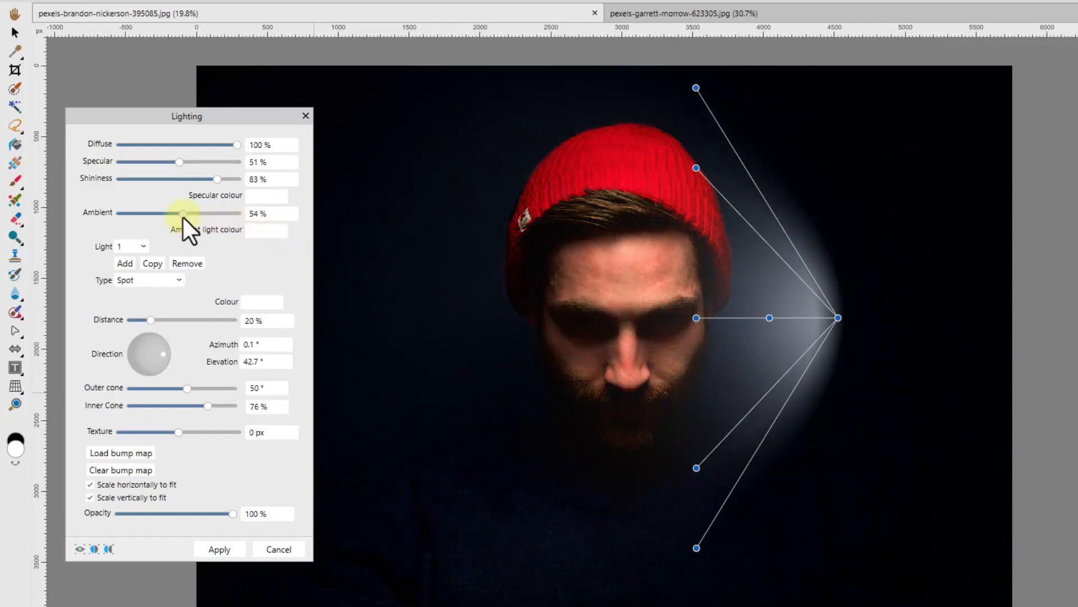
{"action": "left_click_drag", "start_coordinate": [180, 212], "coordinate": [129, 213]}
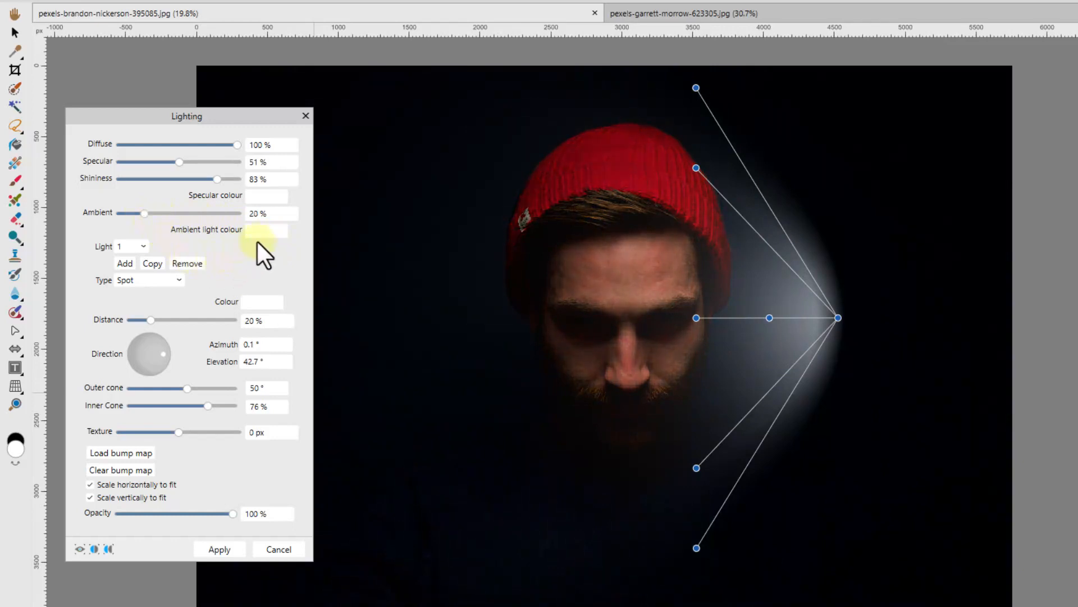
{"action": "left_click", "coordinate": [266, 230]}
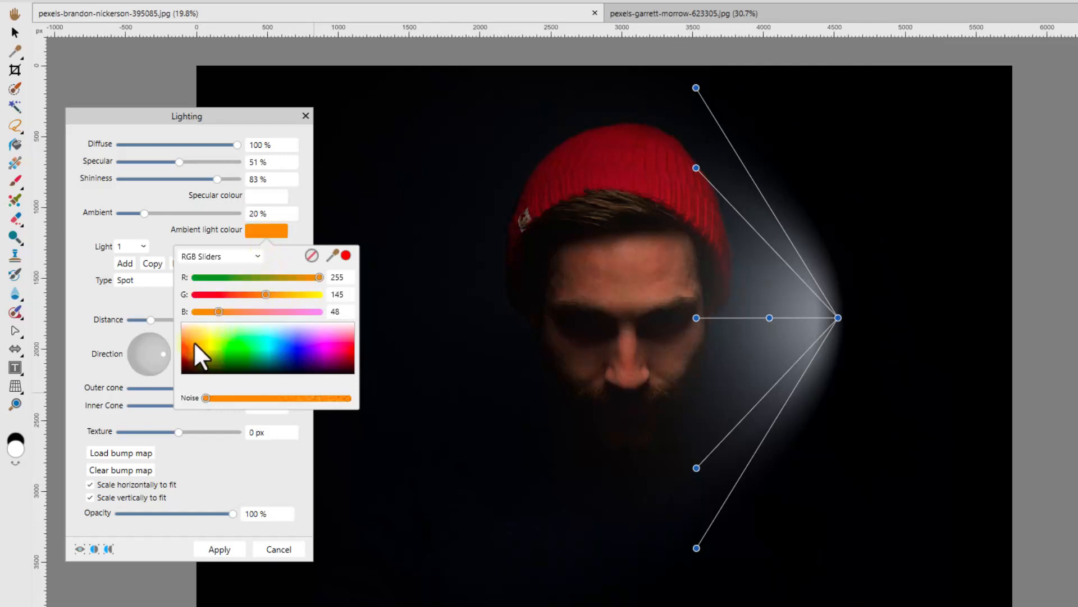
{"action": "left_click", "coordinate": [265, 358]}
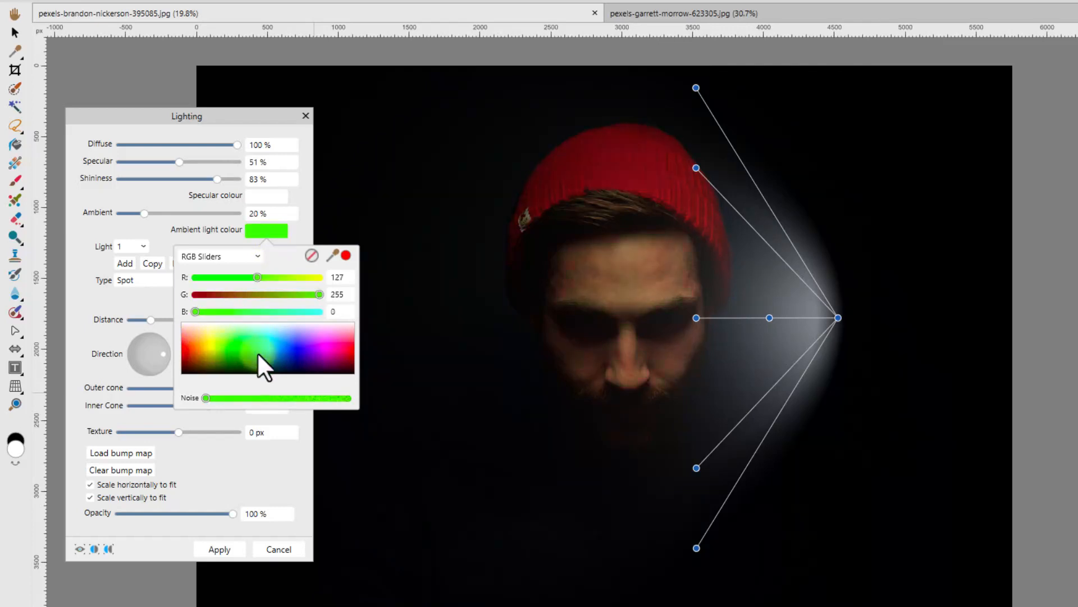
{"action": "left_click", "coordinate": [344, 361]}
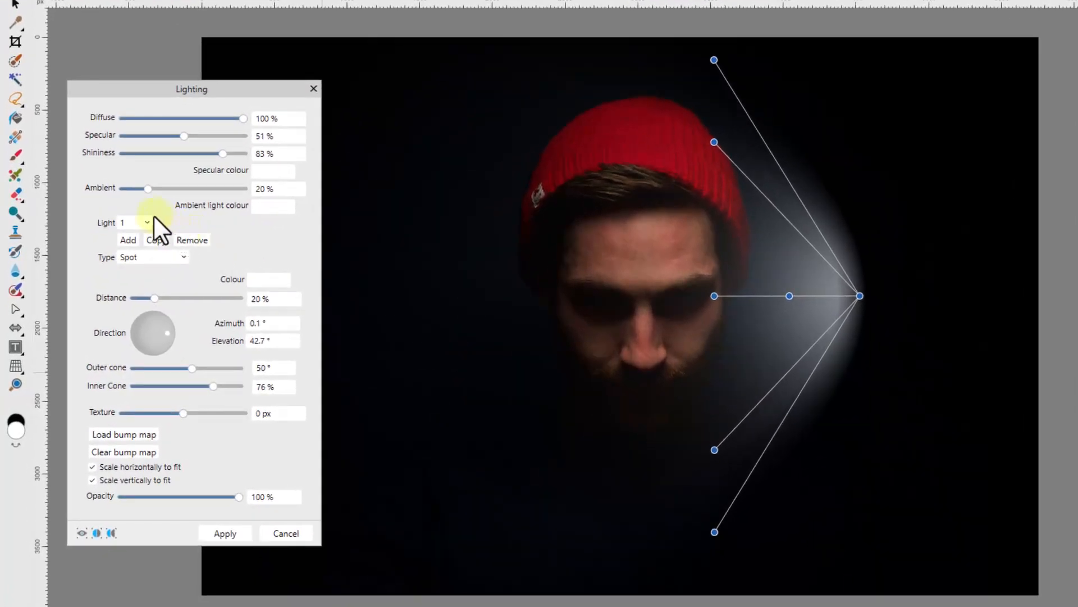
{"action": "left_click", "coordinate": [147, 223]}
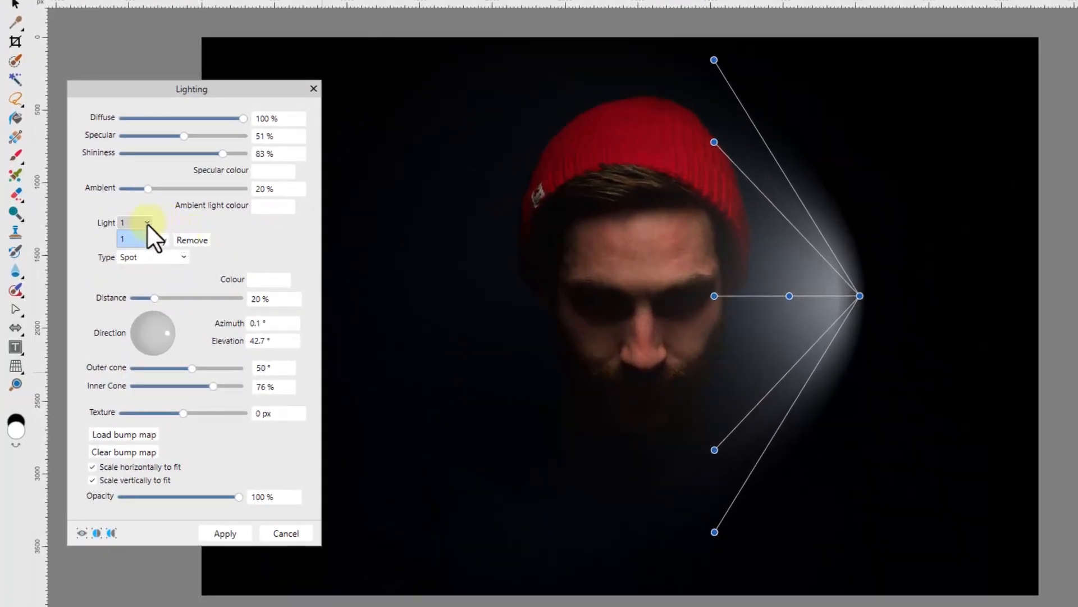
{"action": "left_click", "coordinate": [135, 223]}
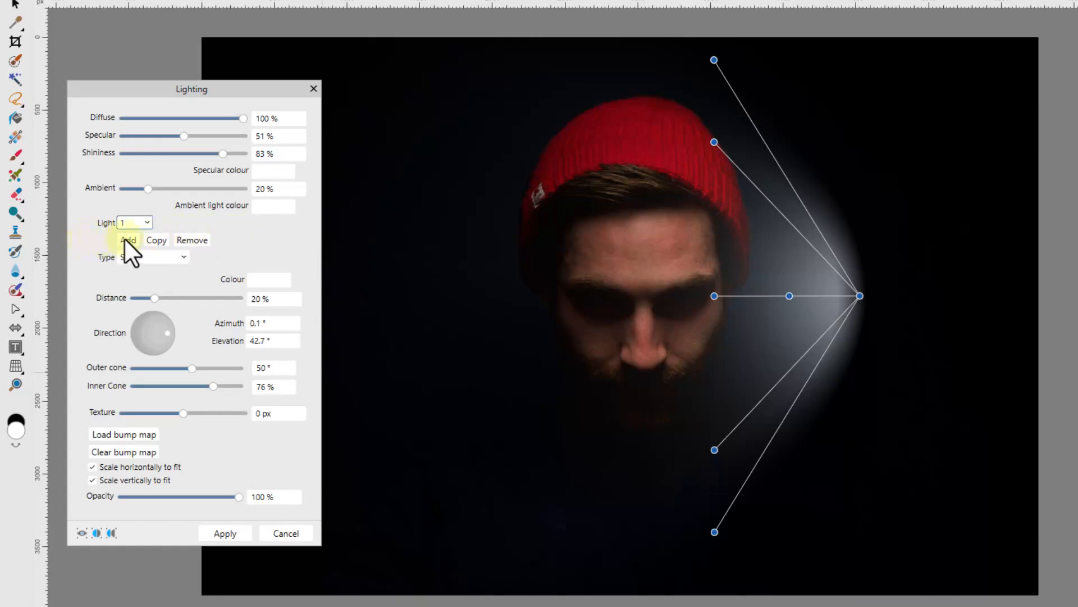
Step: Add a second light and place its source below the chin, aimed up at the face
{"action": "left_click", "coordinate": [128, 240]}
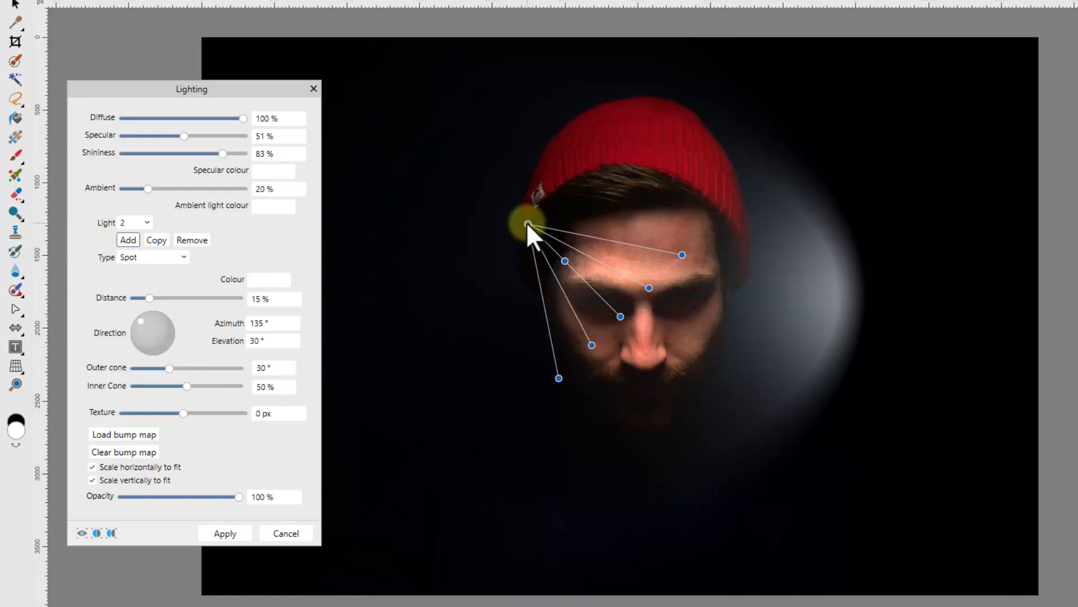
{"action": "left_click_drag", "start_coordinate": [528, 226], "coordinate": [519, 430]}
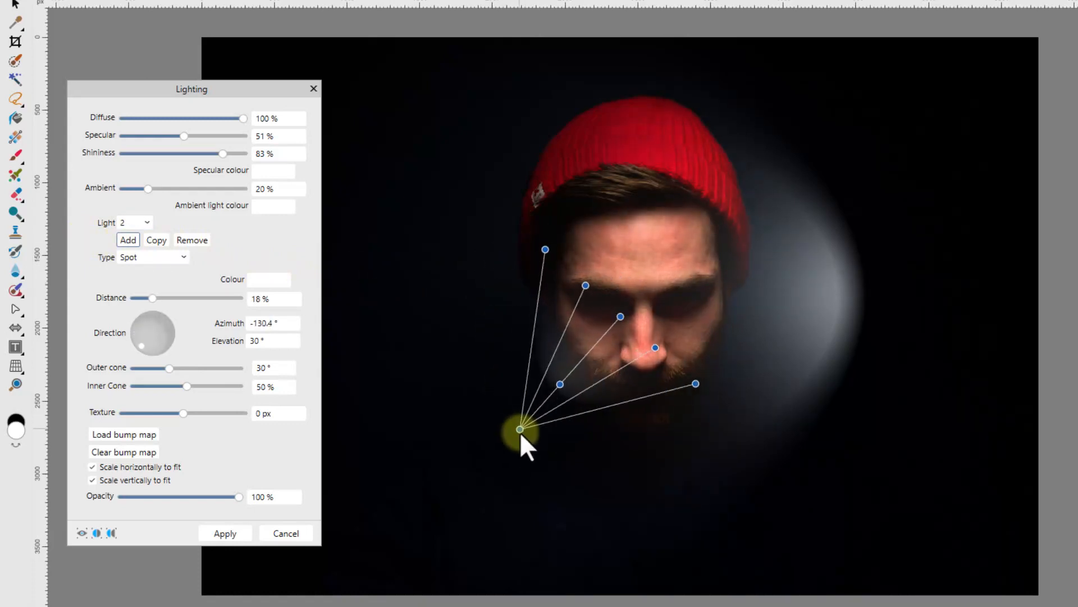
{"action": "left_click_drag", "start_coordinate": [519, 430], "coordinate": [618, 490]}
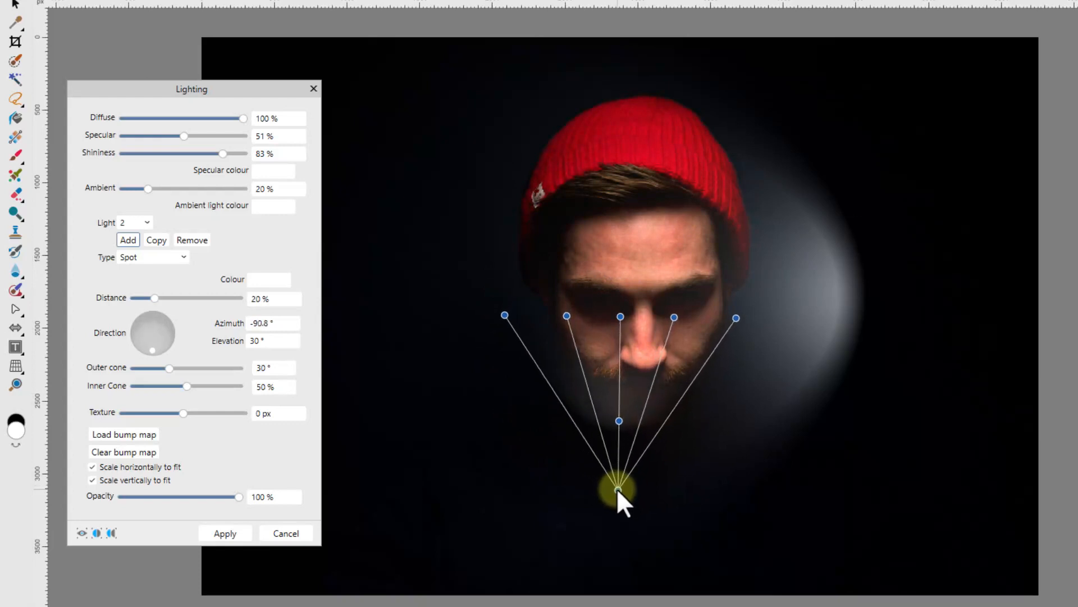
{"action": "left_click_drag", "start_coordinate": [618, 490], "coordinate": [622, 334]}
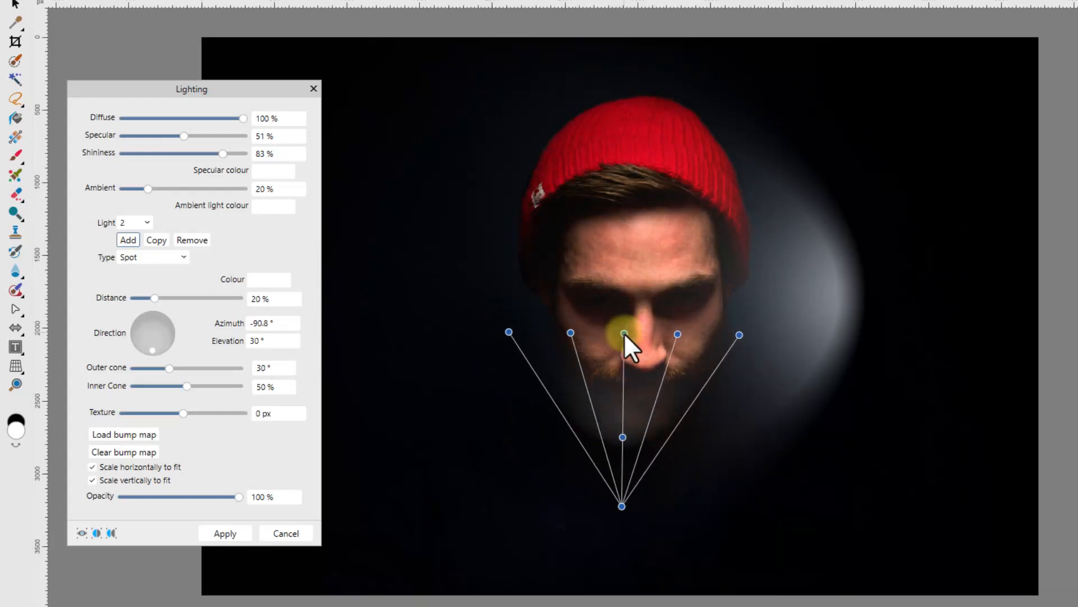
{"action": "left_click_drag", "start_coordinate": [621, 333], "coordinate": [641, 381]}
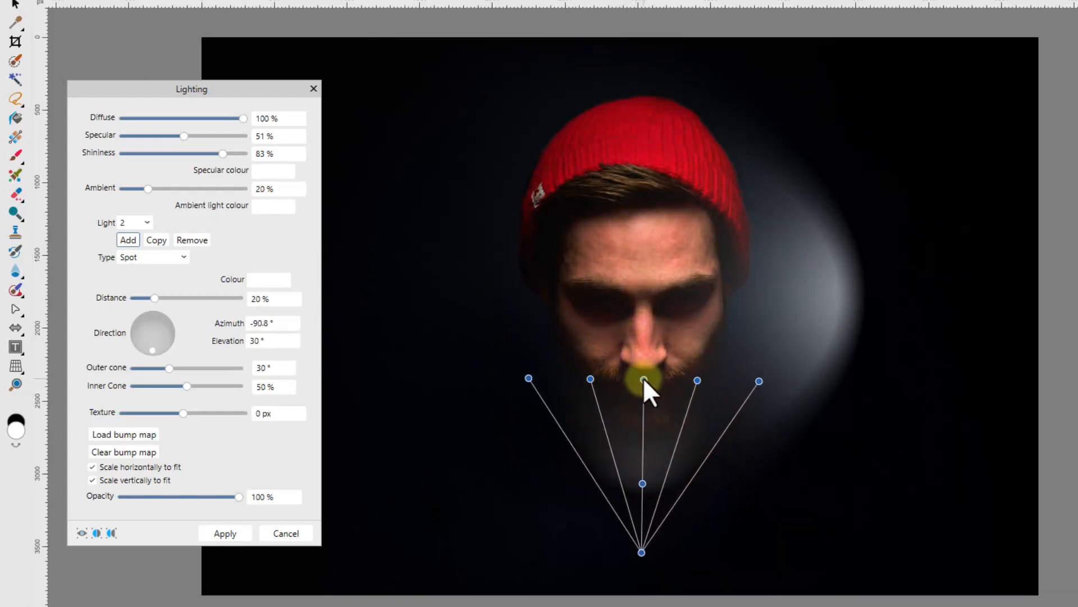
{"action": "left_click_drag", "start_coordinate": [640, 380], "coordinate": [641, 552]}
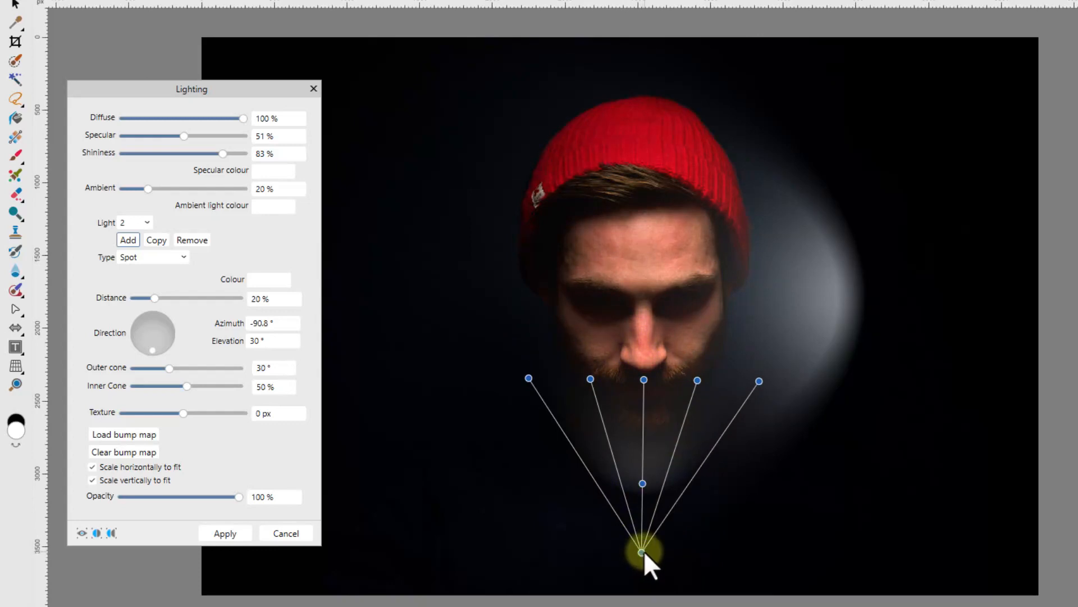
Step: Widen the second spotlight's Outer cone to about 36° and fine-tune its beam
{"action": "left_click_drag", "start_coordinate": [639, 554], "coordinate": [591, 474]}
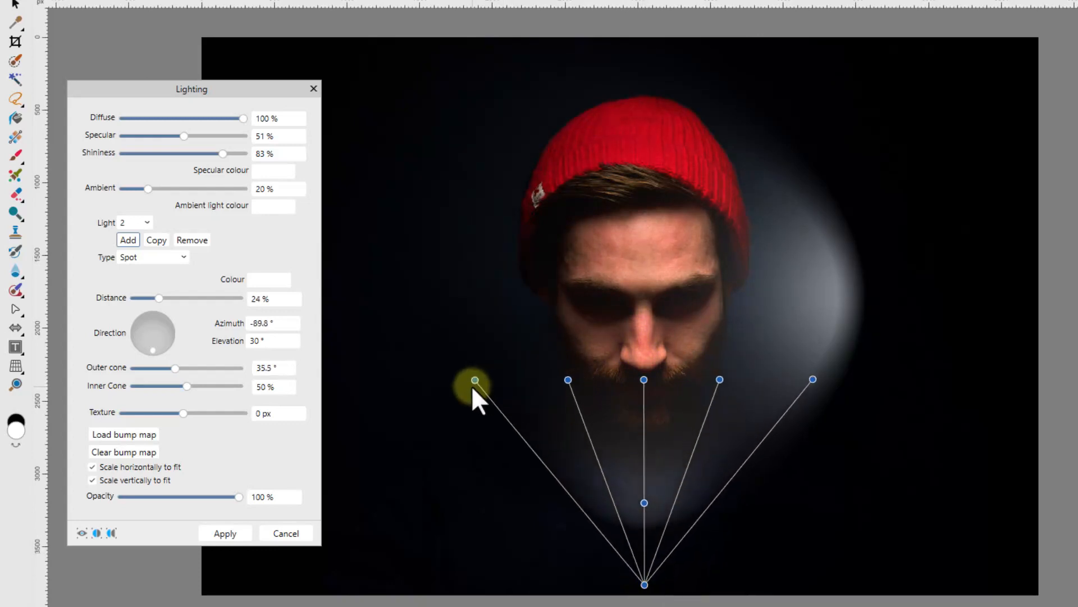
{"action": "left_click_drag", "start_coordinate": [472, 381], "coordinate": [644, 501]}
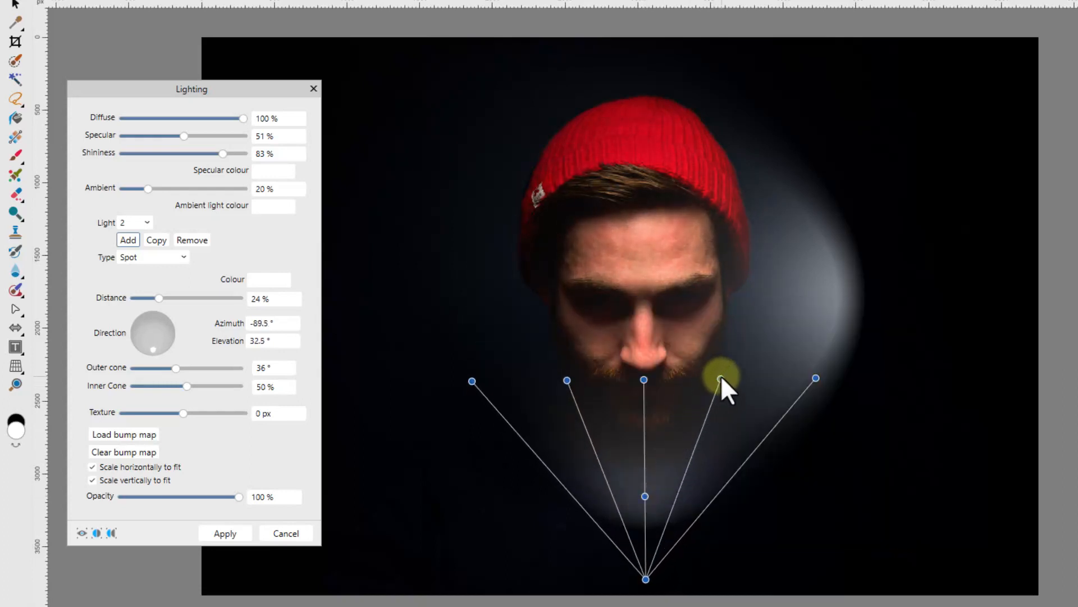
{"action": "left_click_drag", "start_coordinate": [719, 379], "coordinate": [727, 378]}
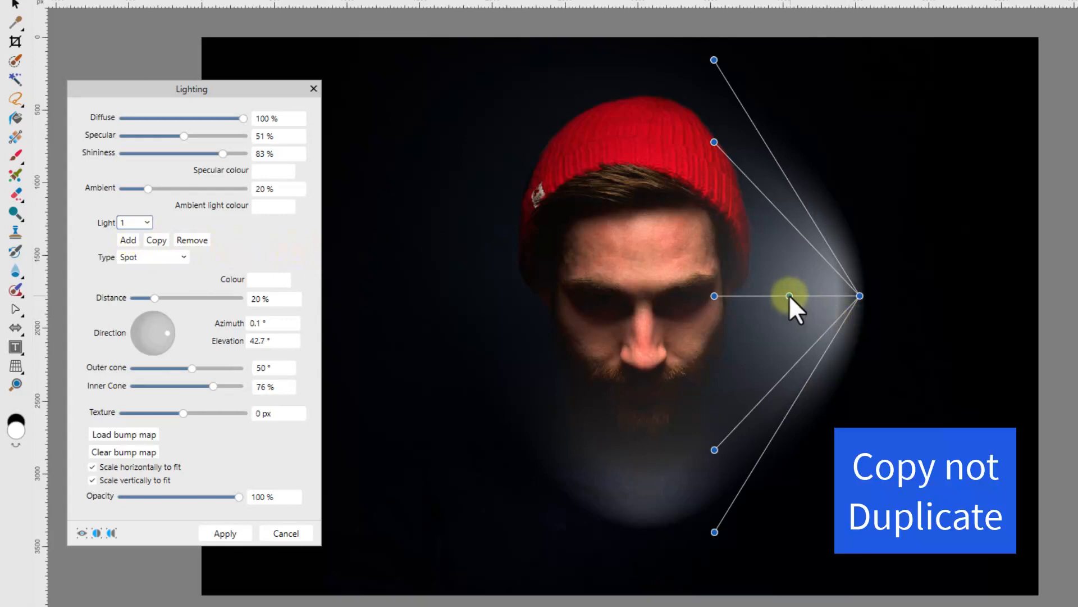
Step: Lower Light 1's Elevation from 42.7° to about 39.7°
{"action": "left_click_drag", "start_coordinate": [790, 297], "coordinate": [797, 296]}
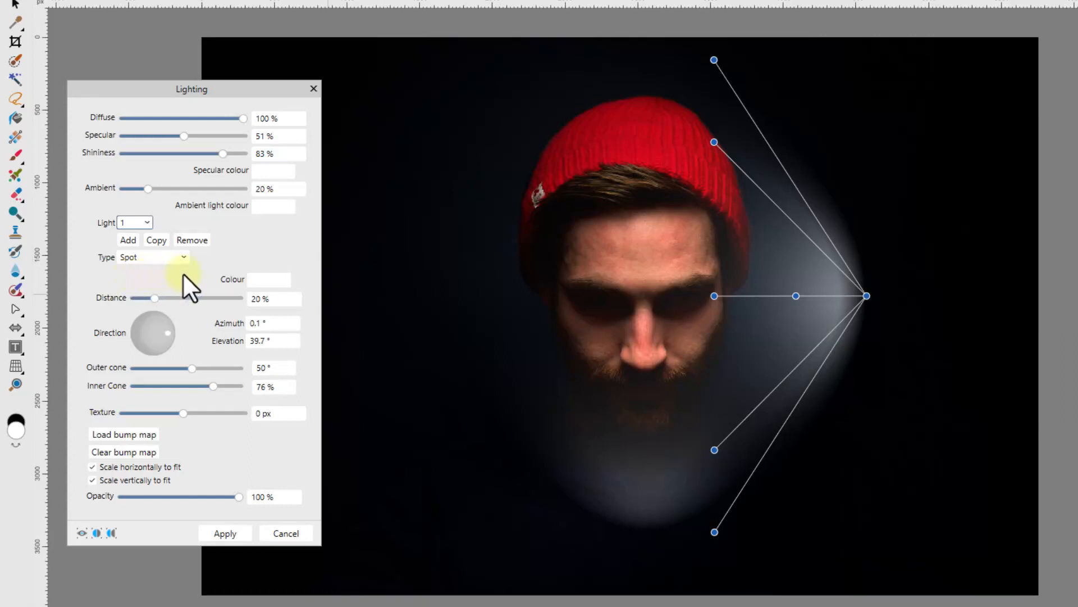
{"action": "mouse_move", "coordinate": [237, 251]}
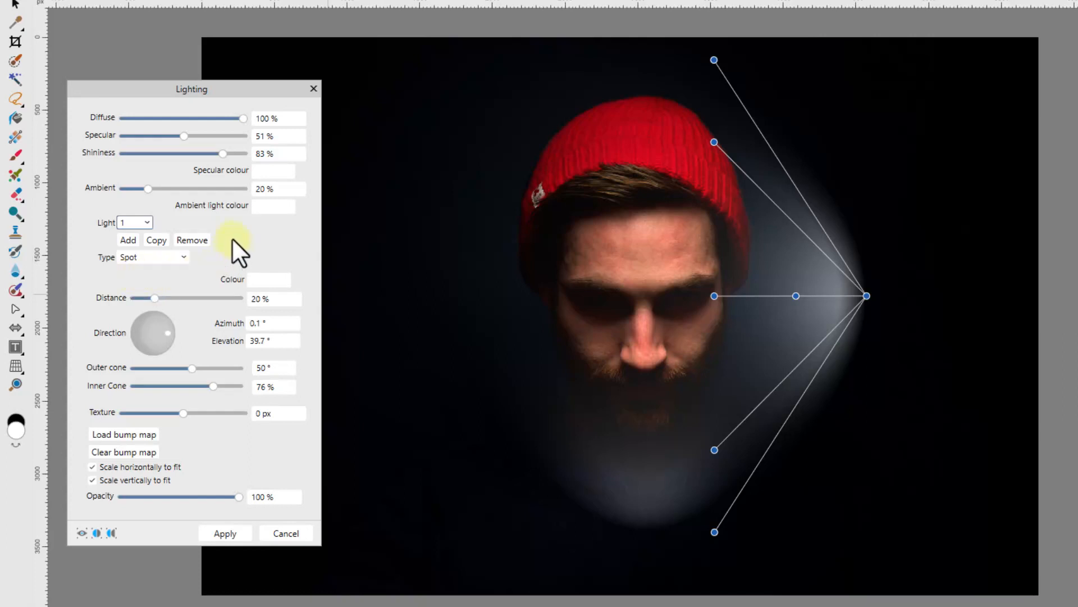
{"action": "mouse_move", "coordinate": [160, 275]}
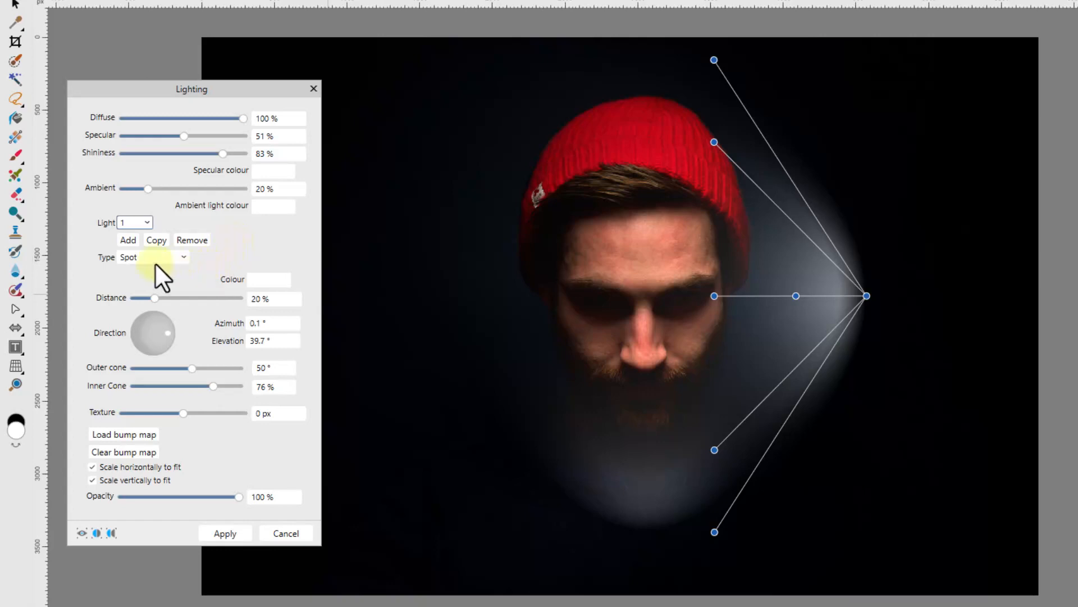
Step: Add Light 3 and drag the new spotlight to the left of the face
{"action": "left_click", "coordinate": [127, 240]}
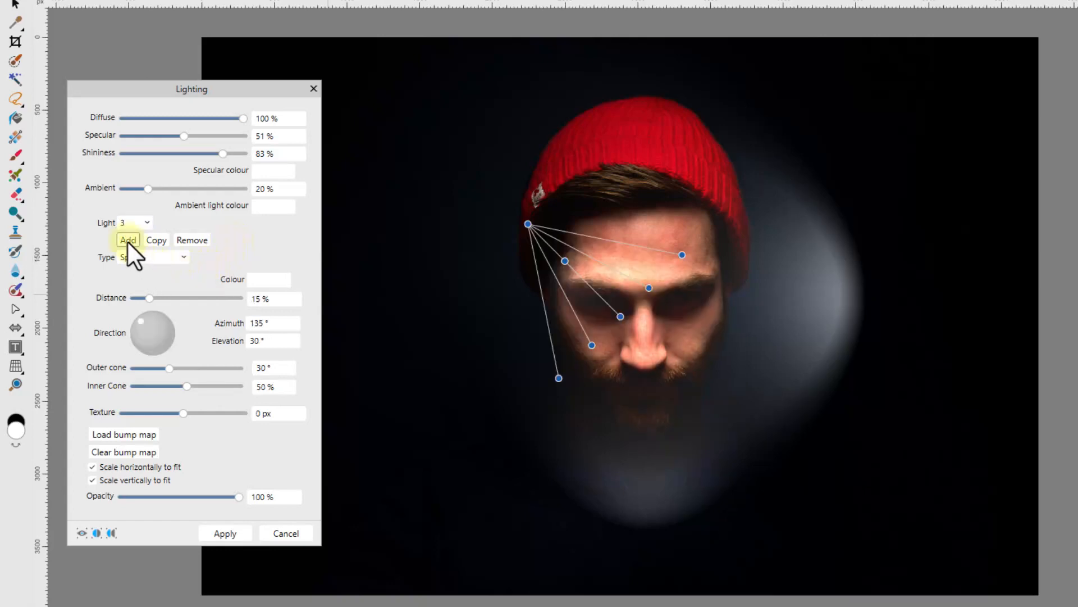
{"action": "left_click", "coordinate": [128, 240]}
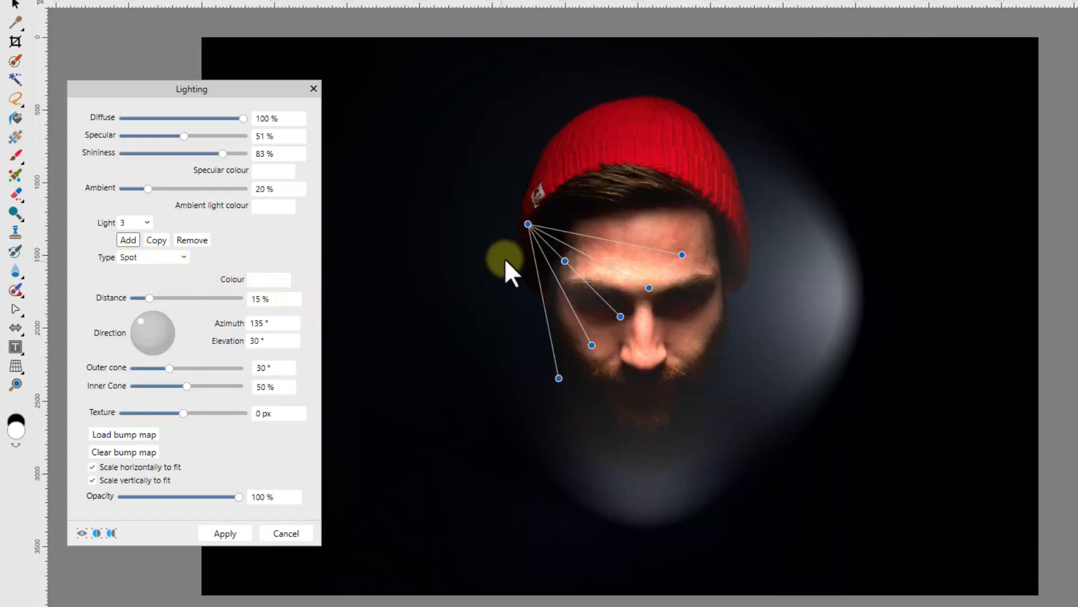
{"action": "left_click_drag", "start_coordinate": [527, 225], "coordinate": [405, 284]}
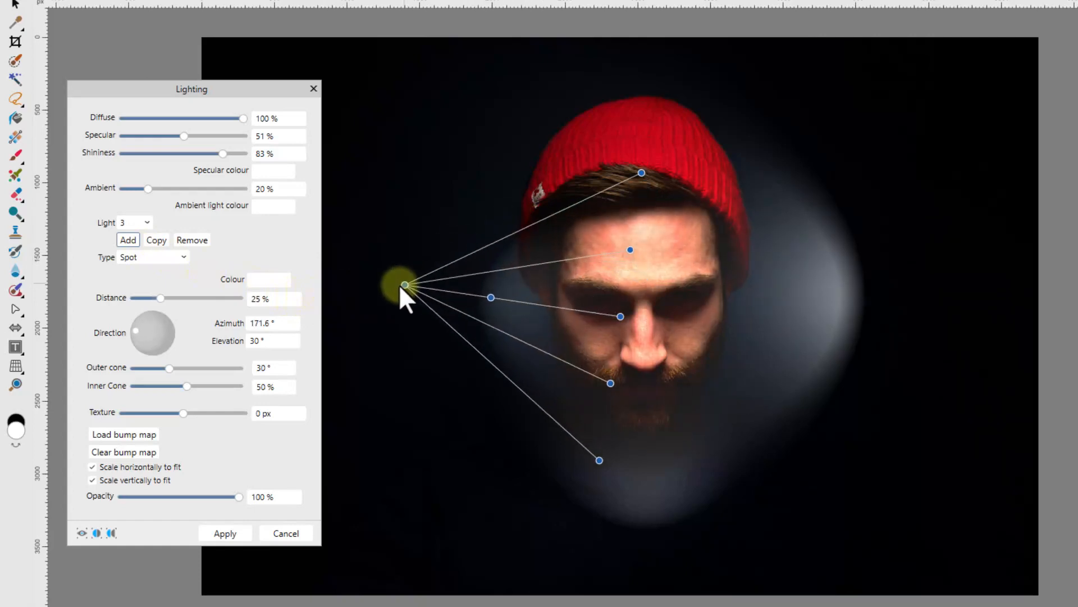
{"action": "left_click_drag", "start_coordinate": [405, 284], "coordinate": [350, 284]}
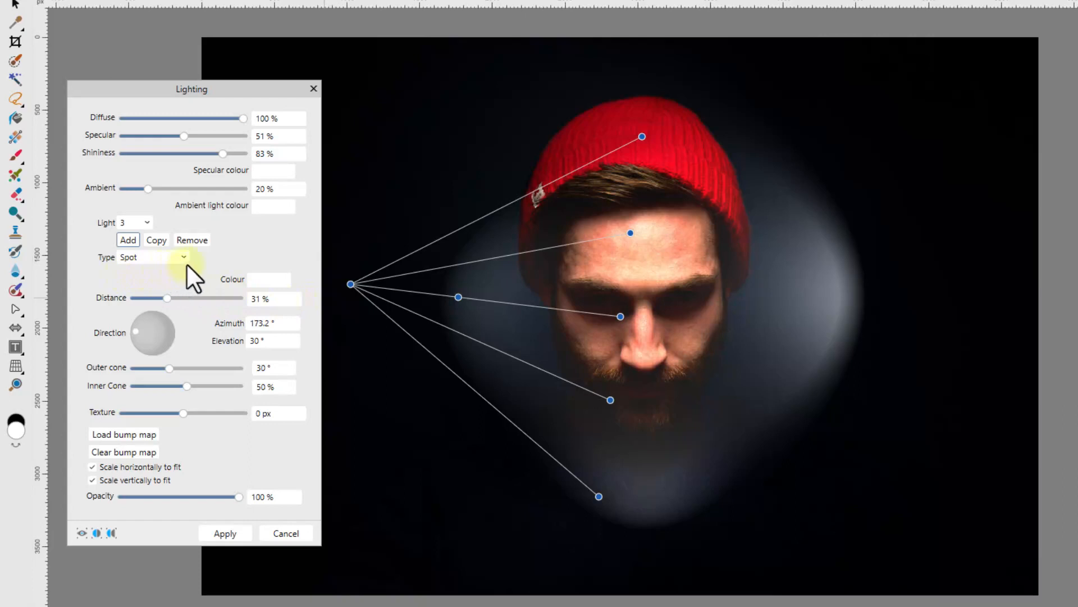
Step: Make Light 3 a point light above right of the head, distance about 15%
{"action": "left_click", "coordinate": [151, 257]}
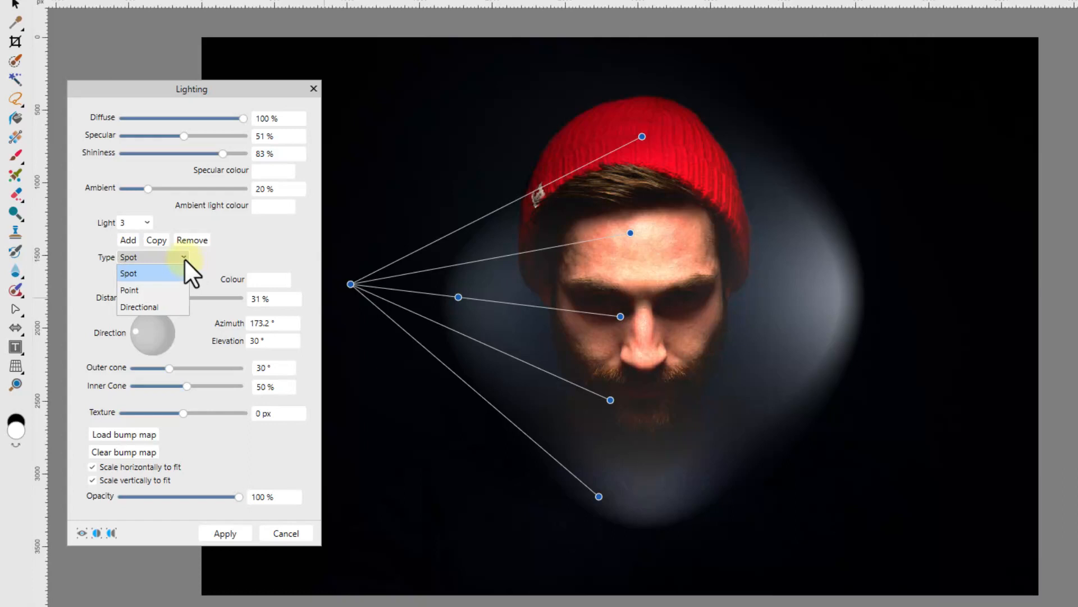
{"action": "mouse_move", "coordinate": [172, 299]}
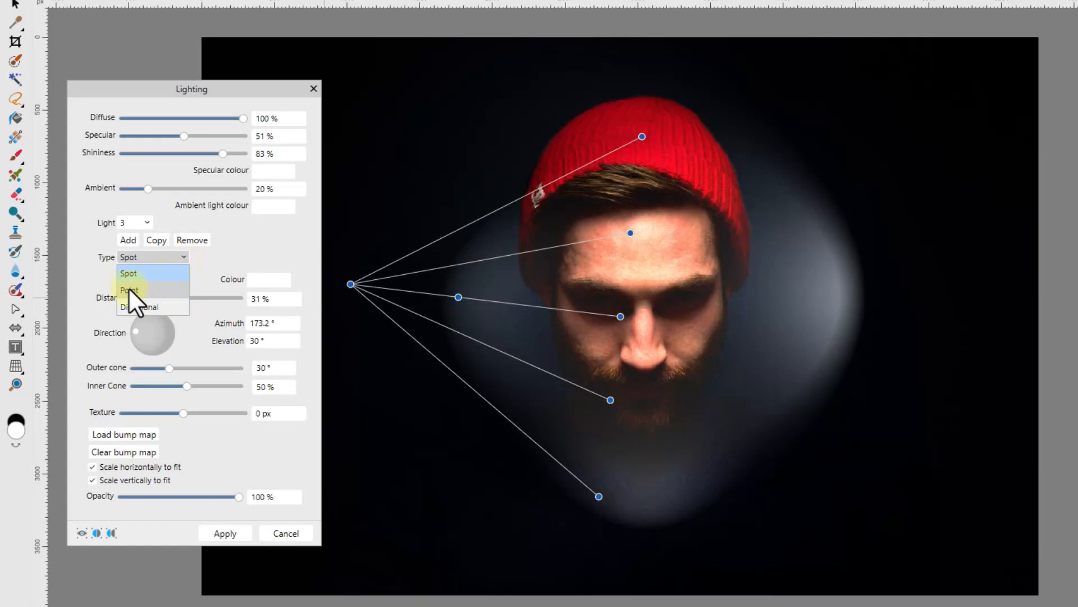
{"action": "left_click", "coordinate": [128, 289]}
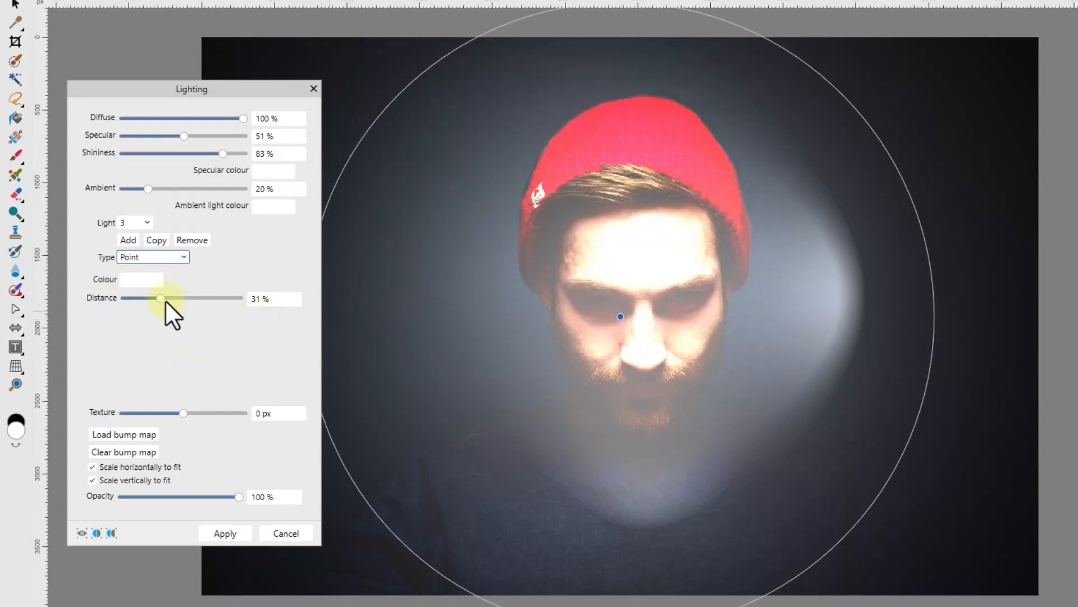
{"action": "left_click_drag", "start_coordinate": [160, 297], "coordinate": [128, 297]}
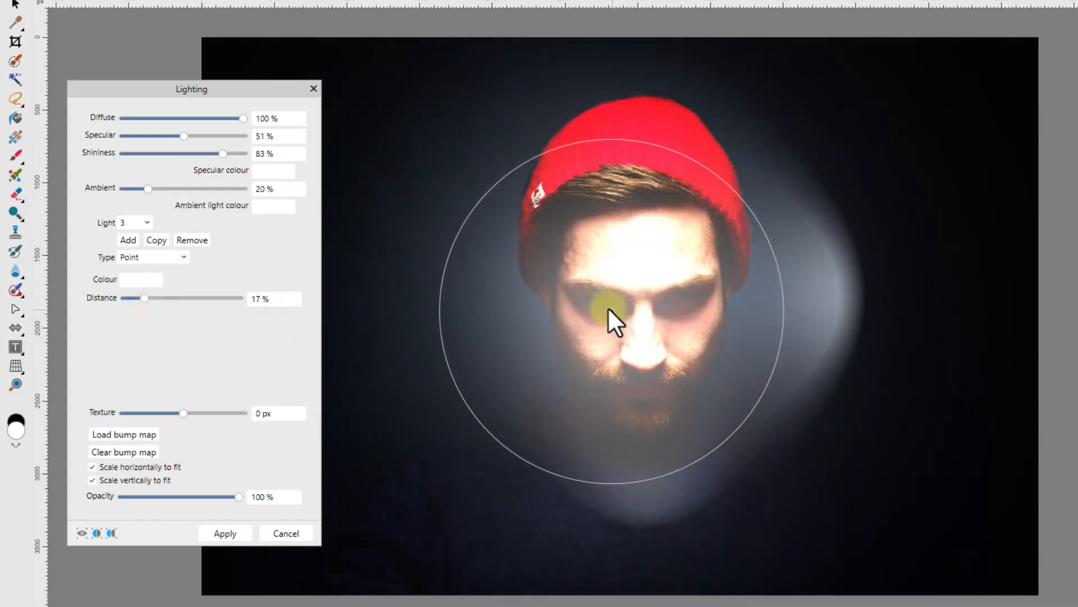
{"action": "left_click_drag", "start_coordinate": [606, 310], "coordinate": [444, 175]}
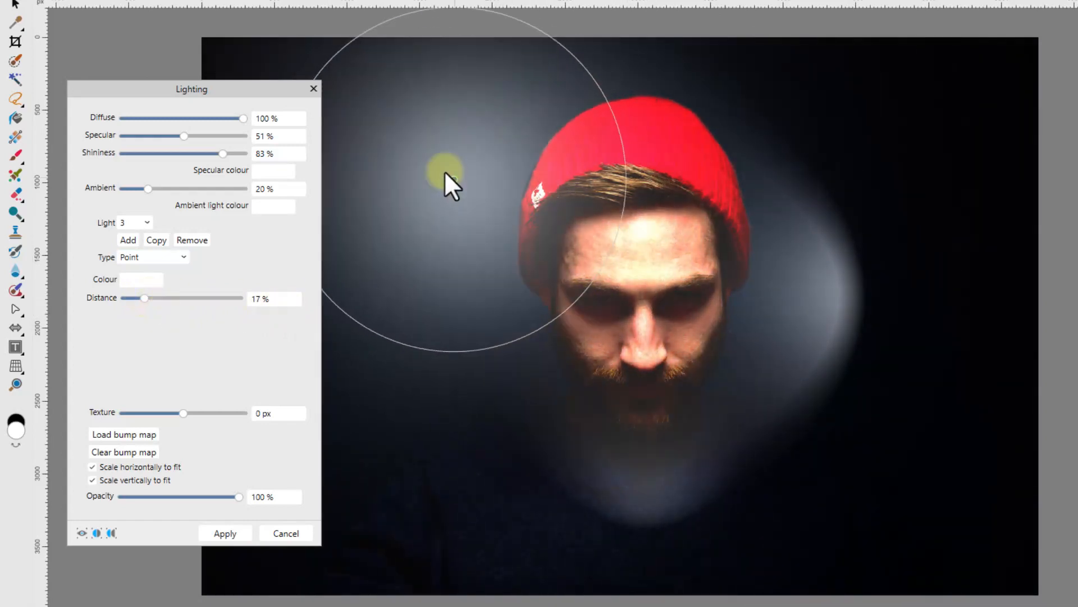
{"action": "left_click_drag", "start_coordinate": [446, 178], "coordinate": [907, 206]}
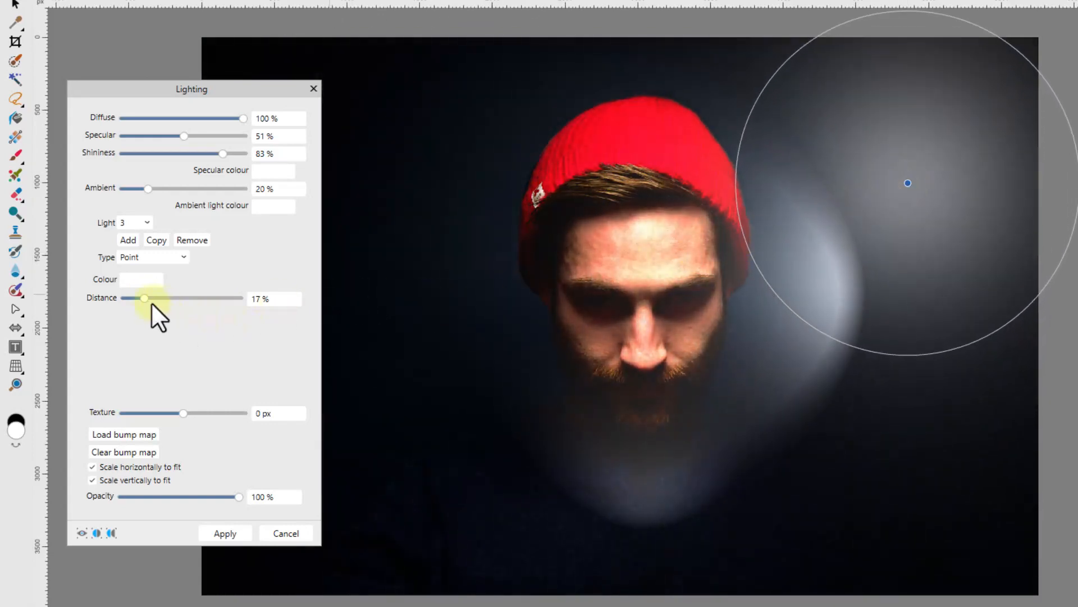
{"action": "left_click_drag", "start_coordinate": [144, 298], "coordinate": [153, 298]}
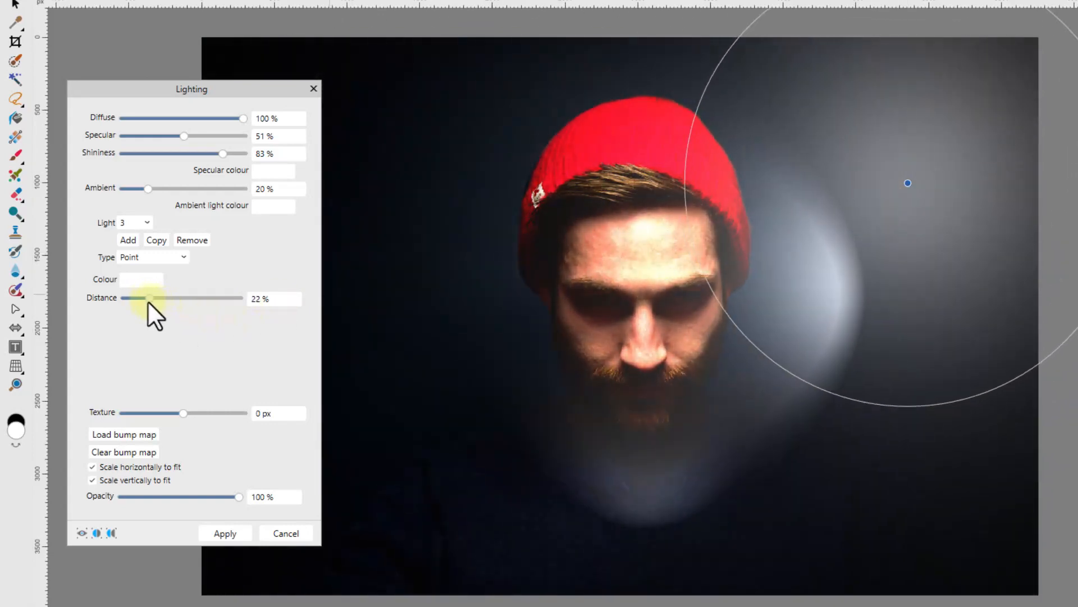
{"action": "left_click_drag", "start_coordinate": [143, 298], "coordinate": [126, 298]}
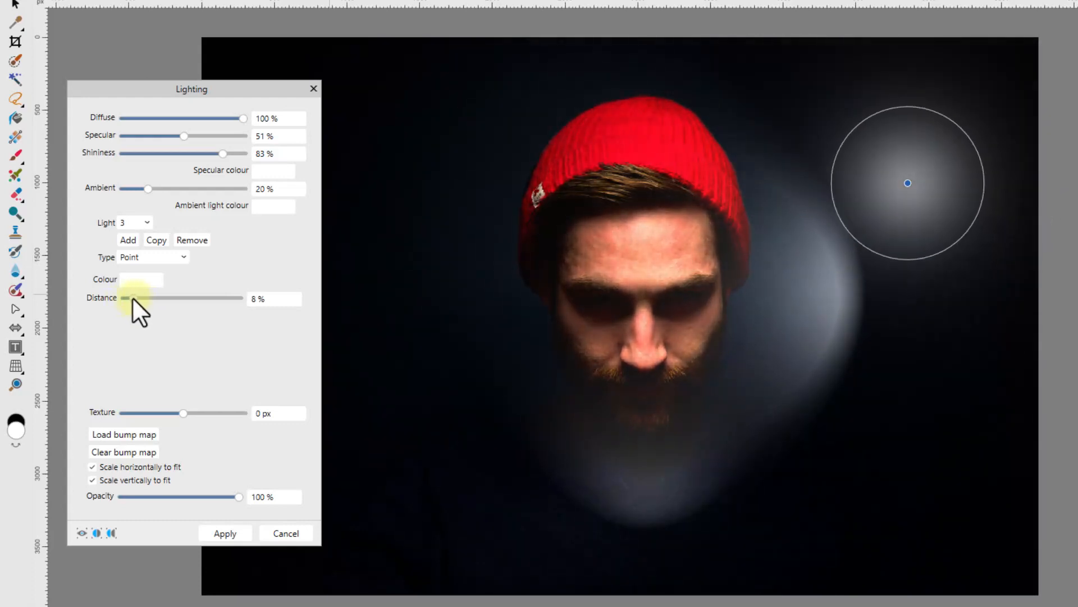
{"action": "left_click_drag", "start_coordinate": [128, 298], "coordinate": [141, 298]}
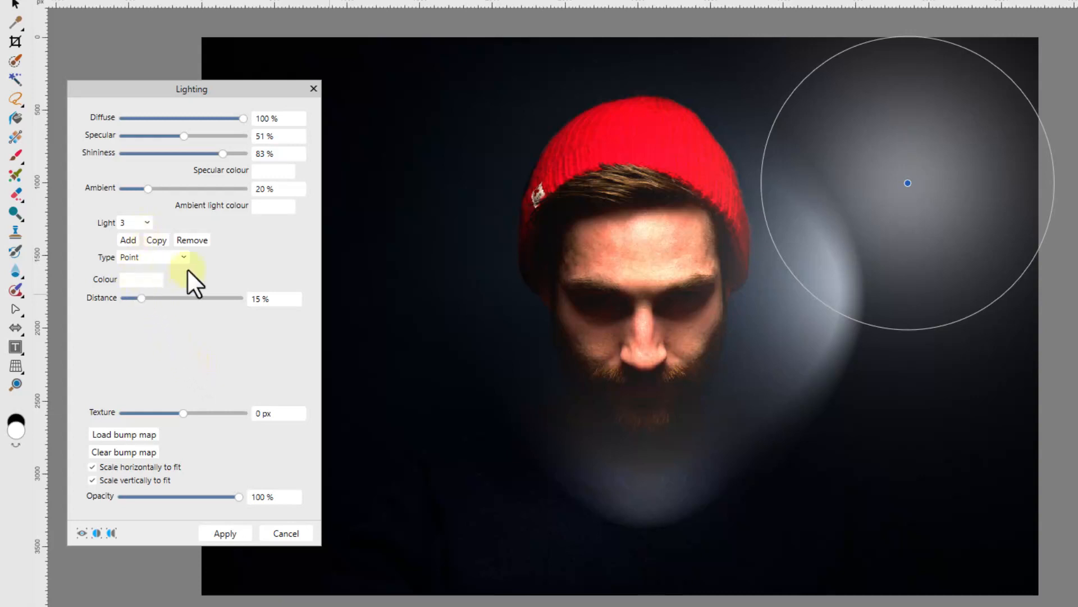
Step: Switch Light 3 to Directional and angle it low from the upper left
{"action": "left_click", "coordinate": [153, 257]}
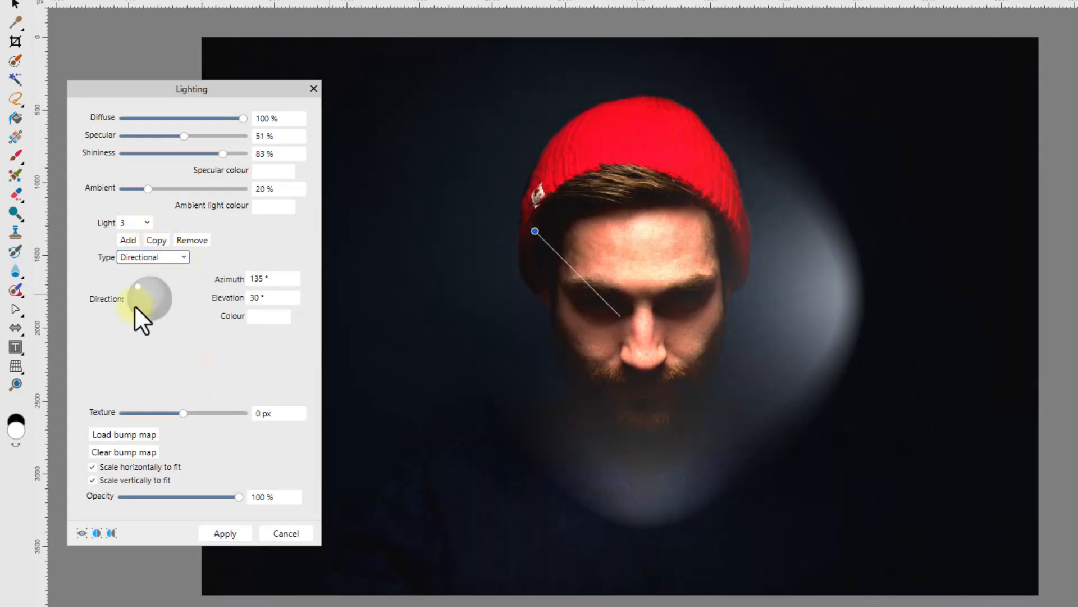
{"action": "left_click_drag", "start_coordinate": [535, 231], "coordinate": [502, 290]}
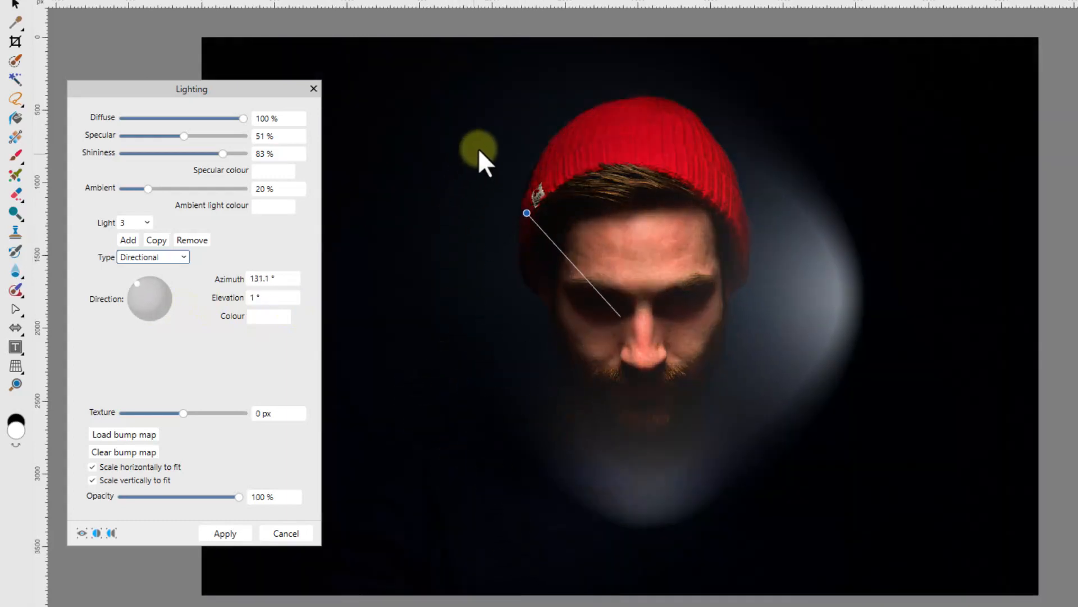
{"action": "left_click_drag", "start_coordinate": [526, 212], "coordinate": [526, 216]}
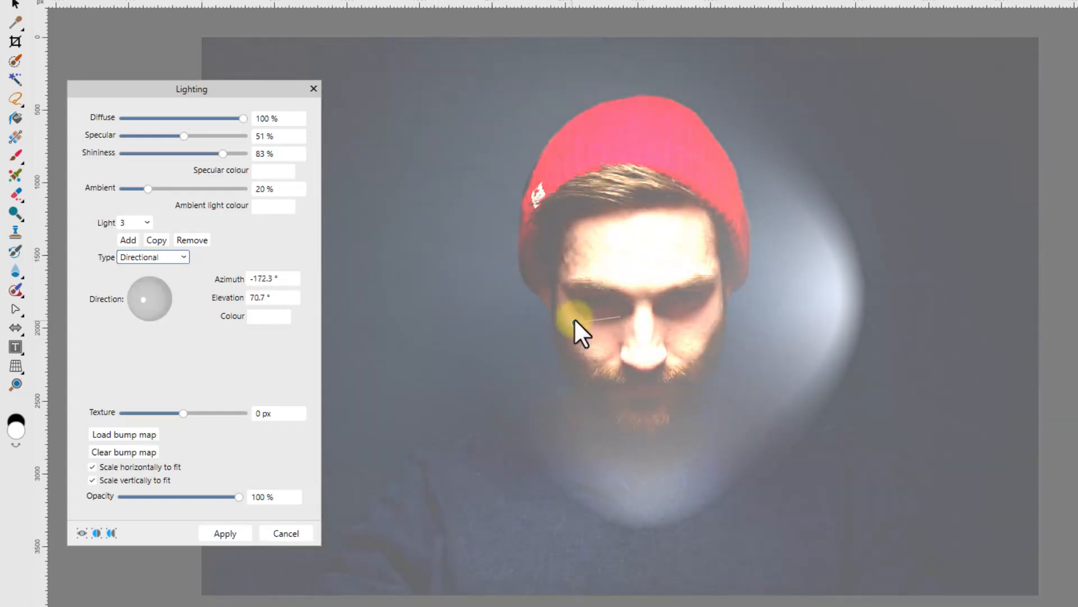
{"action": "left_click_drag", "start_coordinate": [585, 319], "coordinate": [515, 400]}
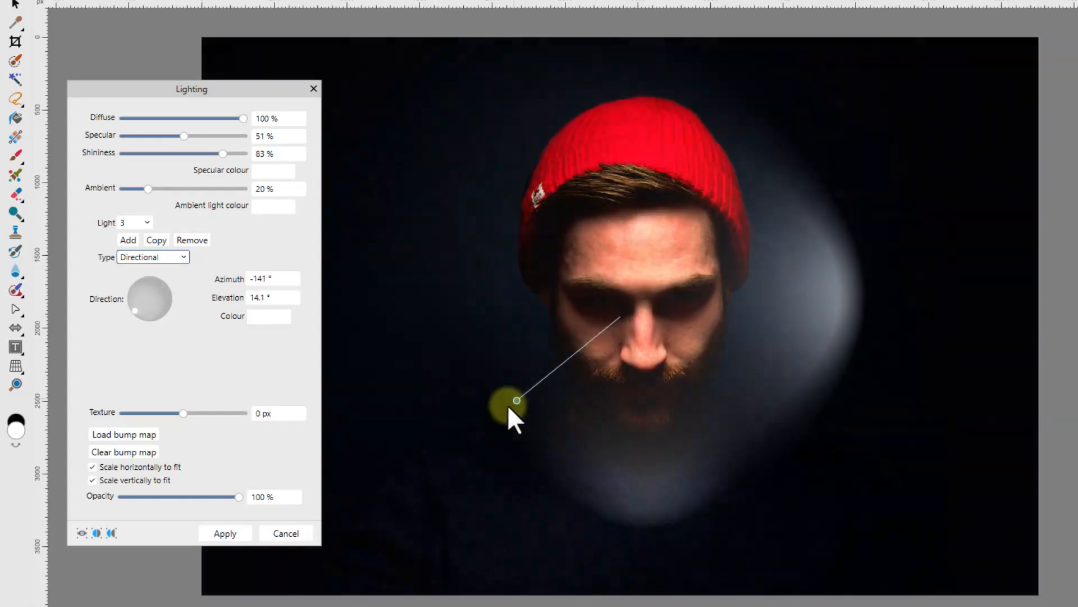
{"action": "left_click_drag", "start_coordinate": [516, 400], "coordinate": [435, 206]}
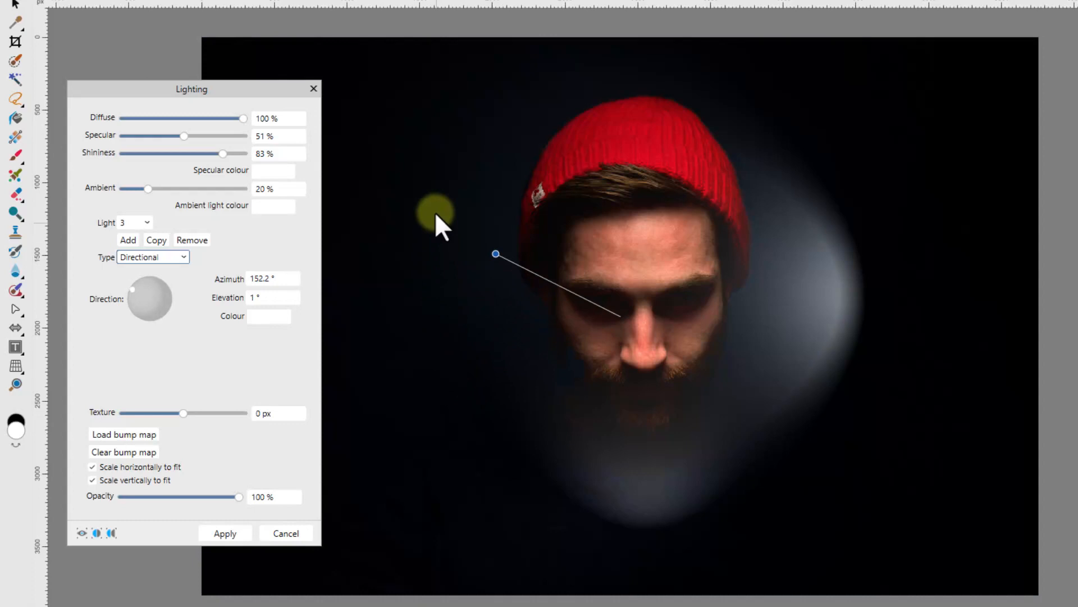
{"action": "left_click_drag", "start_coordinate": [495, 253], "coordinate": [483, 295]}
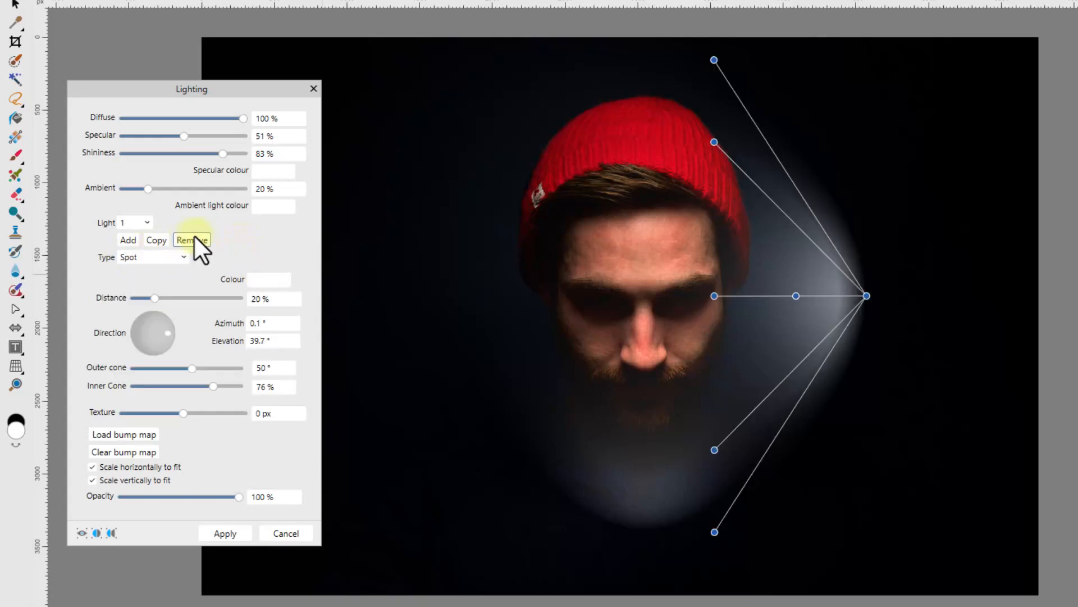
Step: Remove an extra light, then try a green tint on Light 1 and reset it to white
{"action": "left_click", "coordinate": [127, 240]}
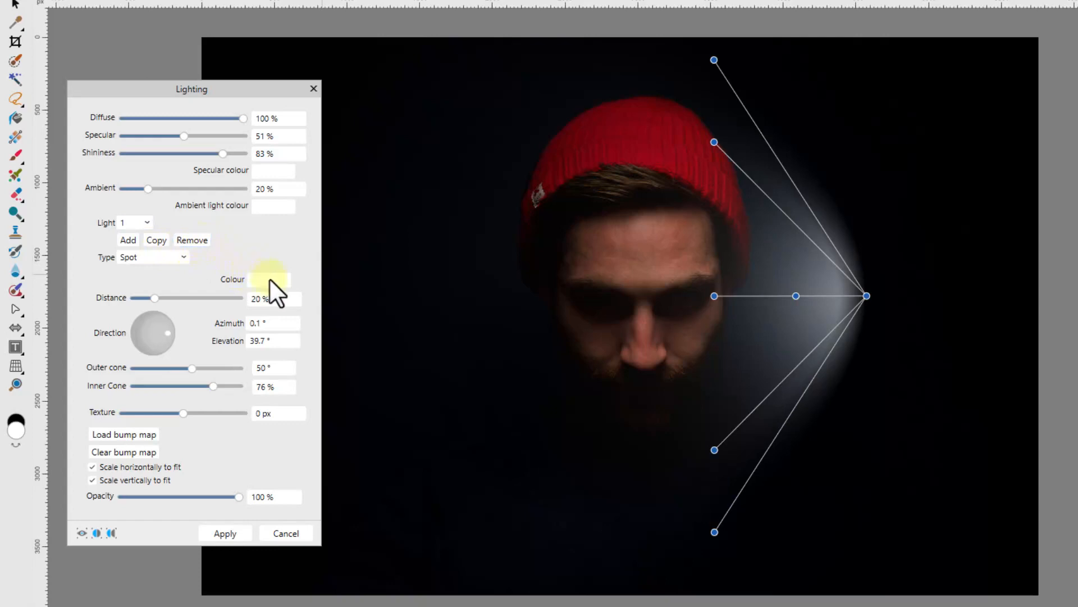
{"action": "left_click", "coordinate": [270, 279]}
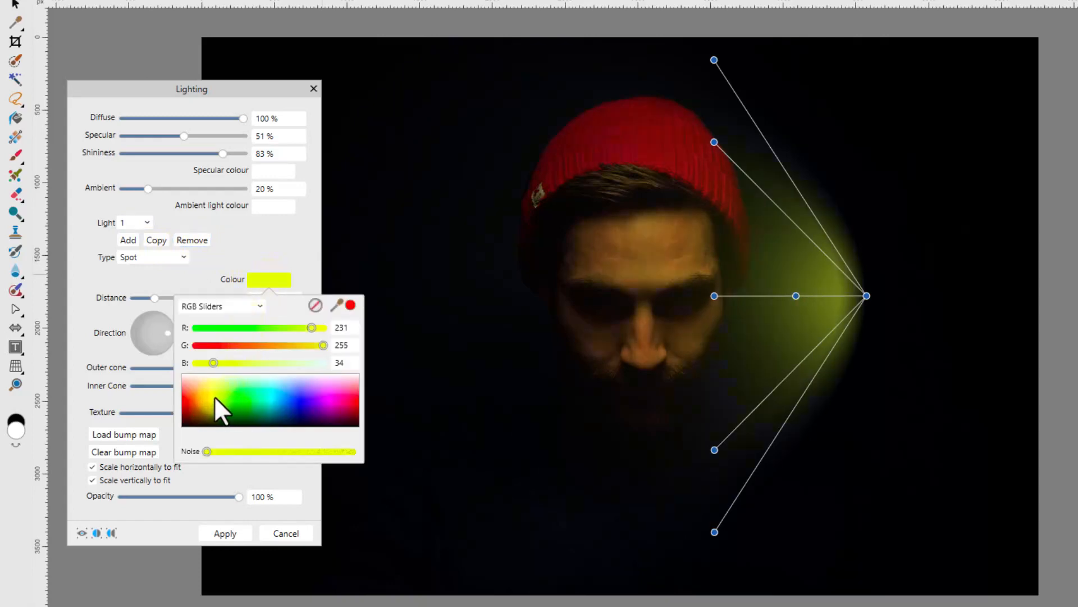
{"action": "left_click", "coordinate": [300, 416]}
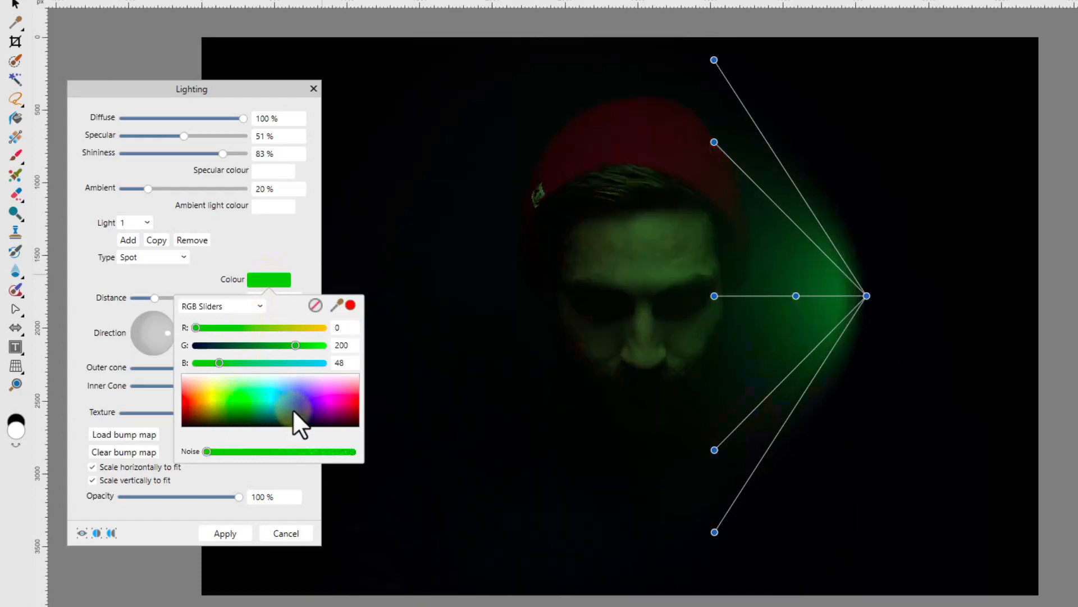
{"action": "left_click", "coordinate": [310, 409]}
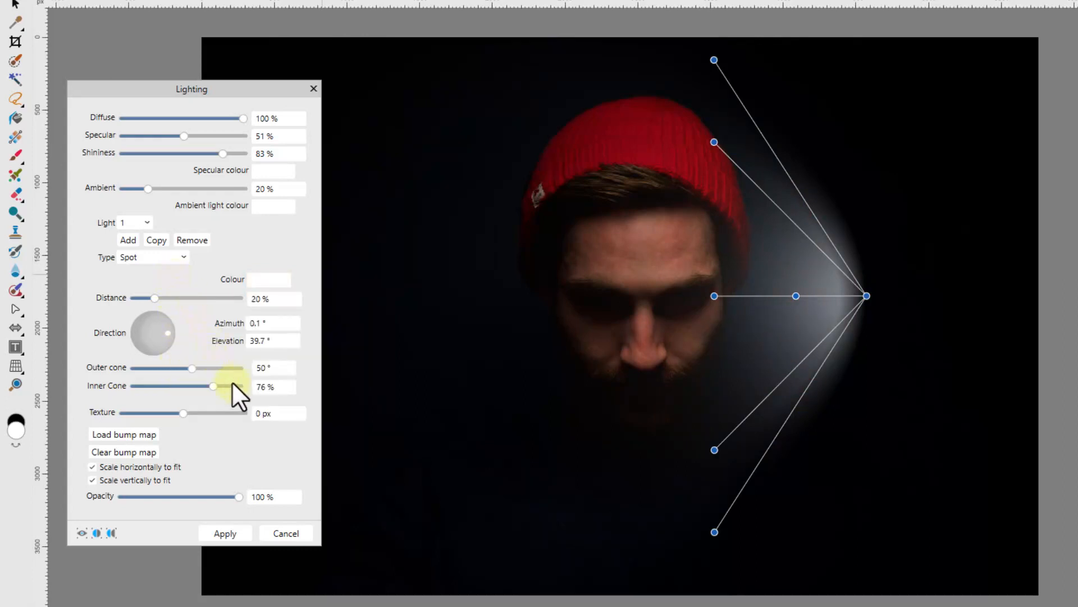
{"action": "mouse_move", "coordinate": [206, 352]}
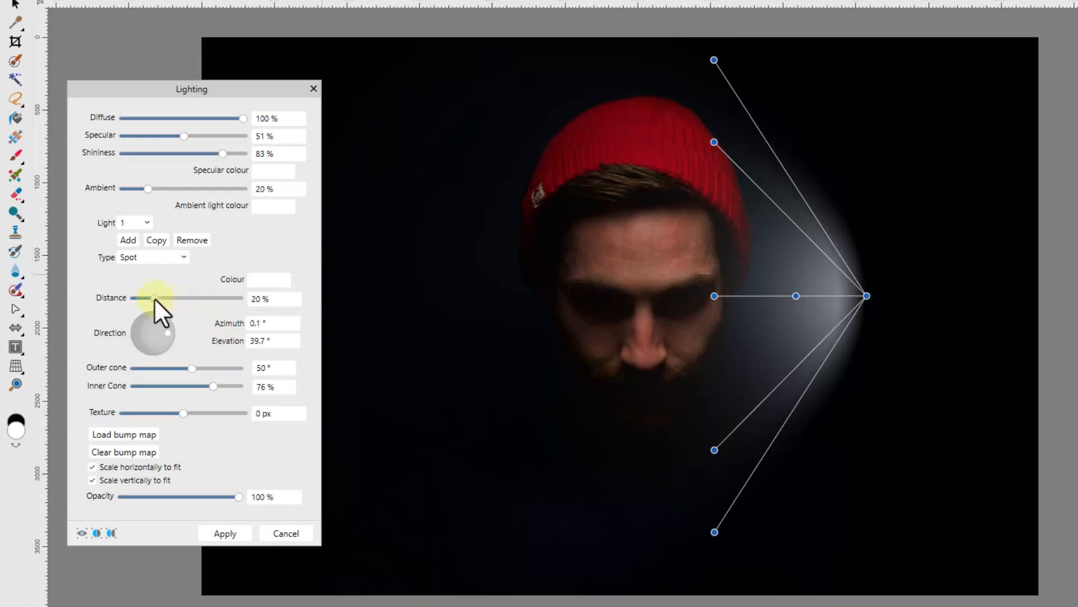
Step: Try Light 1 distances from 11% to 50%, settle at 20%, and set inner cone 57%
{"action": "left_click_drag", "start_coordinate": [160, 298], "coordinate": [190, 298]}
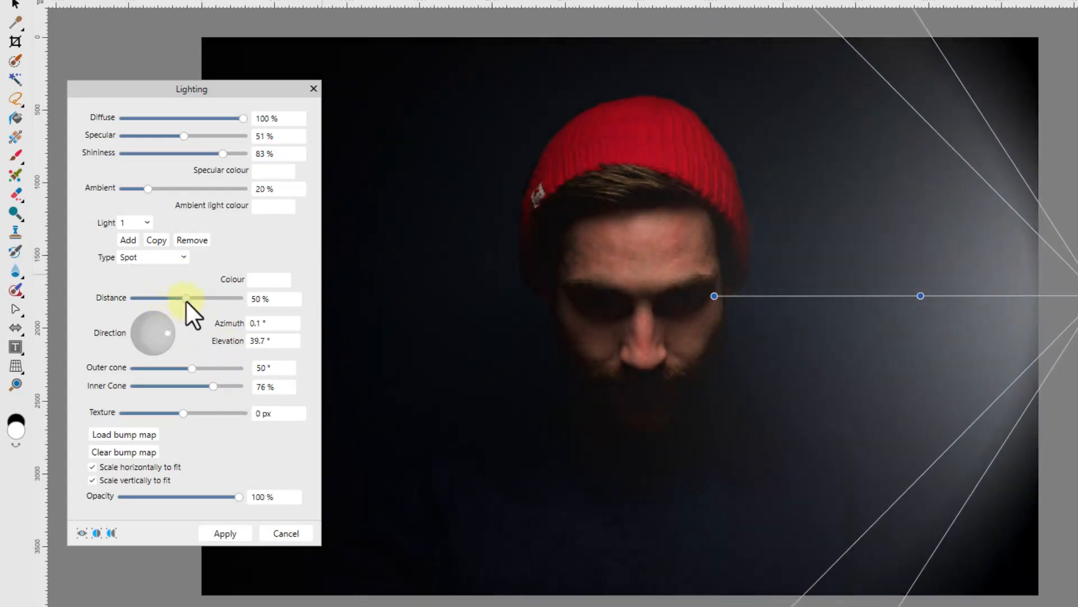
{"action": "left_click_drag", "start_coordinate": [190, 298], "coordinate": [137, 298]}
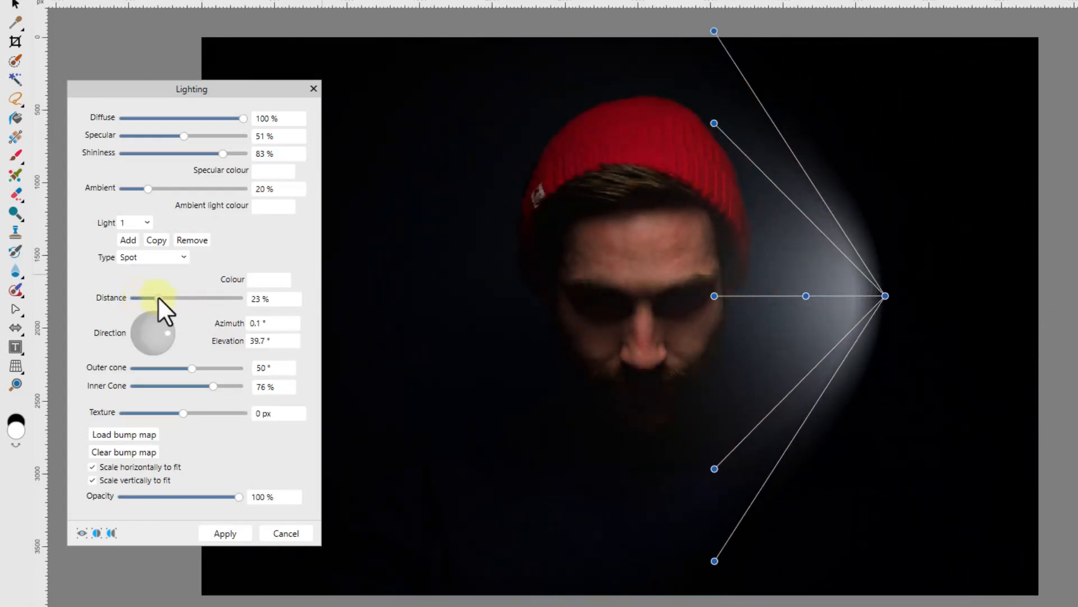
{"action": "left_click_drag", "start_coordinate": [137, 298], "coordinate": [125, 299]}
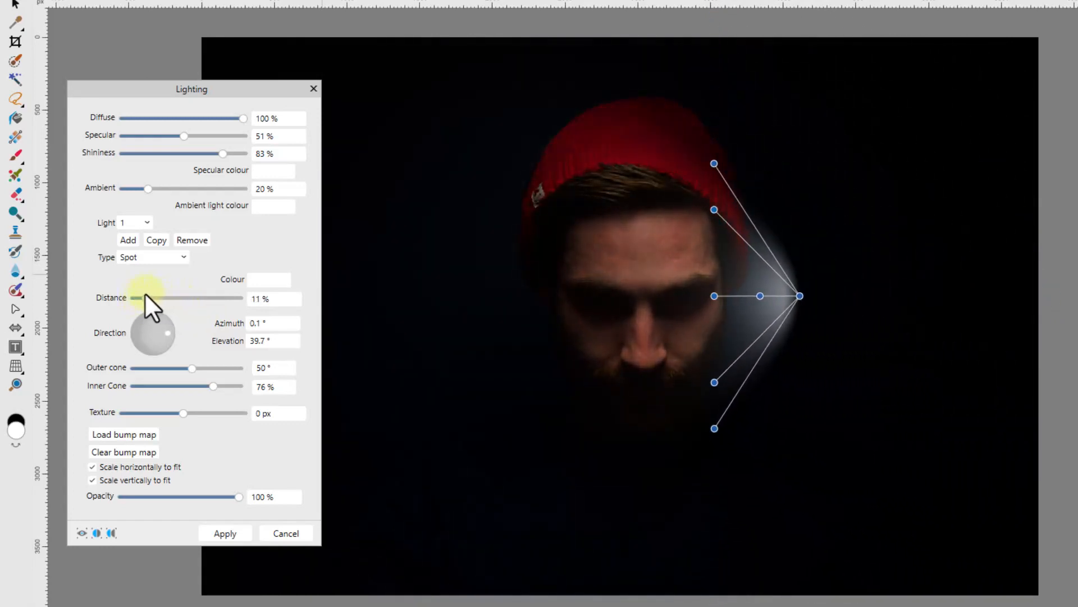
{"action": "left_click_drag", "start_coordinate": [137, 297], "coordinate": [155, 298]}
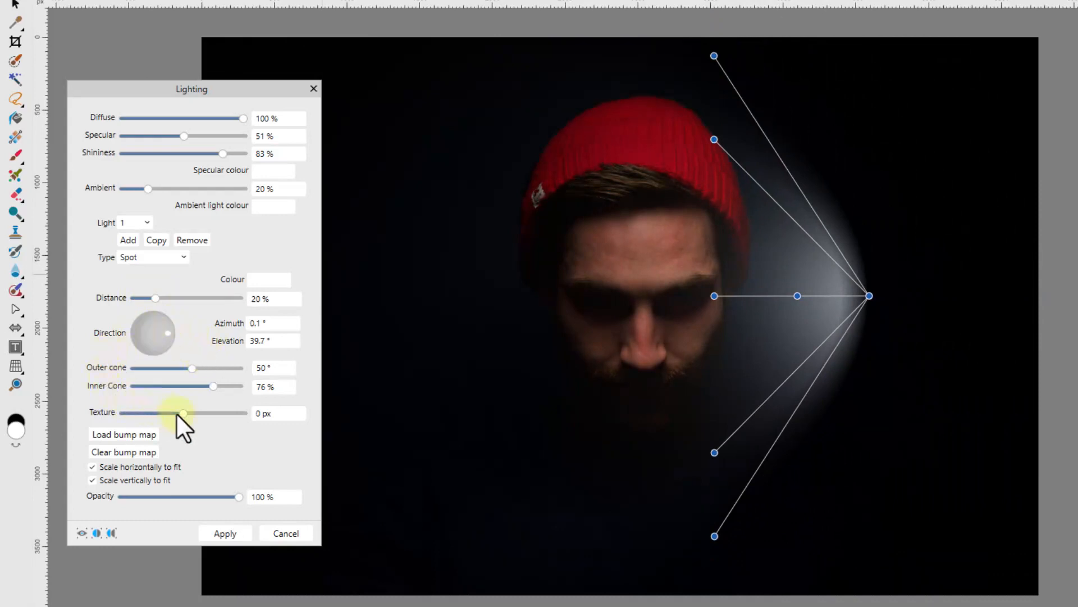
{"action": "mouse_move", "coordinate": [229, 328]}
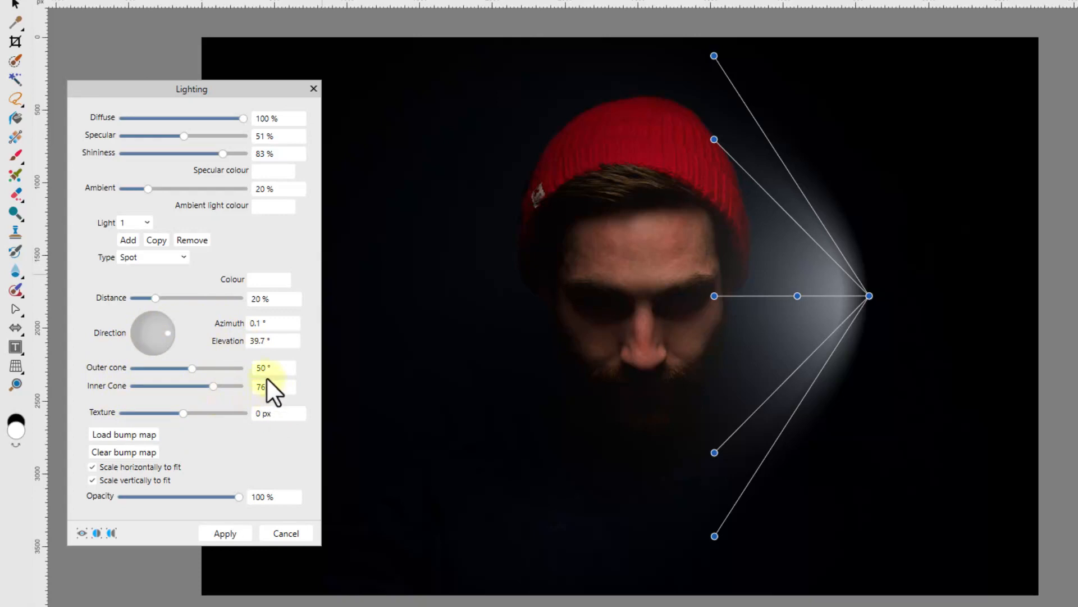
{"action": "left_click_drag", "start_coordinate": [214, 386], "coordinate": [201, 386]}
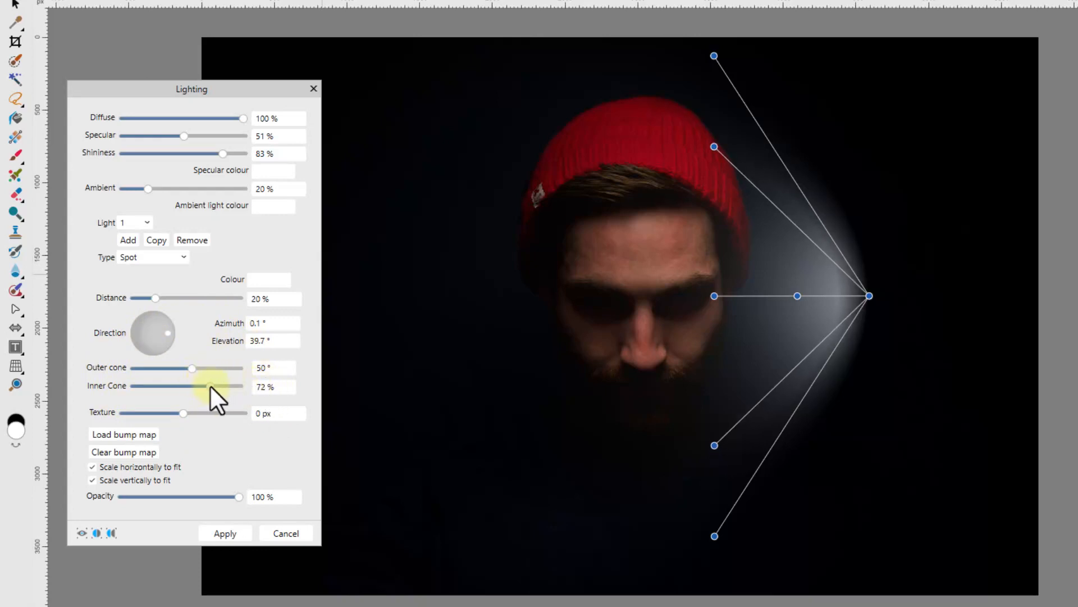
{"action": "left_click_drag", "start_coordinate": [201, 386], "coordinate": [193, 387]}
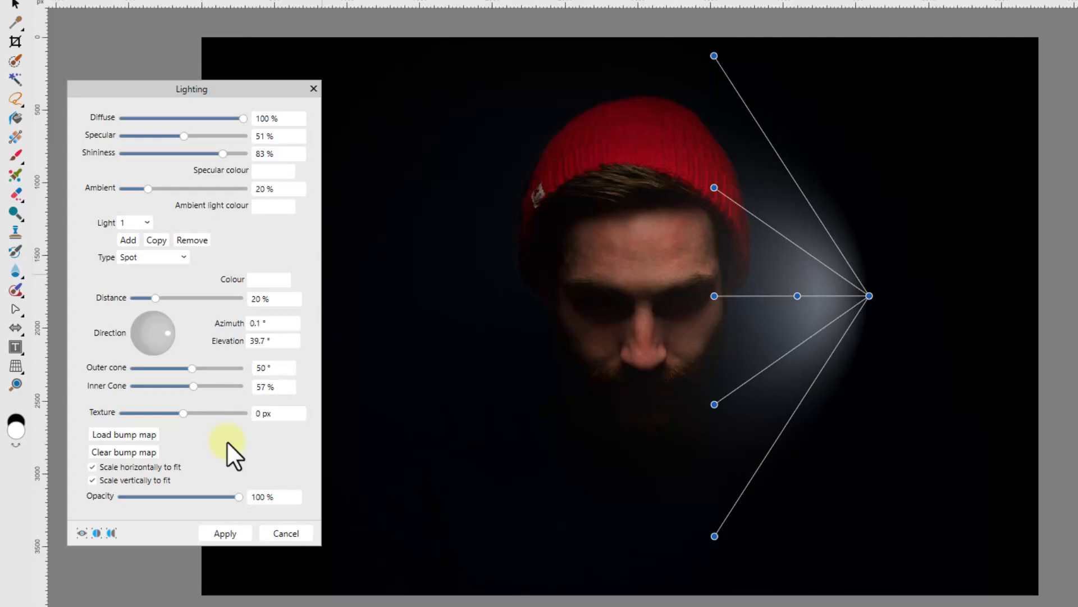
{"action": "mouse_move", "coordinate": [233, 454]}
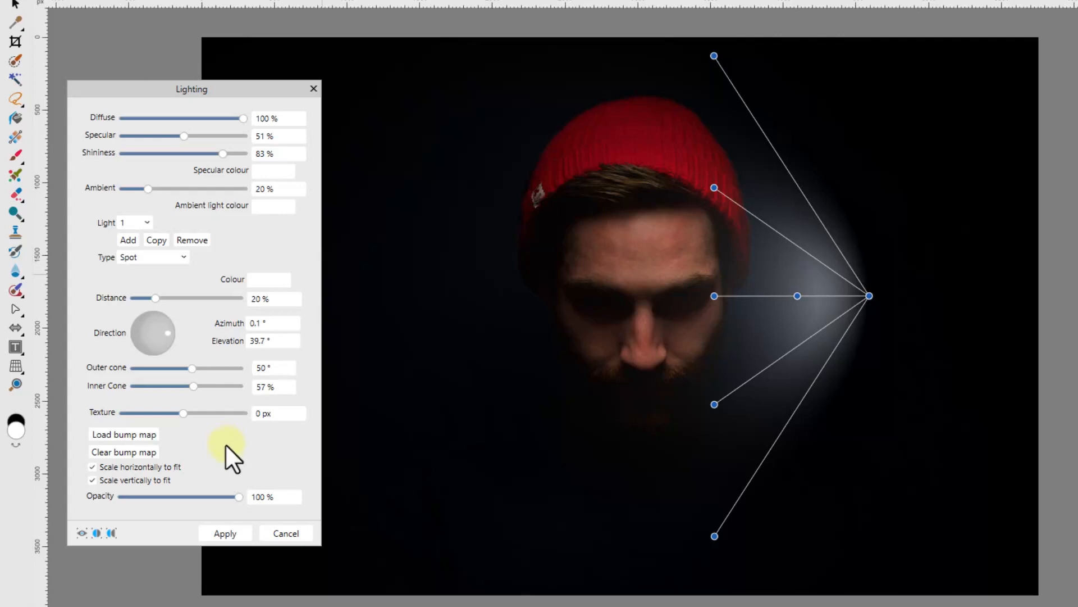
{"action": "mouse_move", "coordinate": [223, 458]}
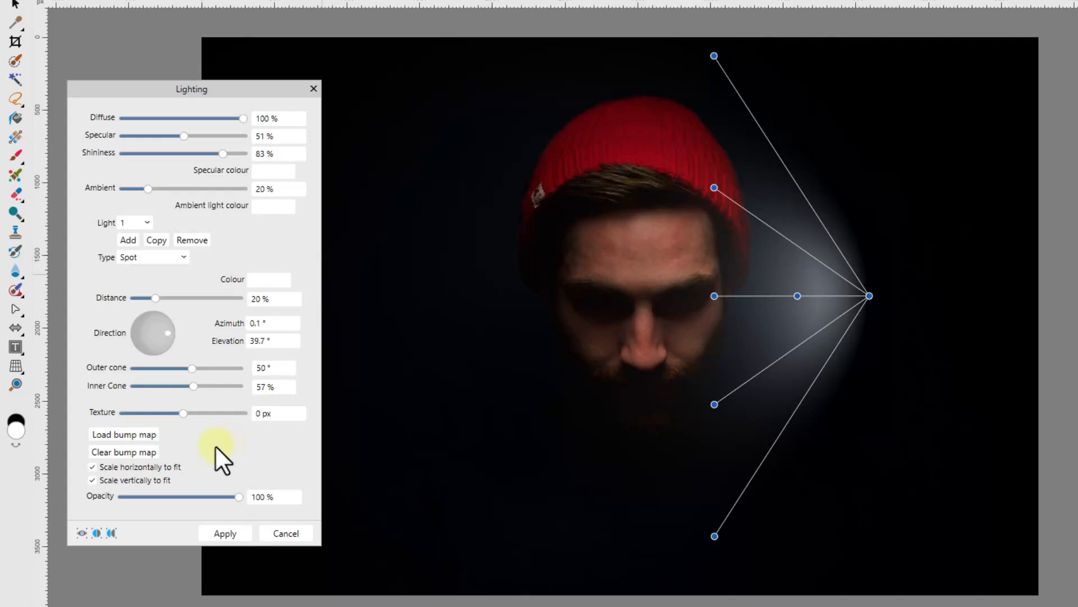
{"action": "mouse_move", "coordinate": [209, 450]}
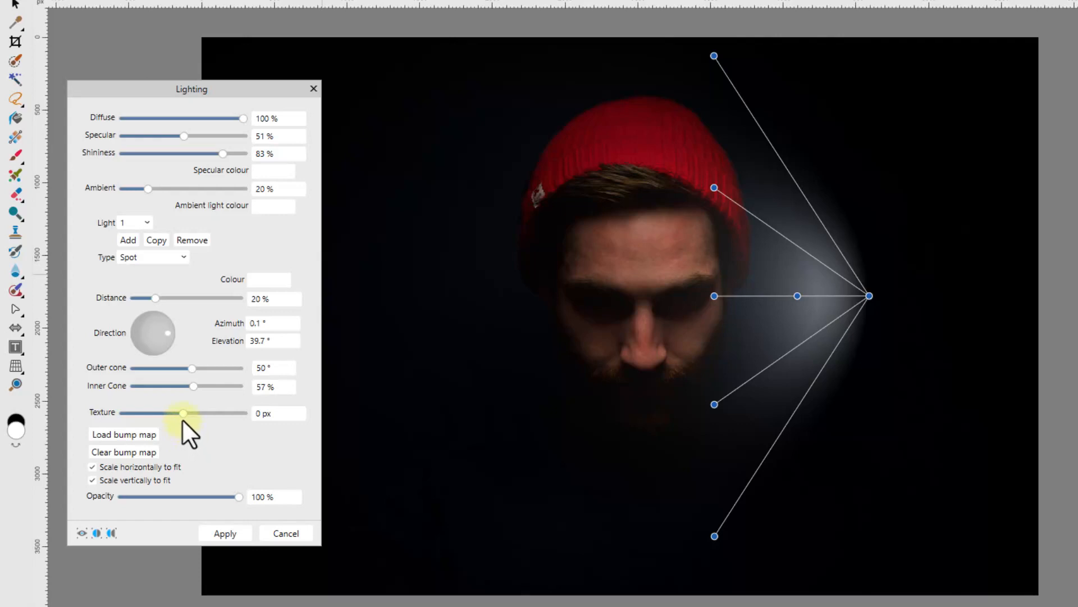
Step: Sweep Texture between -66 px and 100 px, settling near -20.5 px
{"action": "left_click_drag", "start_coordinate": [182, 413], "coordinate": [123, 413]}
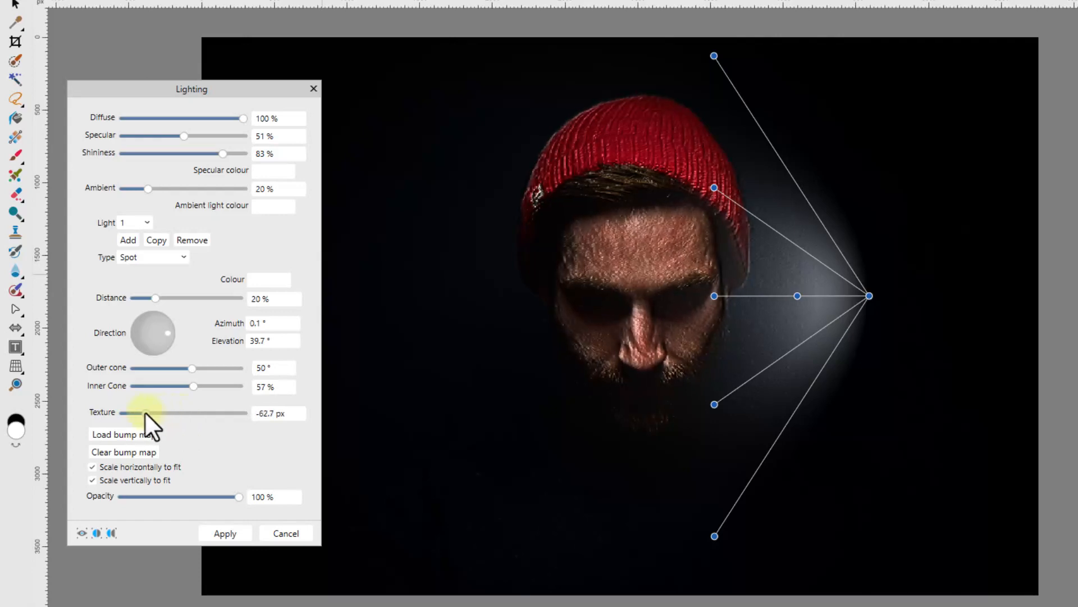
{"action": "left_click_drag", "start_coordinate": [146, 413], "coordinate": [223, 413]}
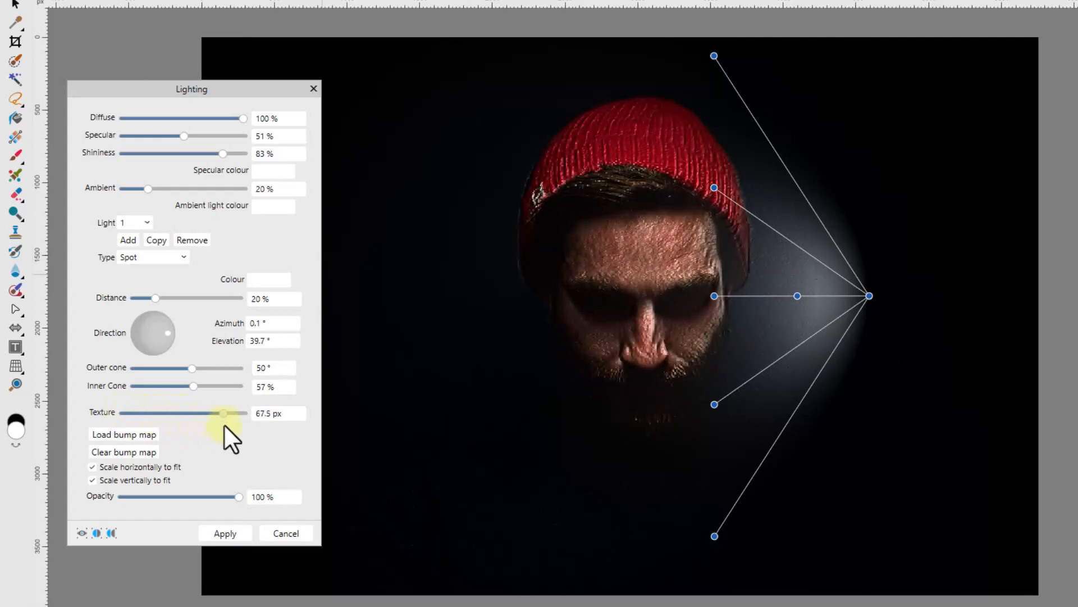
{"action": "left_click_drag", "start_coordinate": [224, 413], "coordinate": [242, 412]}
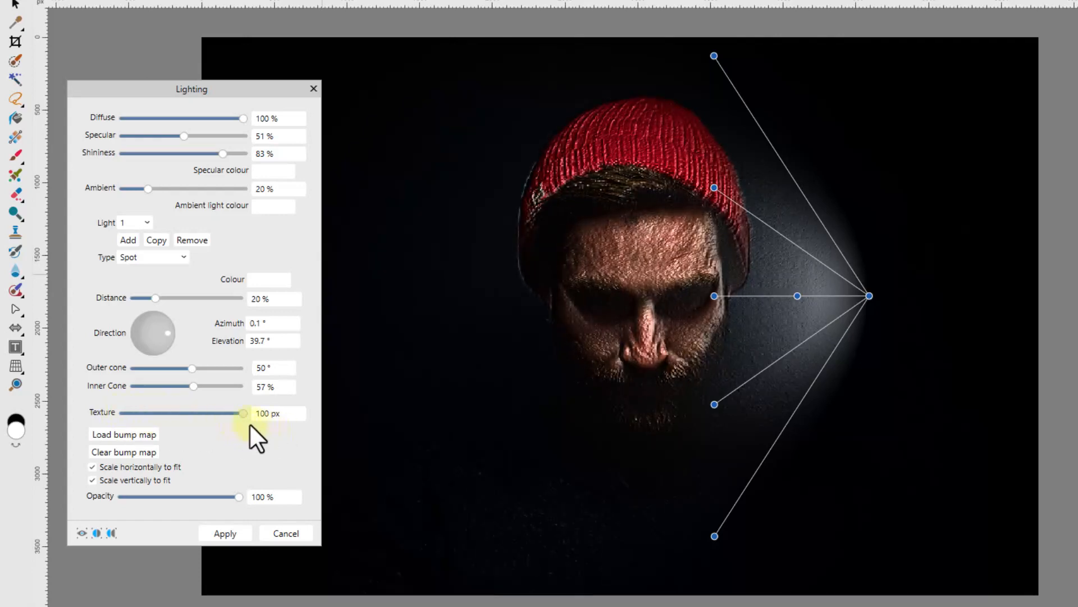
{"action": "left_click_drag", "start_coordinate": [242, 413], "coordinate": [142, 414]}
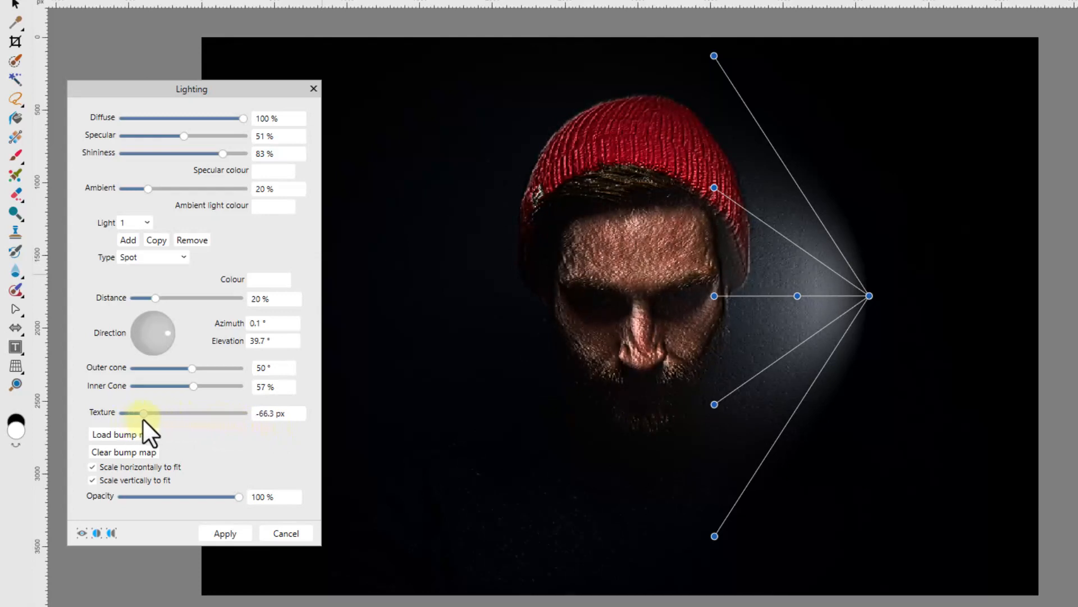
{"action": "left_click_drag", "start_coordinate": [144, 413], "coordinate": [167, 413]}
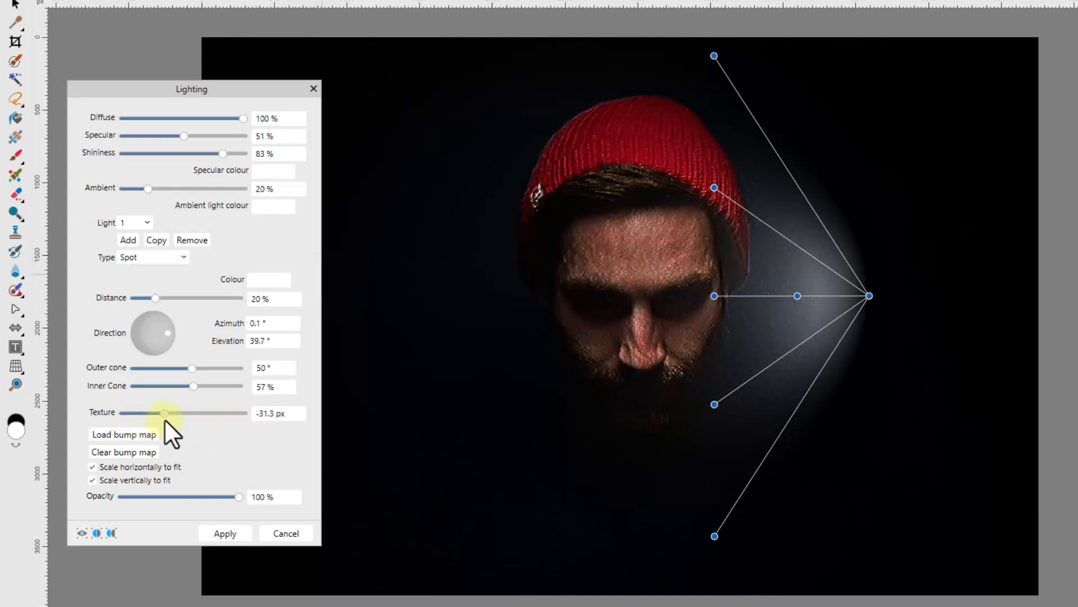
{"action": "left_click_drag", "start_coordinate": [160, 413], "coordinate": [170, 413]}
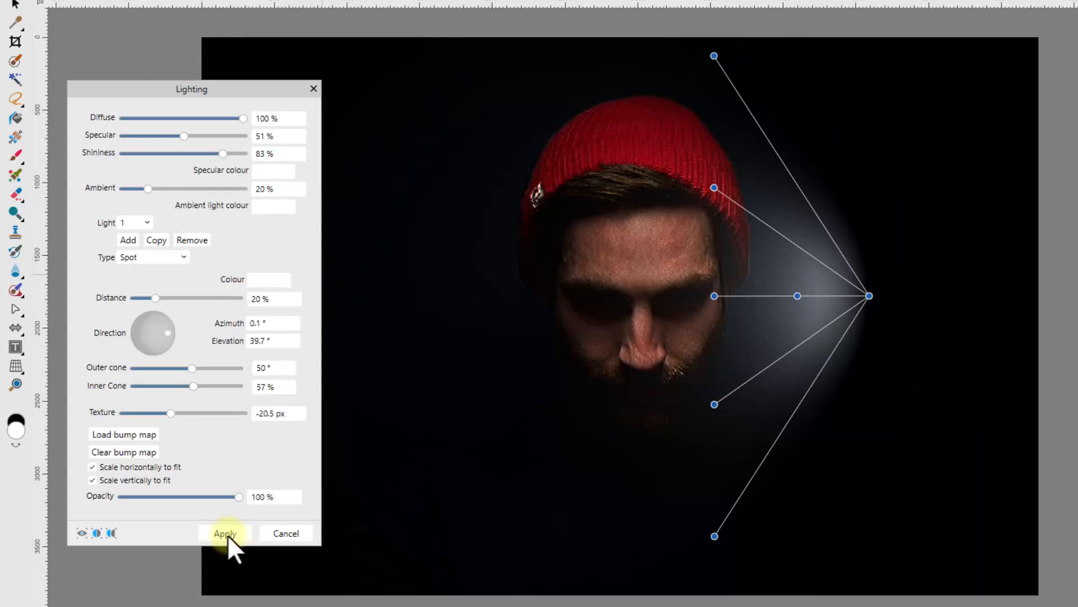
Step: Apply the Lighting filter to the red-beanie portrait
{"action": "left_click", "coordinate": [224, 533]}
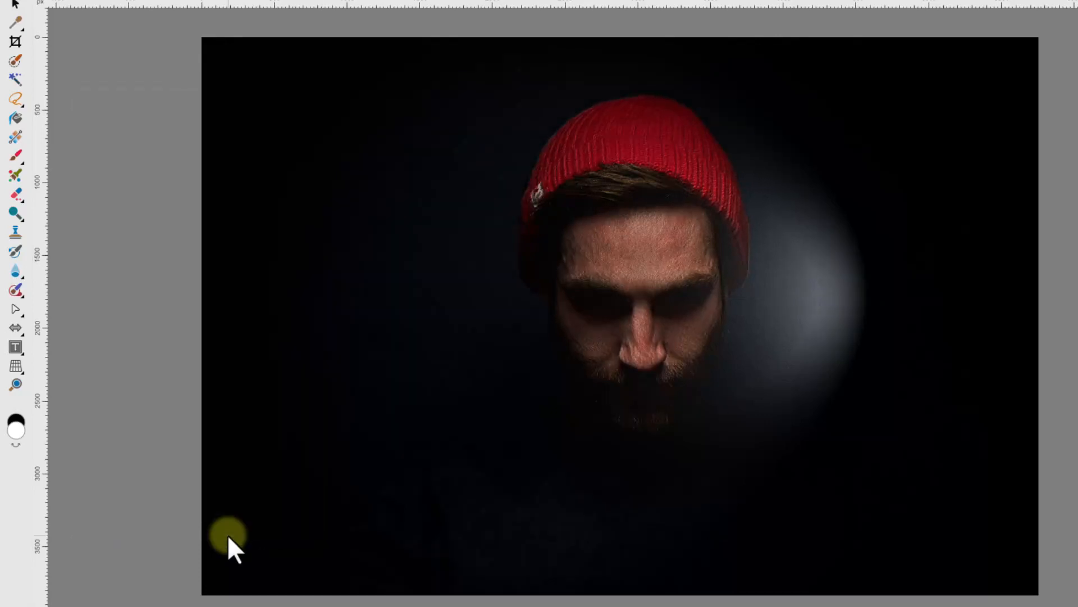
{"action": "mouse_move", "coordinate": [1041, 447]}
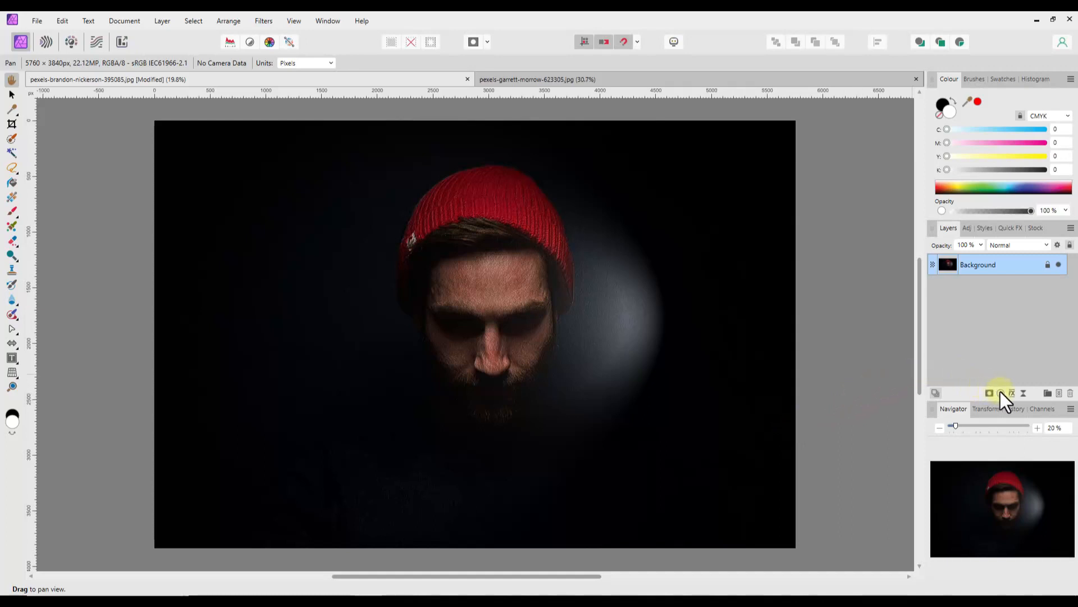
Step: Add a Levels adjustment with white level 70% and gamma 0.939, then reopen and close it
{"action": "left_click", "coordinate": [1000, 392]}
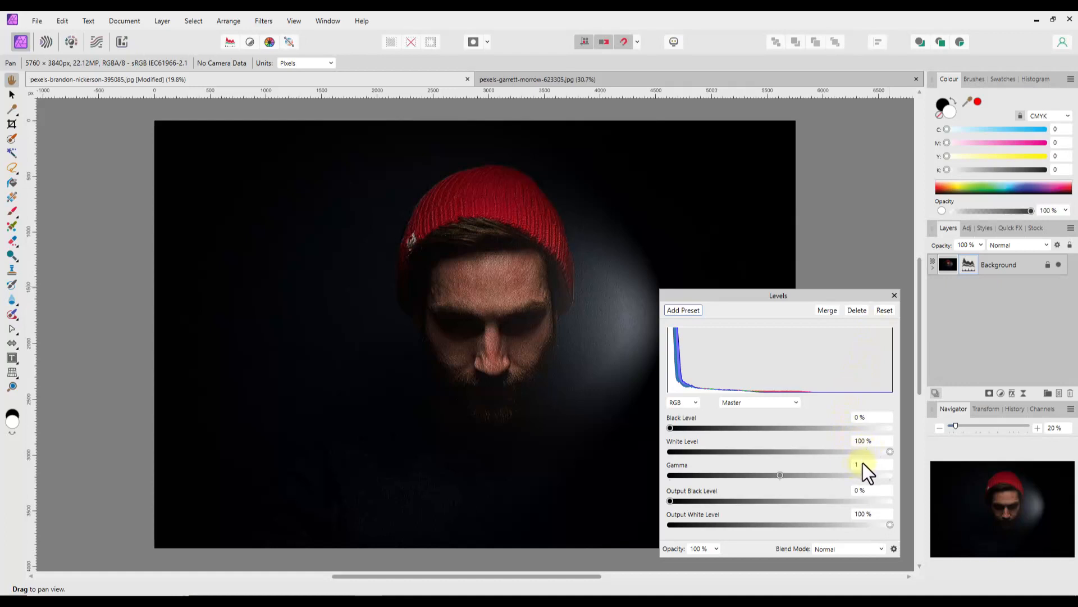
{"action": "left_click", "coordinate": [873, 440]}
{"action": "type", "text": "70"}
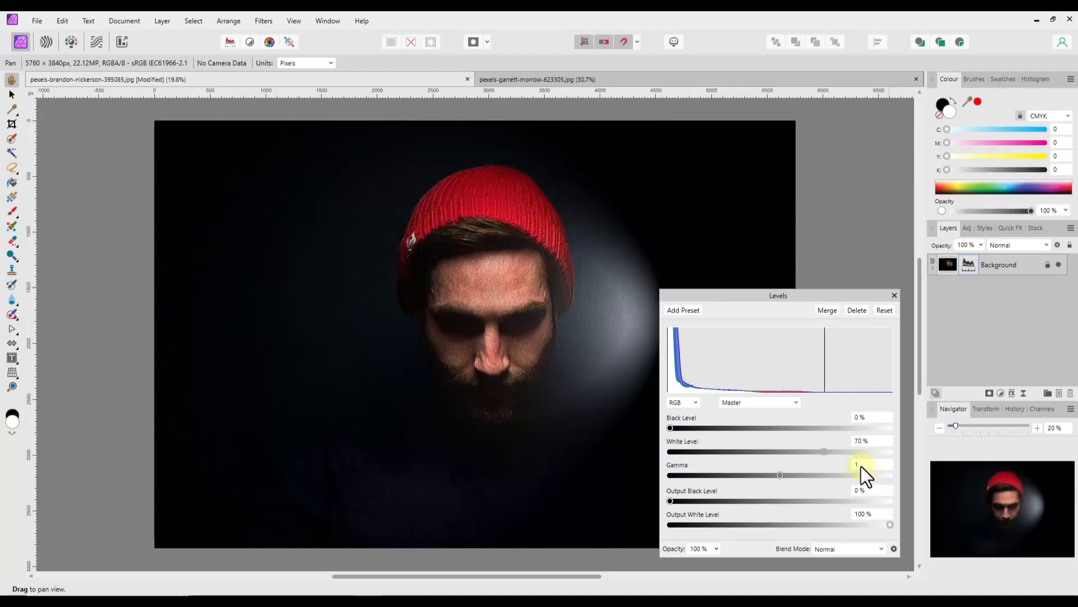
{"action": "left_click", "coordinate": [873, 464]}
{"action": "type", "text": "0.939"}
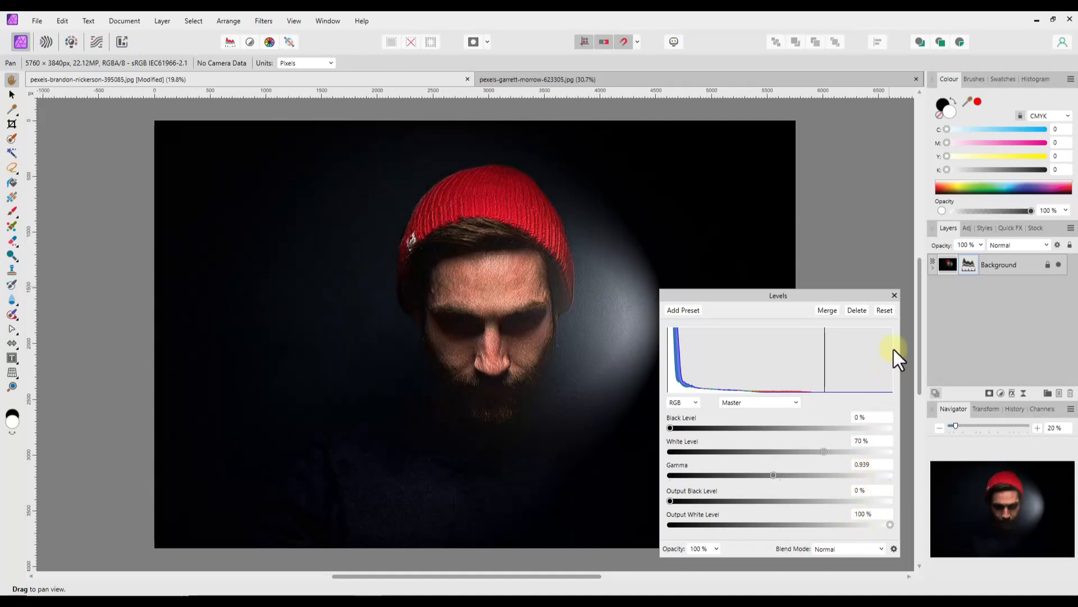
{"action": "left_click", "coordinate": [894, 295]}
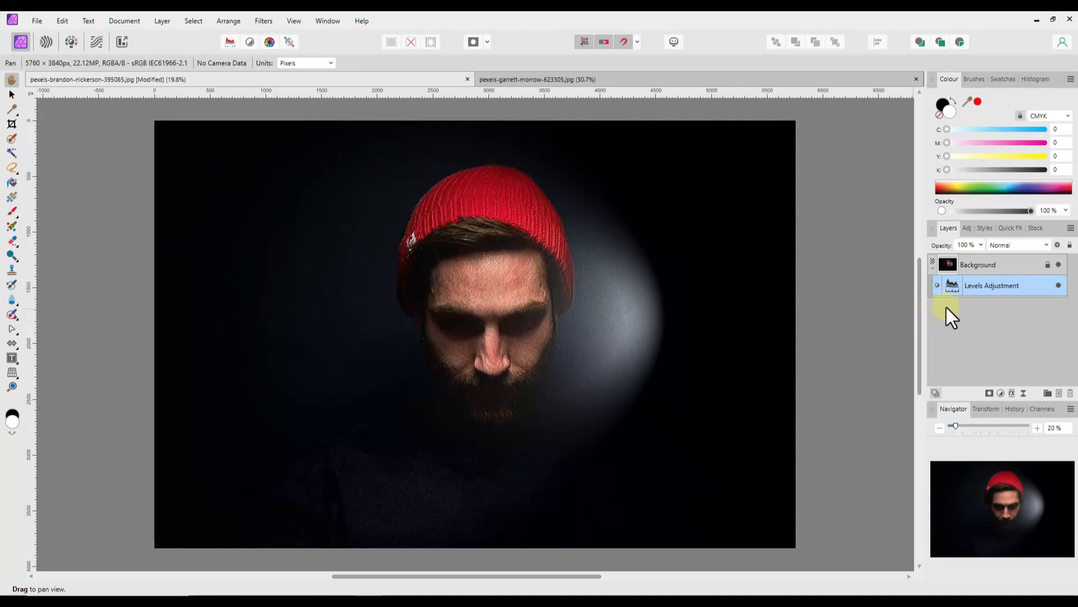
{"action": "double_click", "coordinate": [952, 285]}
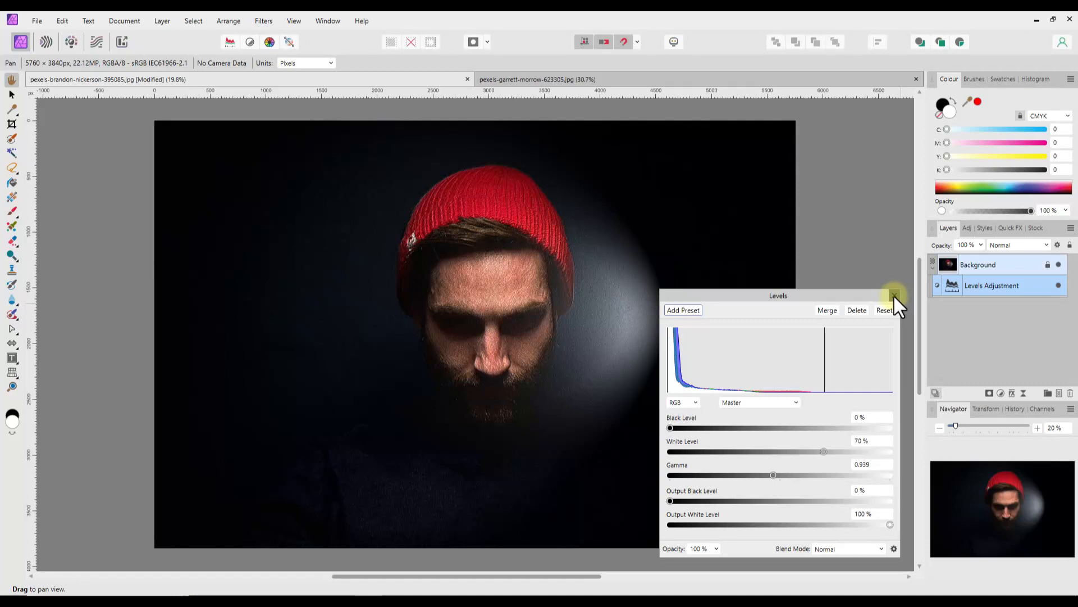
{"action": "left_click", "coordinate": [895, 295]}
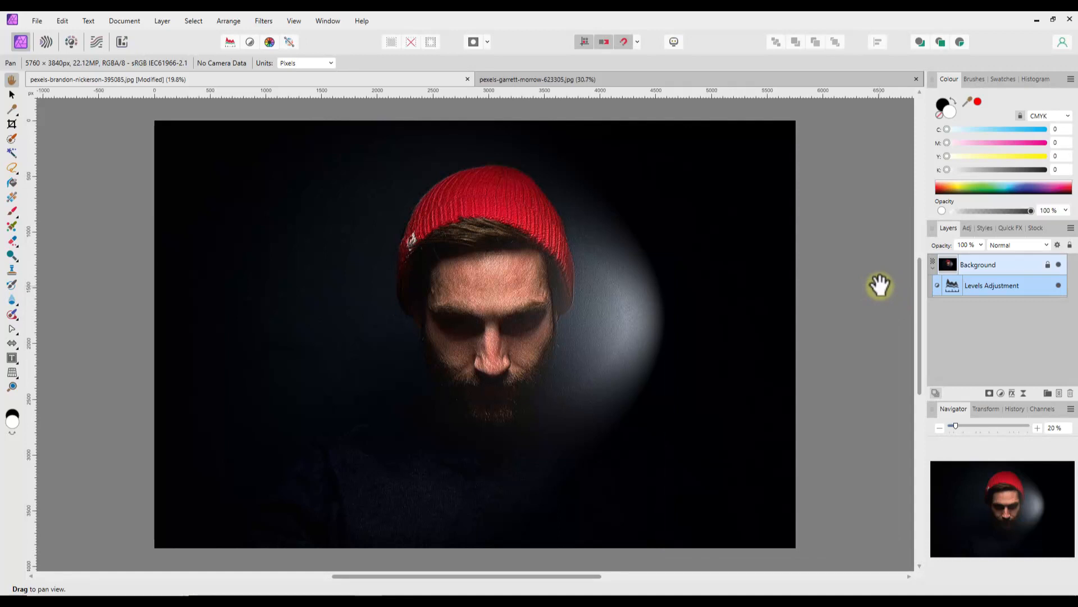
{"action": "mouse_move", "coordinate": [868, 275]}
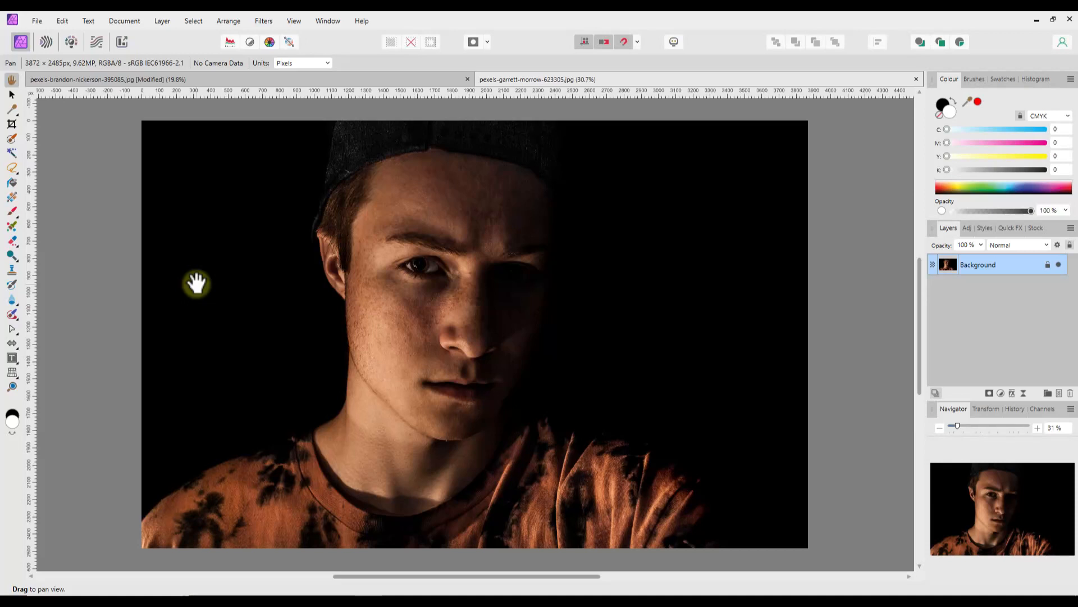
{"action": "mouse_move", "coordinate": [197, 205]}
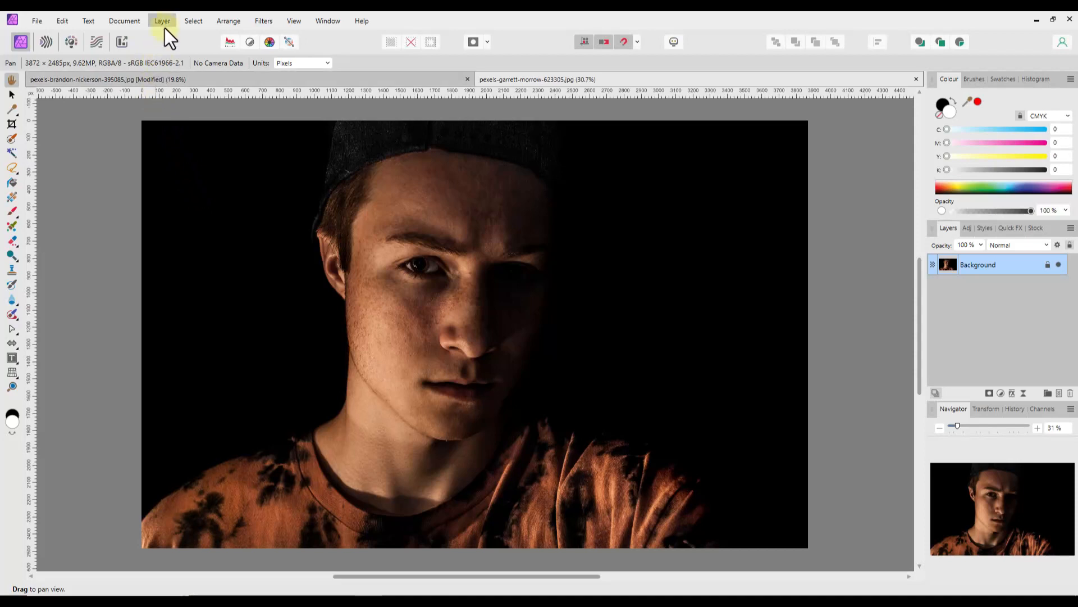
Step: Browse the Layer menu's new-layer commands on the tie-dye shirt portrait
{"action": "left_click", "coordinate": [162, 21]}
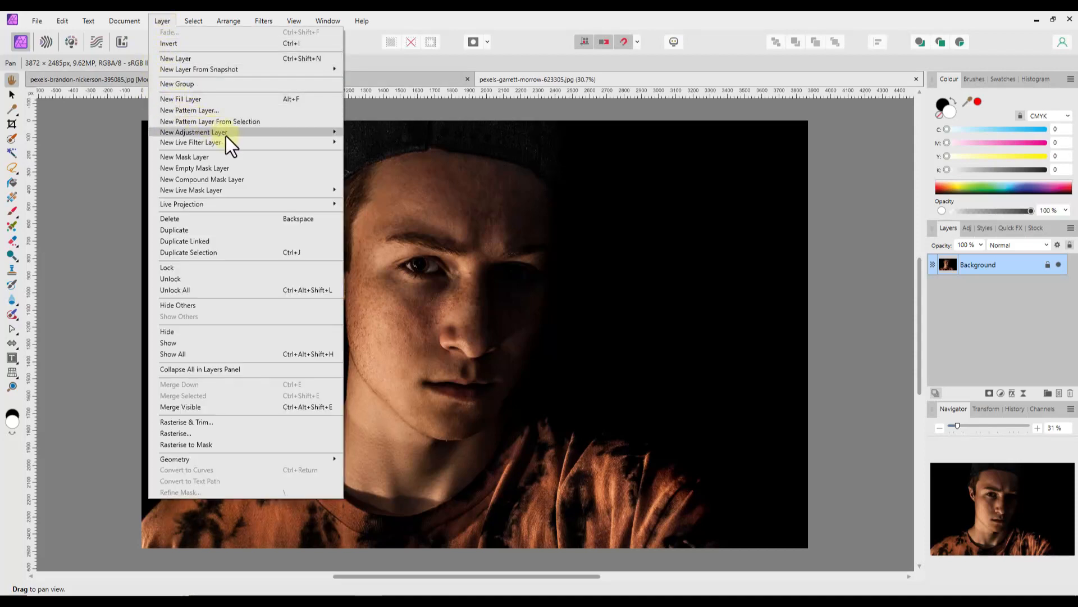
{"action": "mouse_move", "coordinate": [190, 142]}
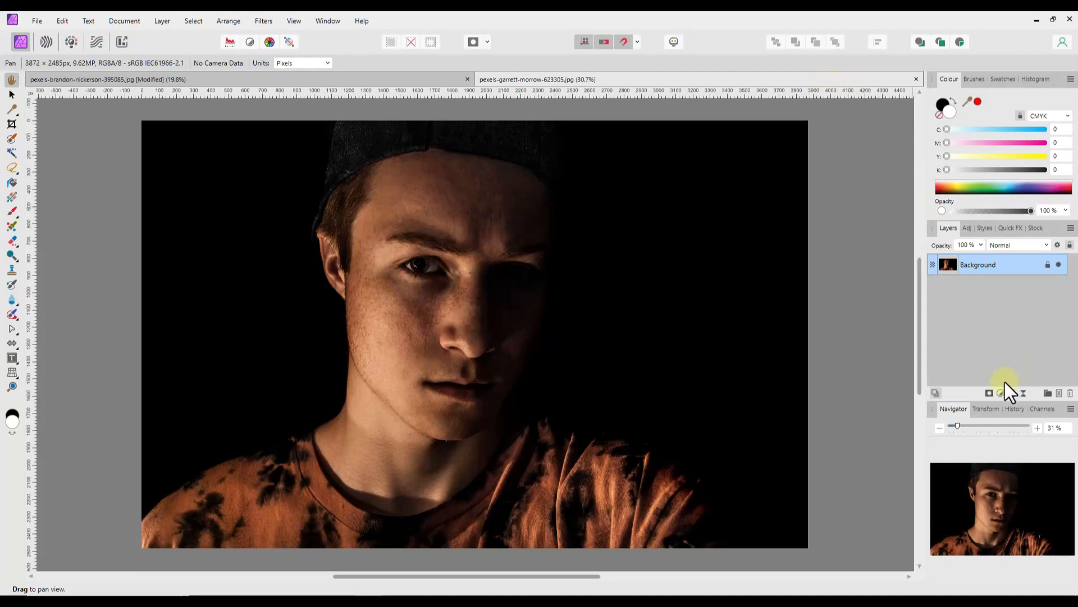
{"action": "mouse_move", "coordinate": [1025, 393]}
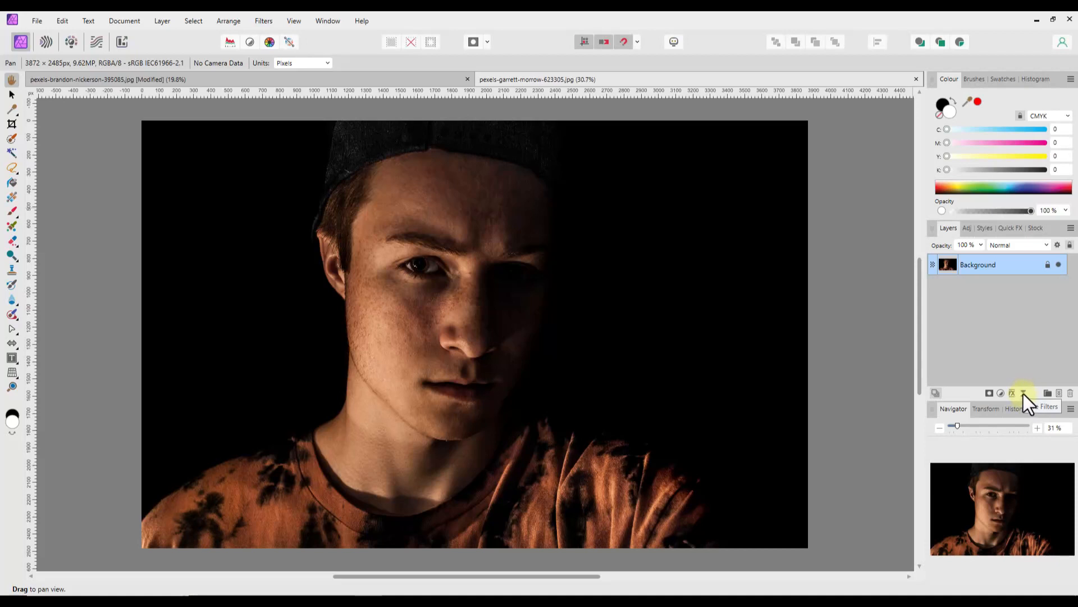
Step: Add a live Lighting filter, spotlighting the face from the right with -20.5 px texture
{"action": "left_click", "coordinate": [1024, 393]}
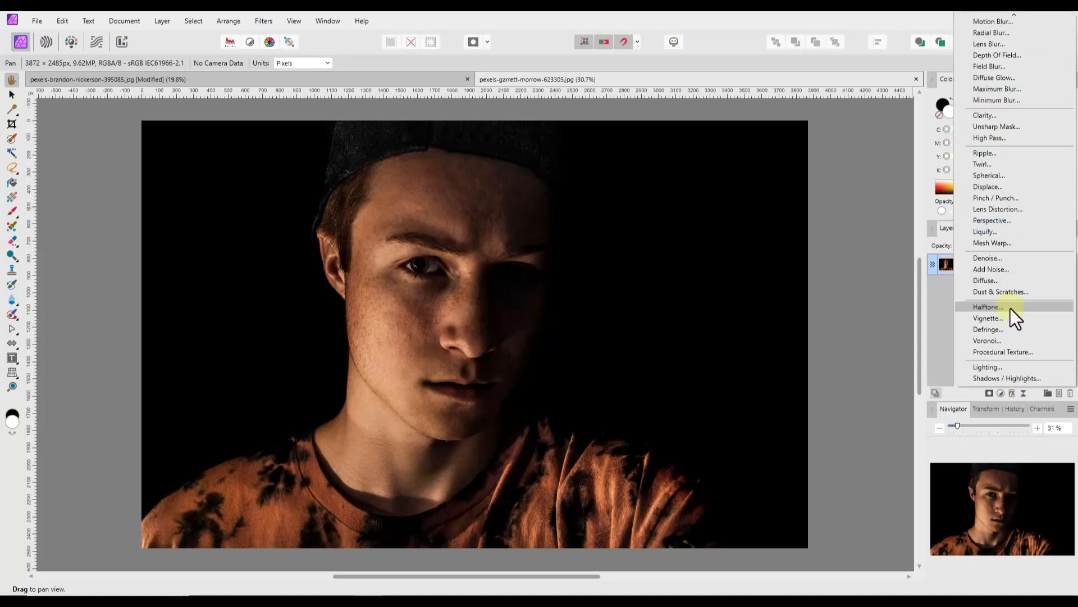
{"action": "mouse_move", "coordinate": [997, 366]}
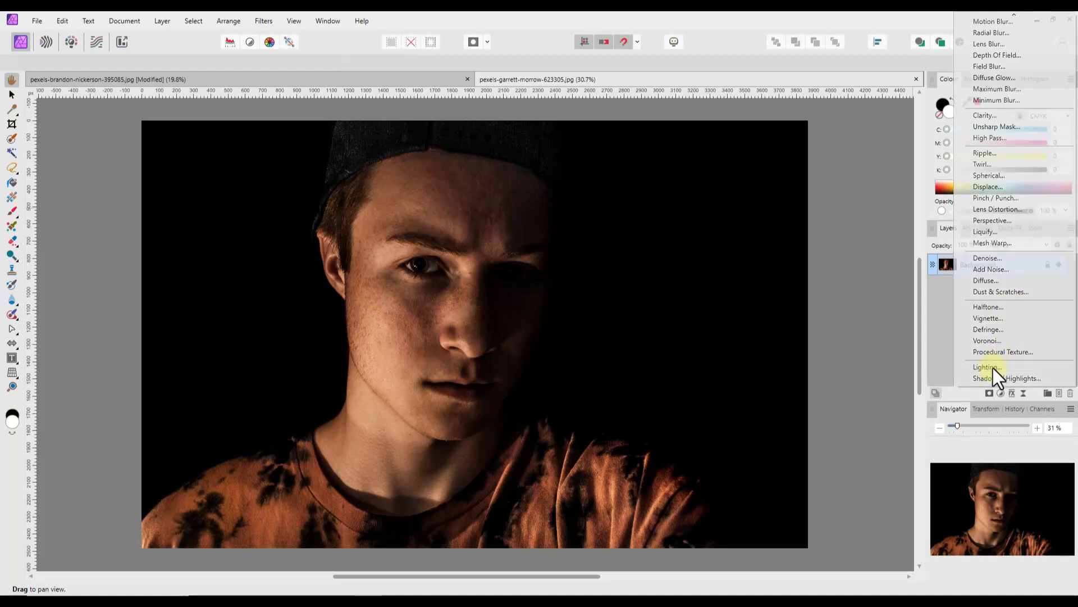
{"action": "left_click", "coordinate": [986, 366]}
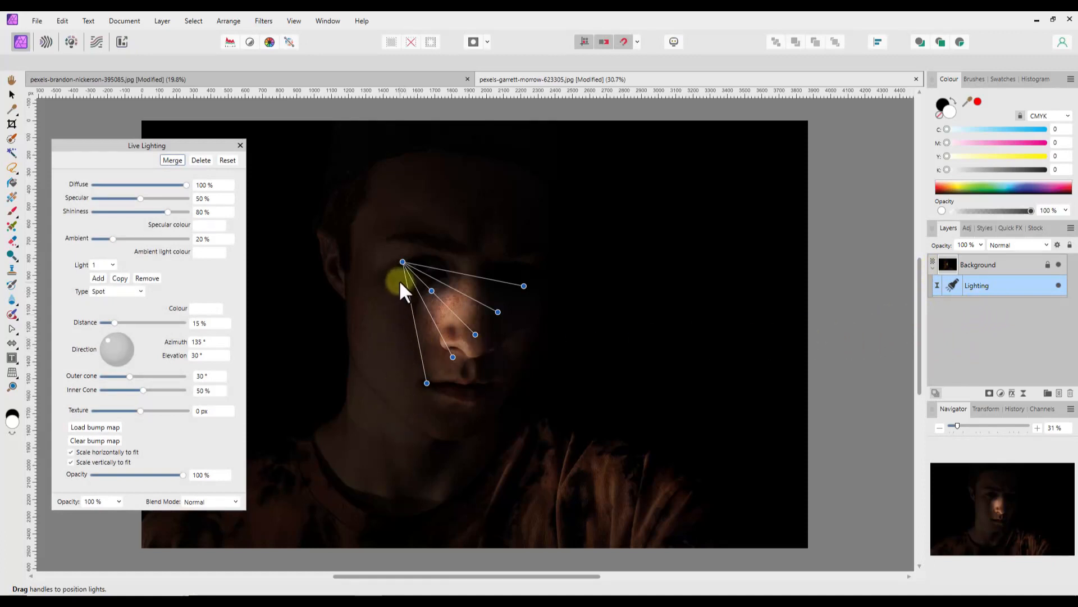
{"action": "left_click_drag", "start_coordinate": [402, 262], "coordinate": [665, 324]}
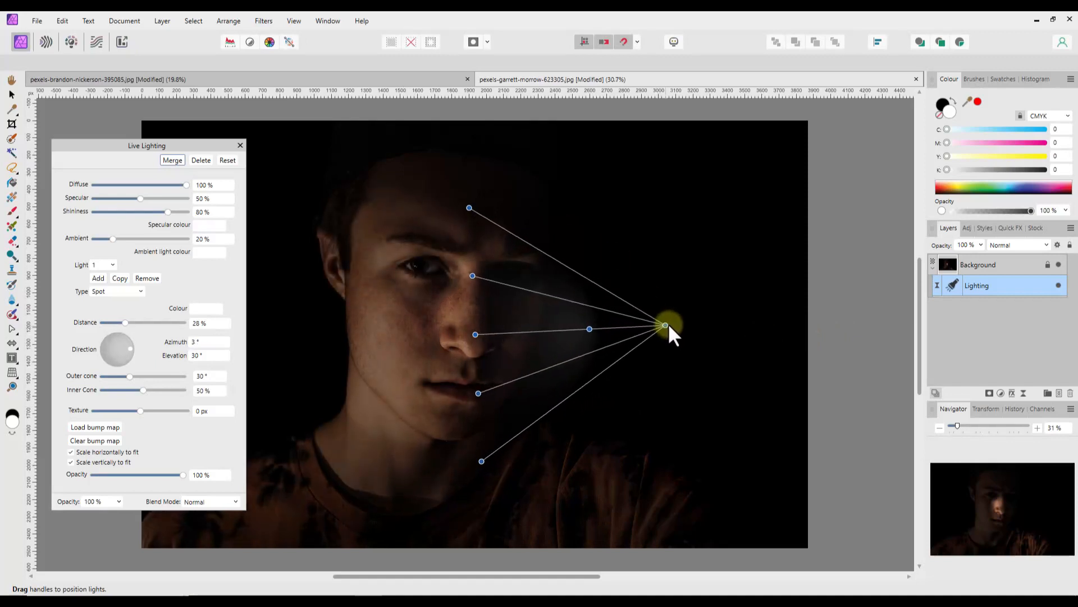
{"action": "left_click_drag", "start_coordinate": [665, 324], "coordinate": [689, 317]}
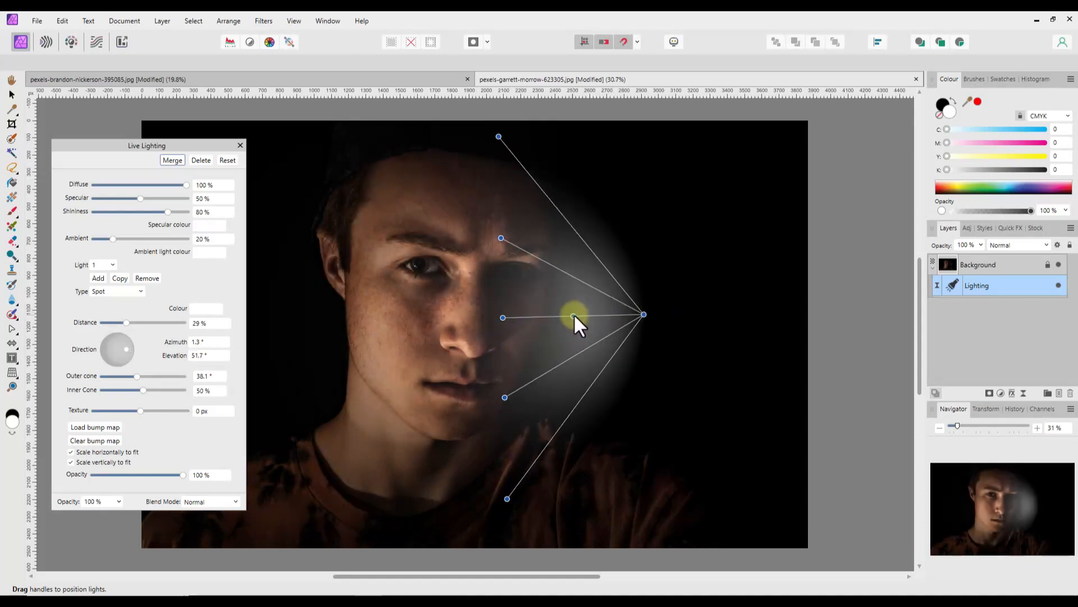
{"action": "left_click_drag", "start_coordinate": [574, 318], "coordinate": [507, 499]}
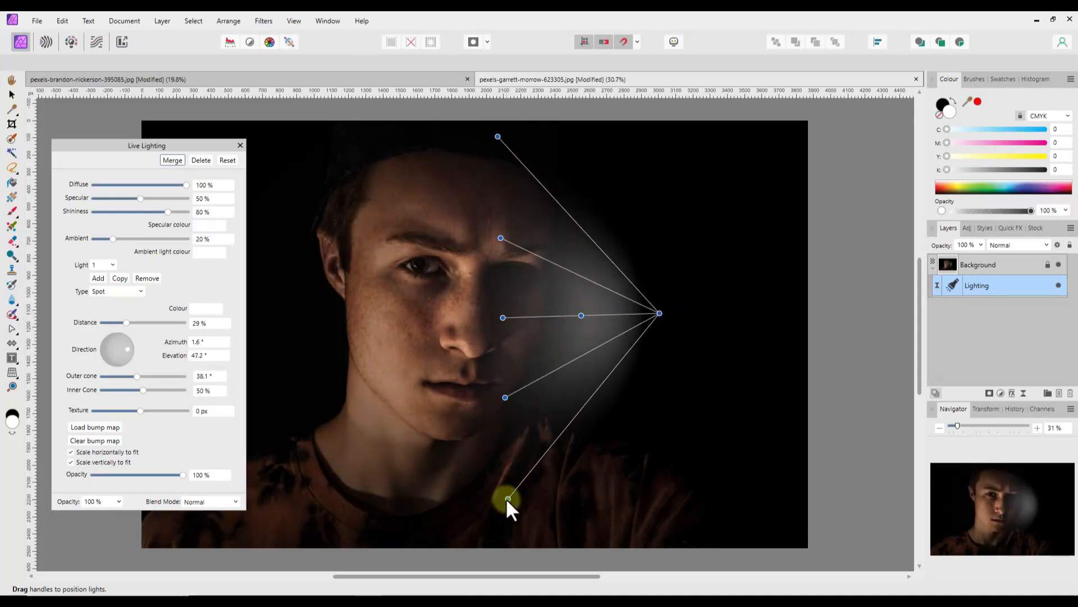
{"action": "left_click_drag", "start_coordinate": [508, 498], "coordinate": [508, 513]}
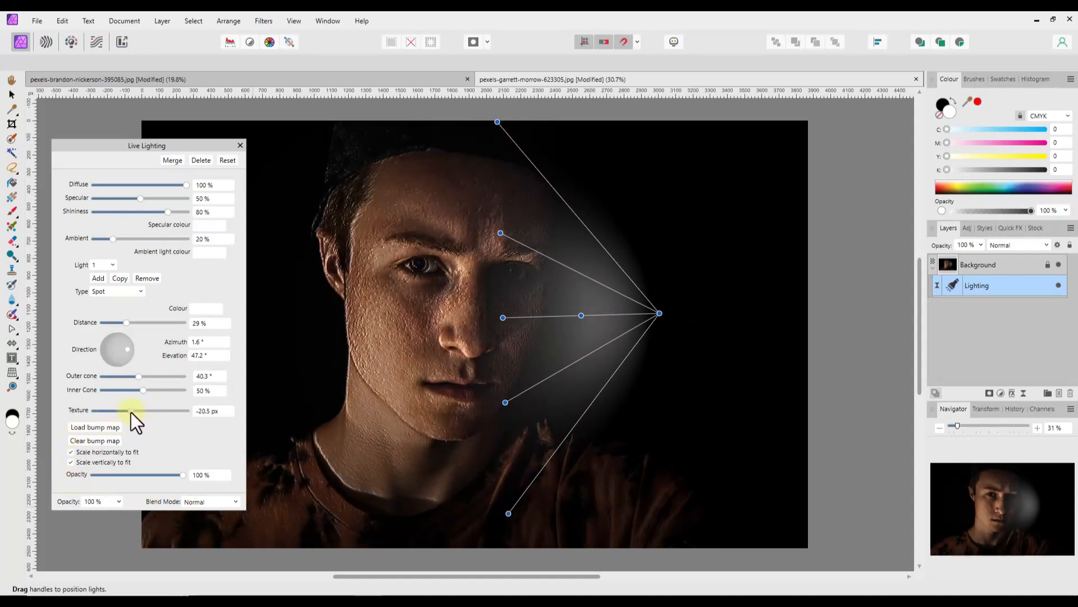
{"action": "left_click_drag", "start_coordinate": [128, 410], "coordinate": [137, 410]}
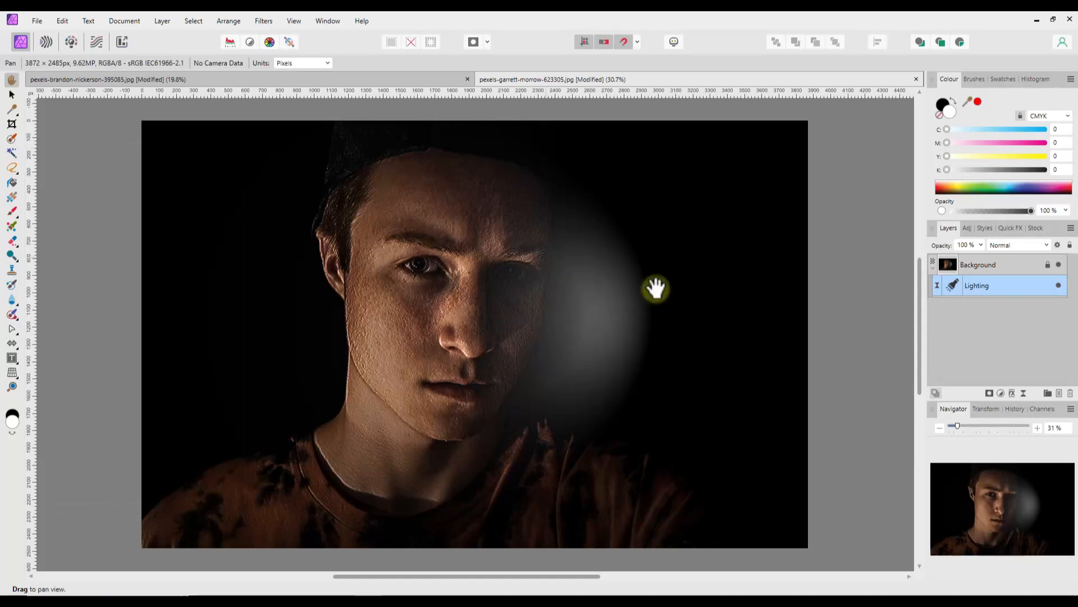
{"action": "mouse_move", "coordinate": [848, 373]}
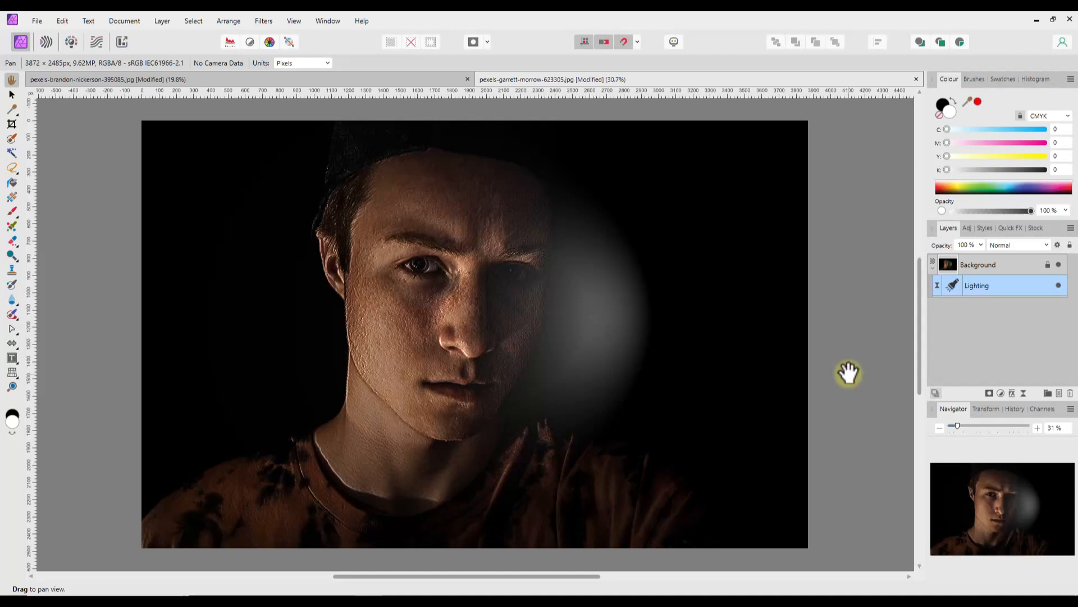
{"action": "mouse_move", "coordinate": [899, 336]}
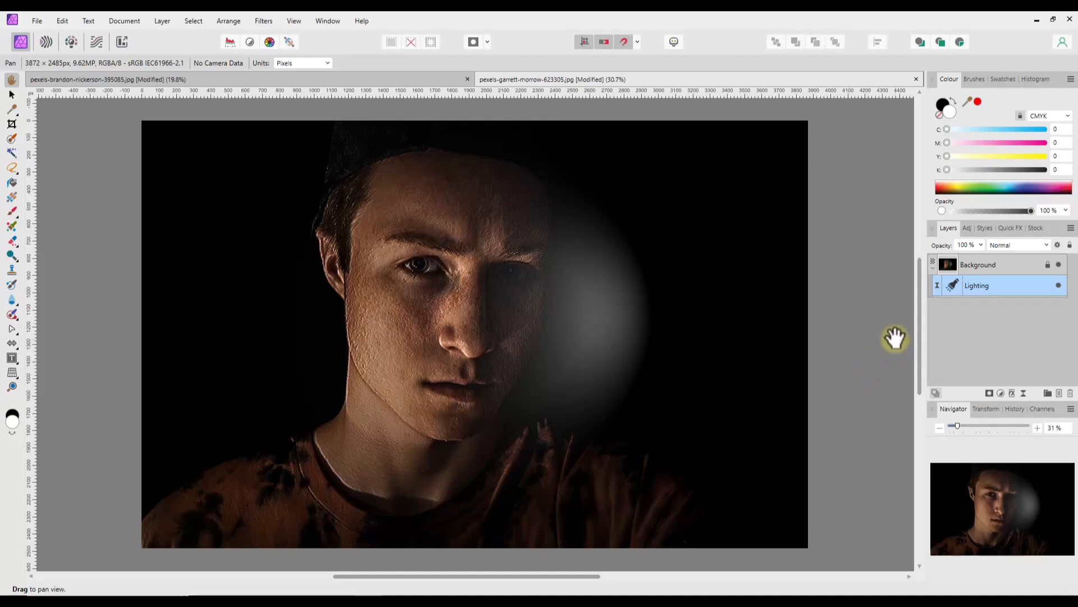
{"action": "mouse_move", "coordinate": [900, 338]}
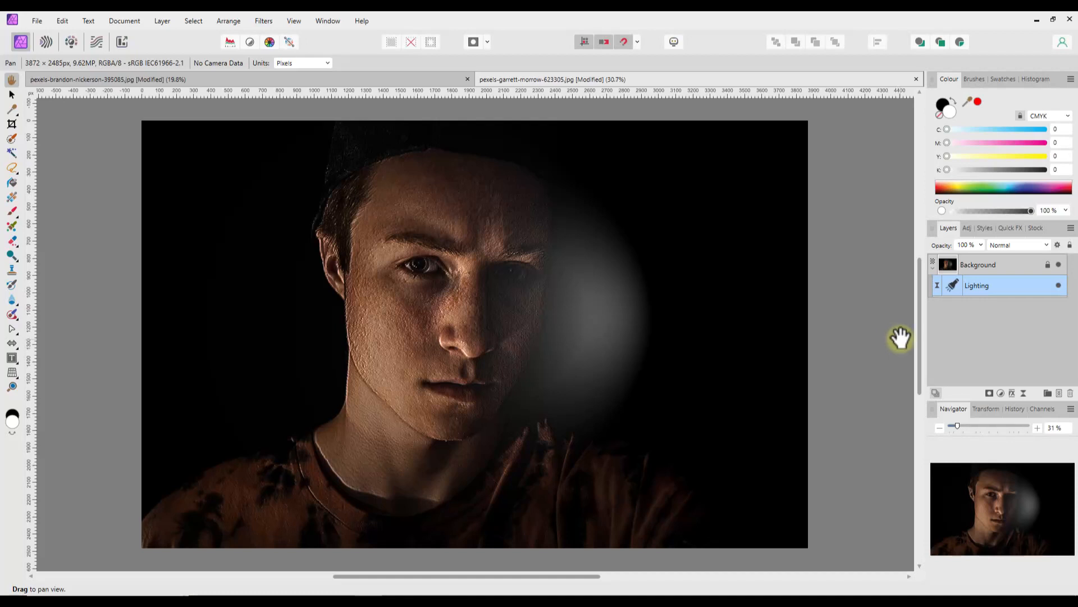
Step: Add a Levels adjustment above the Background layer to darken the portrait's shadows
{"action": "left_click", "coordinate": [978, 264]}
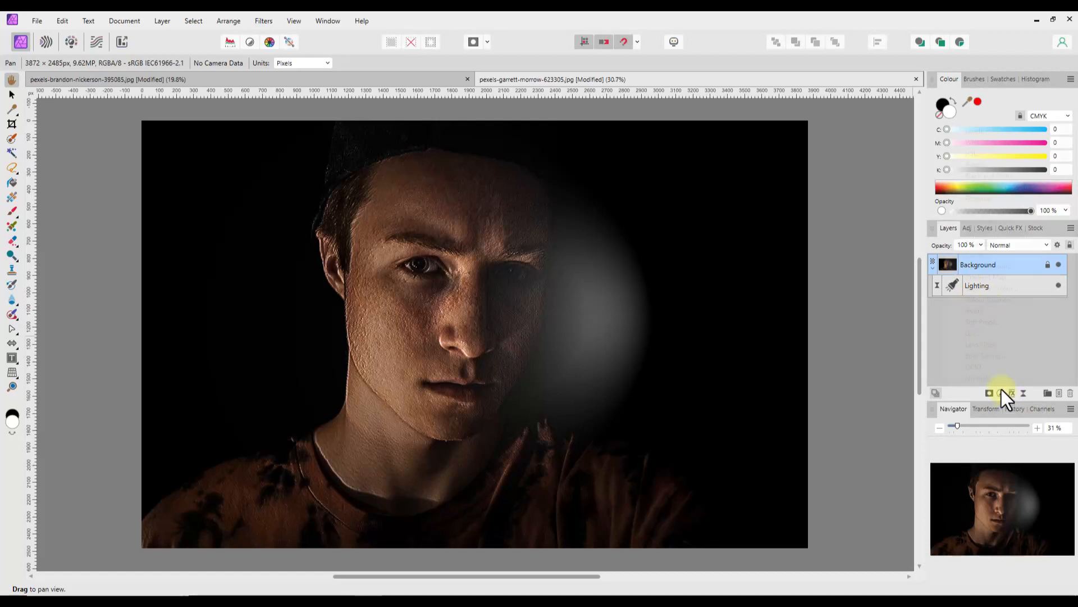
{"action": "left_click", "coordinate": [1001, 393]}
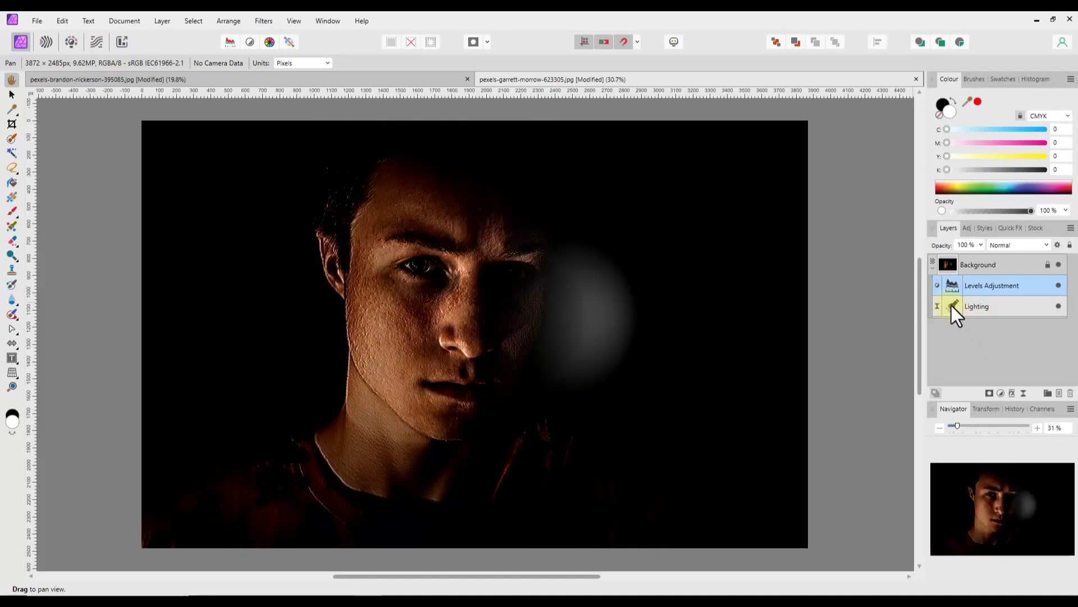
Step: In the Lighting filter, shift the spotlight toward the face and reduce Texture to about -8 px
{"action": "double_click", "coordinate": [953, 306]}
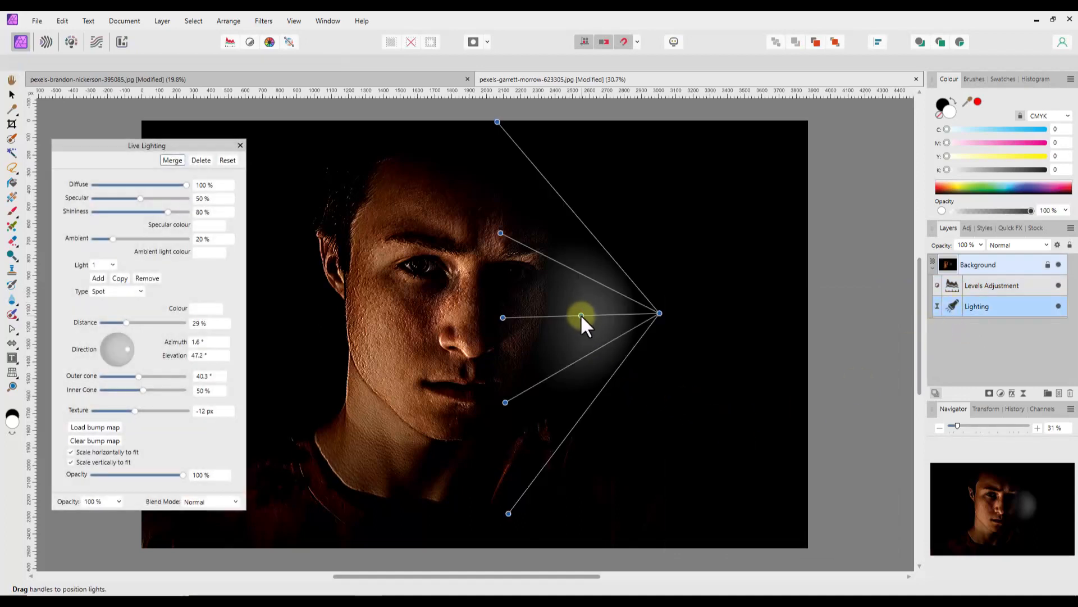
{"action": "left_click_drag", "start_coordinate": [583, 315], "coordinate": [567, 323]}
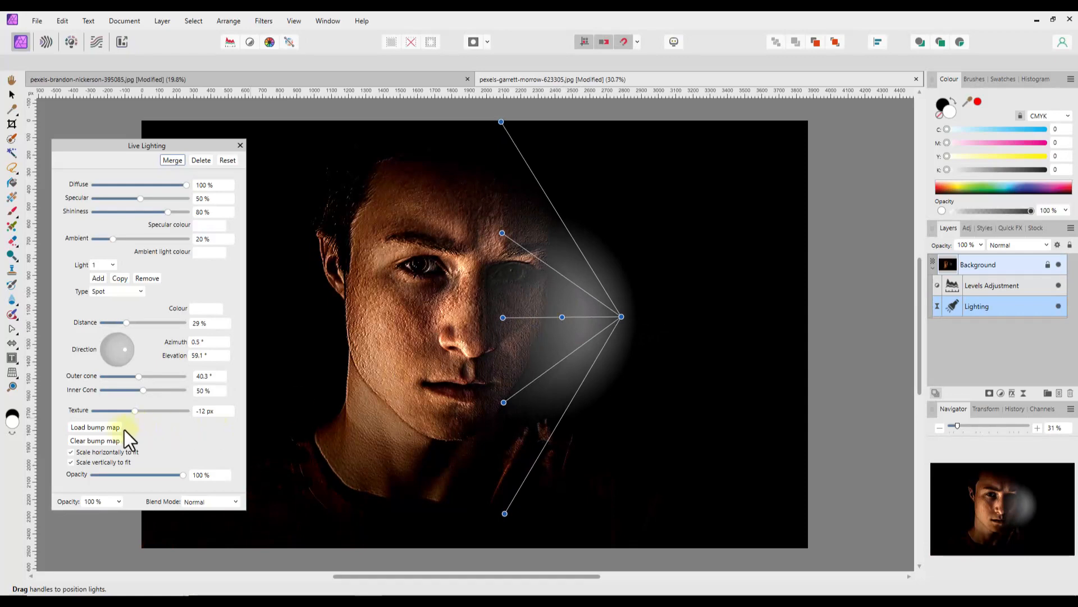
{"action": "left_click_drag", "start_coordinate": [134, 411], "coordinate": [141, 410]}
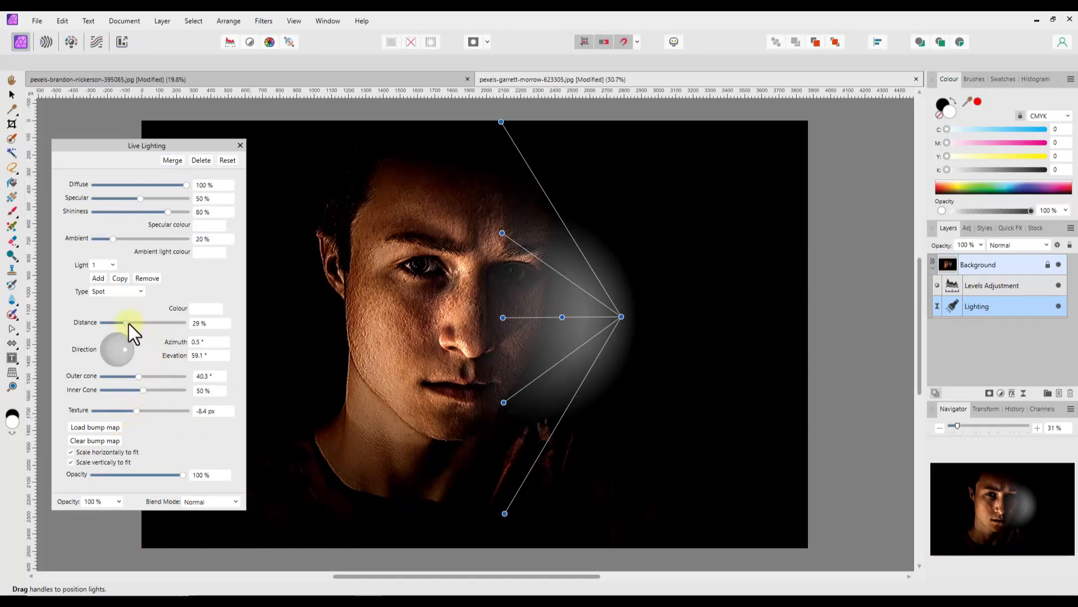
{"action": "left_click_drag", "start_coordinate": [131, 323], "coordinate": [148, 322]}
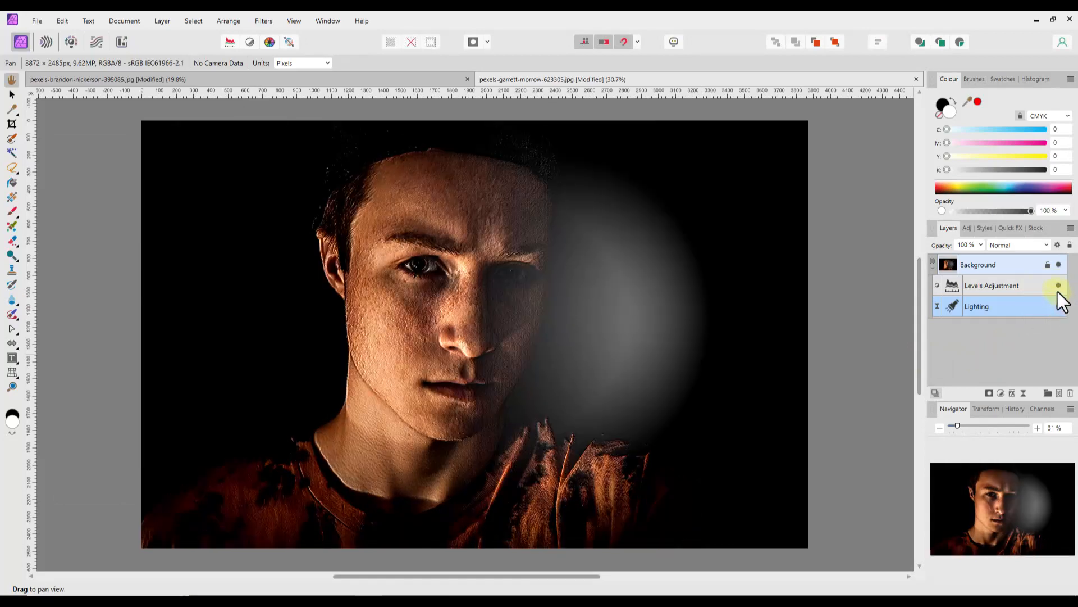
{"action": "left_click", "coordinate": [1058, 306]}
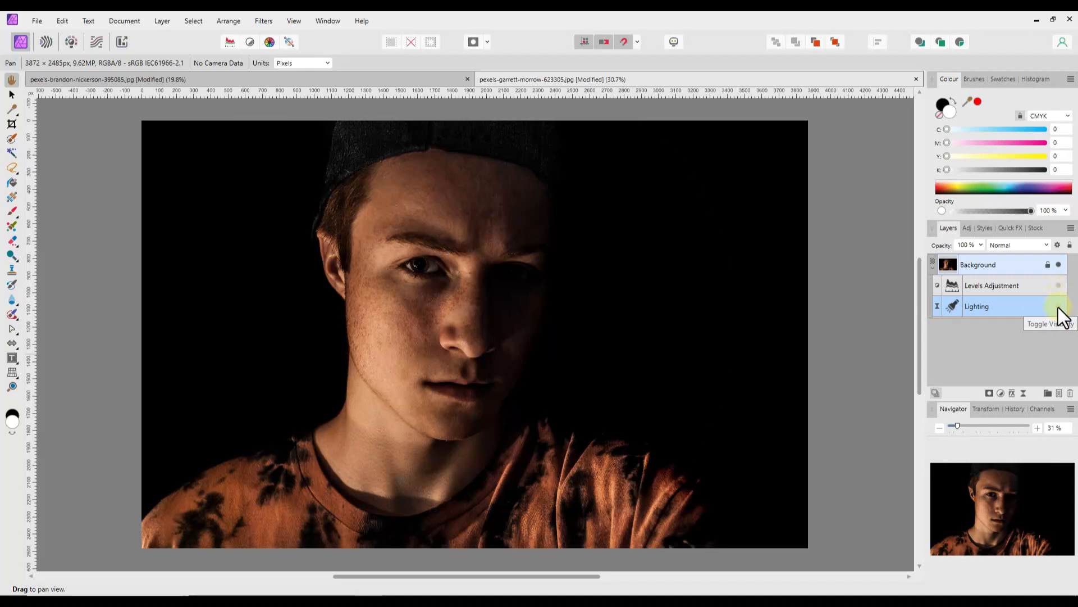
{"action": "left_click", "coordinate": [1060, 306]}
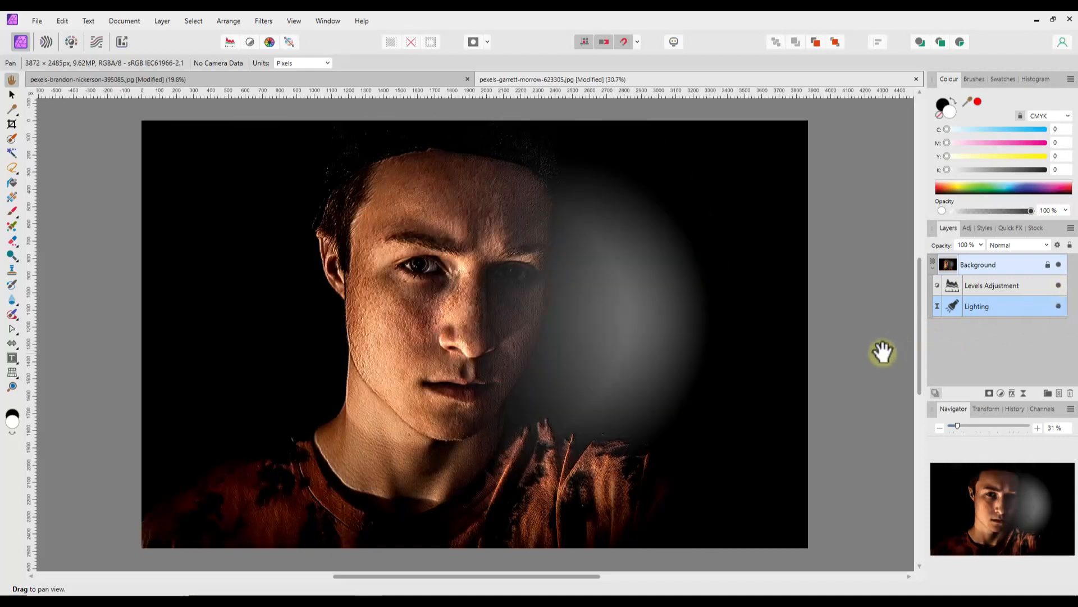
{"action": "mouse_move", "coordinate": [861, 342]}
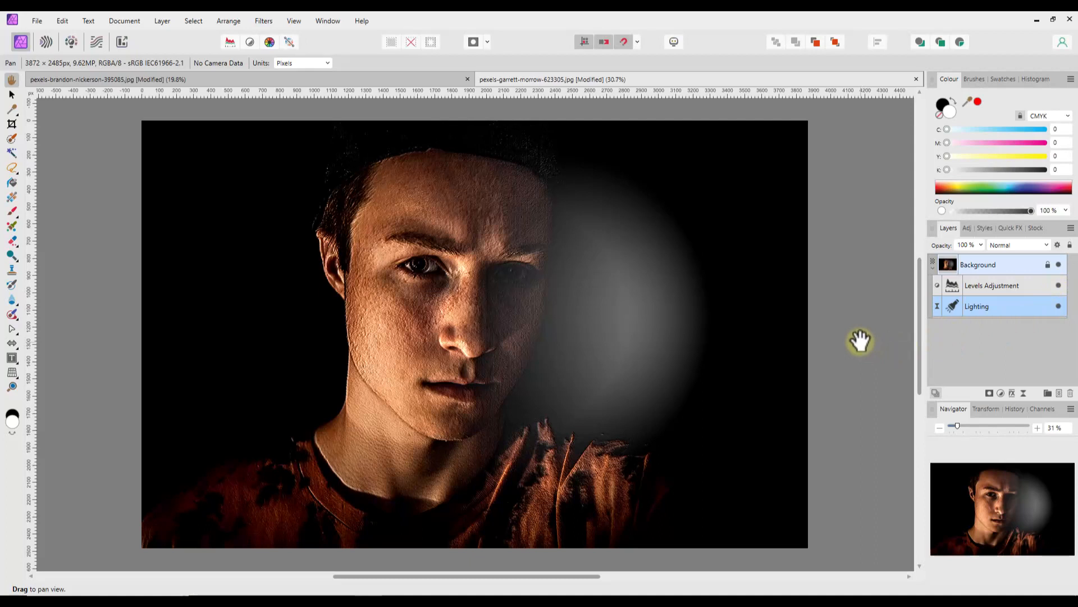
{"action": "mouse_move", "coordinate": [863, 308]}
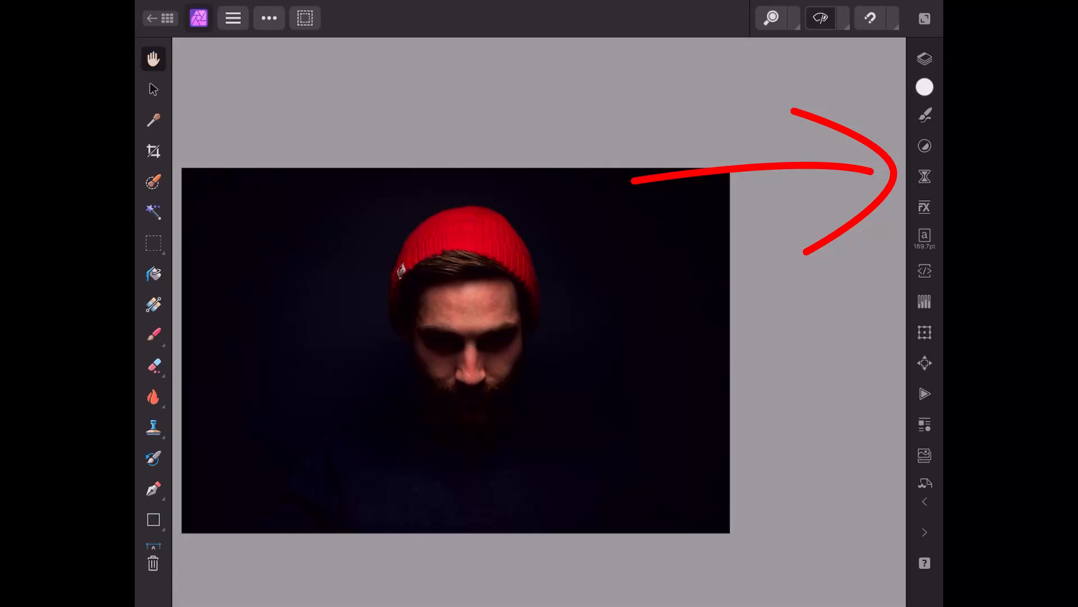
Step: Show All Filters in the Filters studio and scroll down to Dust & Scratches through Lens Distortion
{"action": "left_click", "coordinate": [925, 176]}
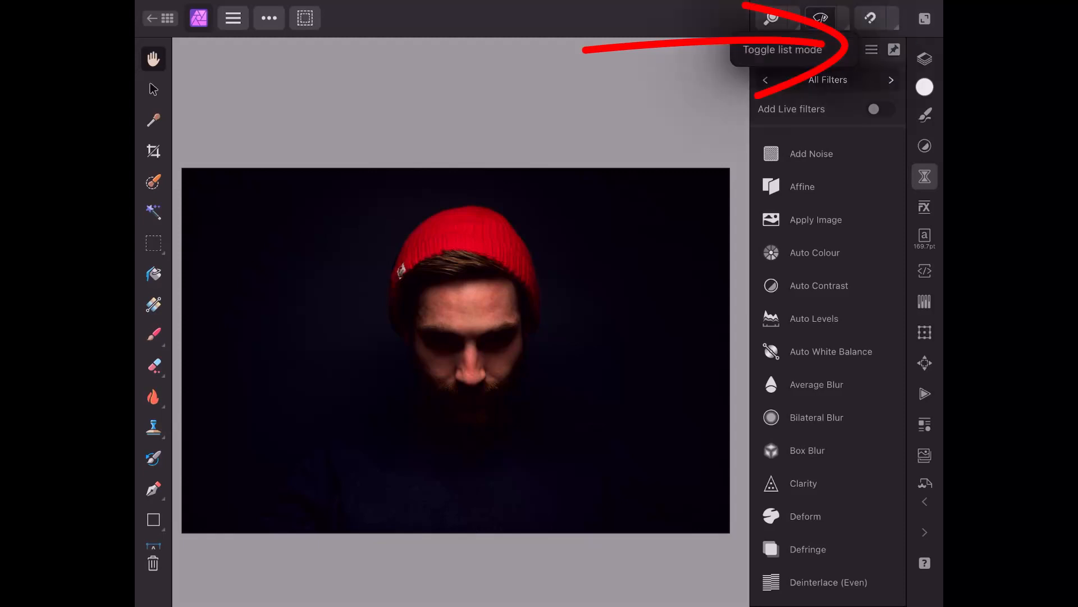
{"action": "left_click", "coordinate": [871, 49]}
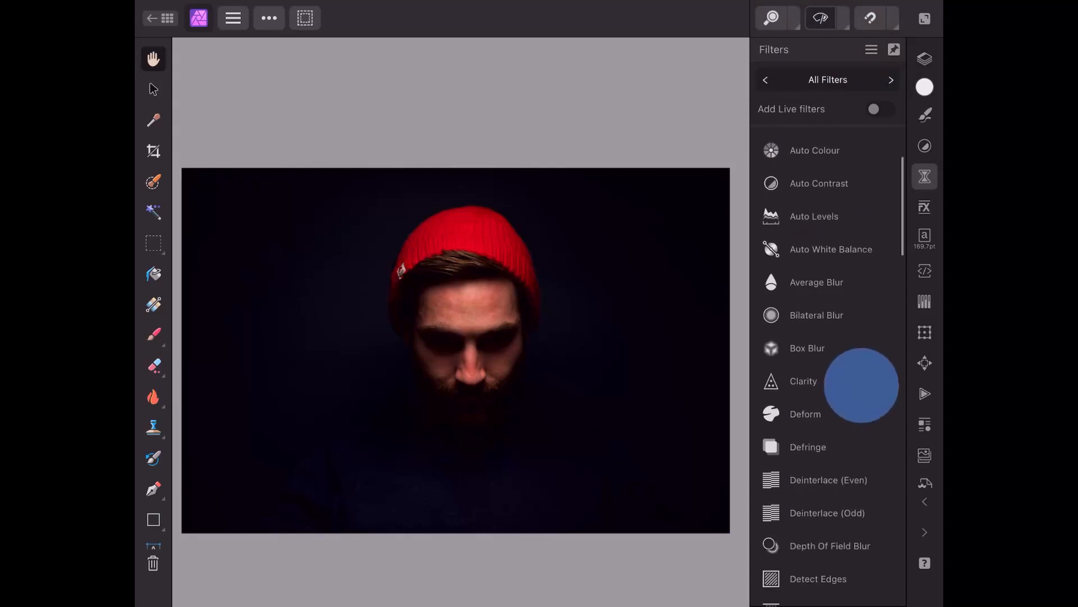
{"action": "scroll", "scroll_direction": "down", "scroll_amount": 3}
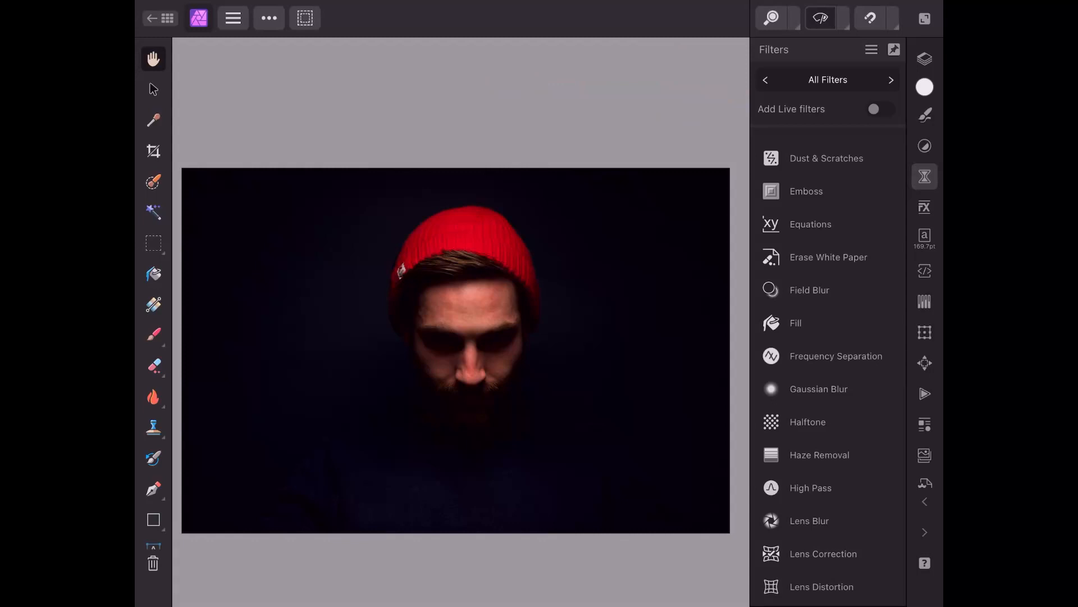
{"action": "left_click", "coordinate": [873, 109]}
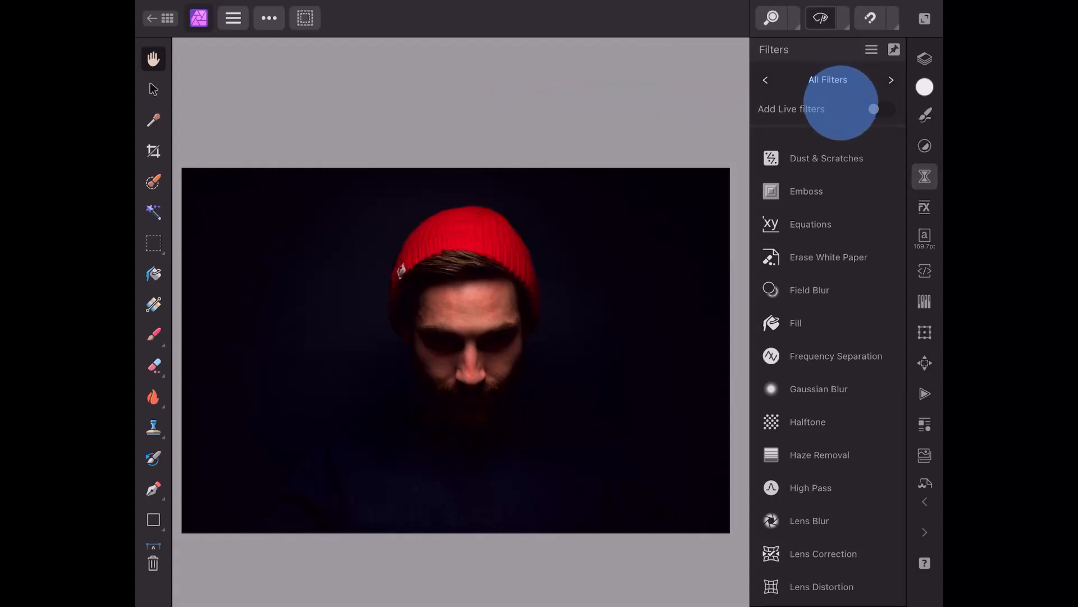
{"action": "left_click", "coordinate": [828, 79]}
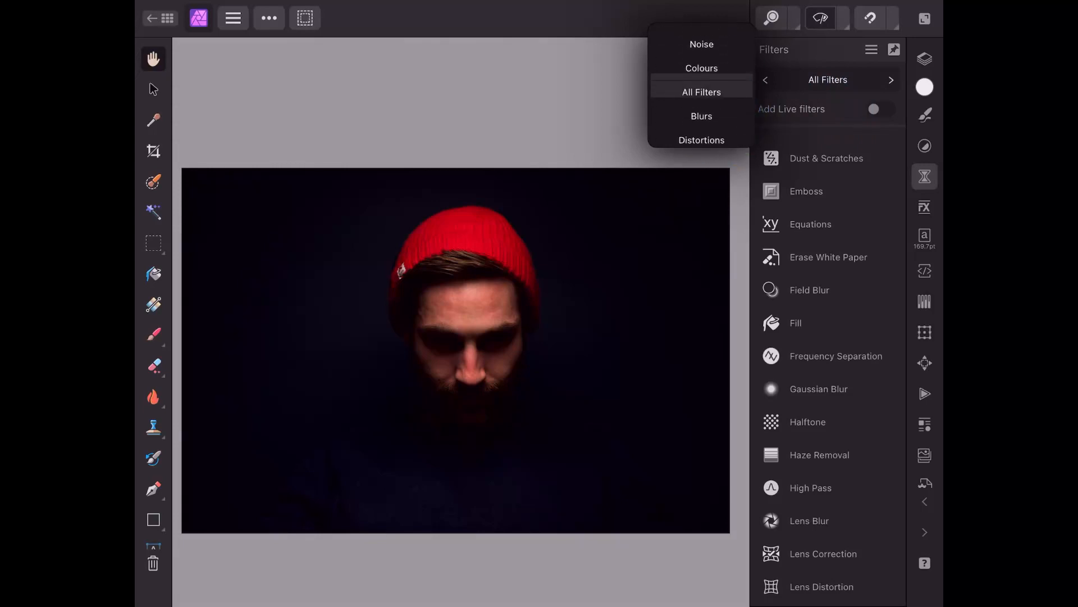
{"action": "left_click", "coordinate": [701, 115]}
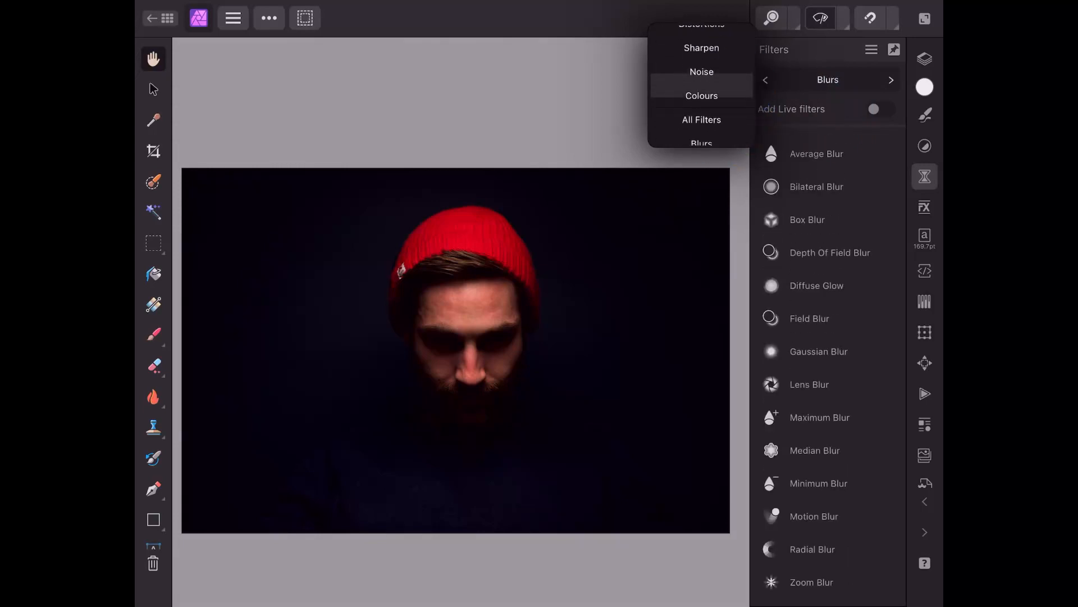
{"action": "left_click", "coordinate": [701, 115]}
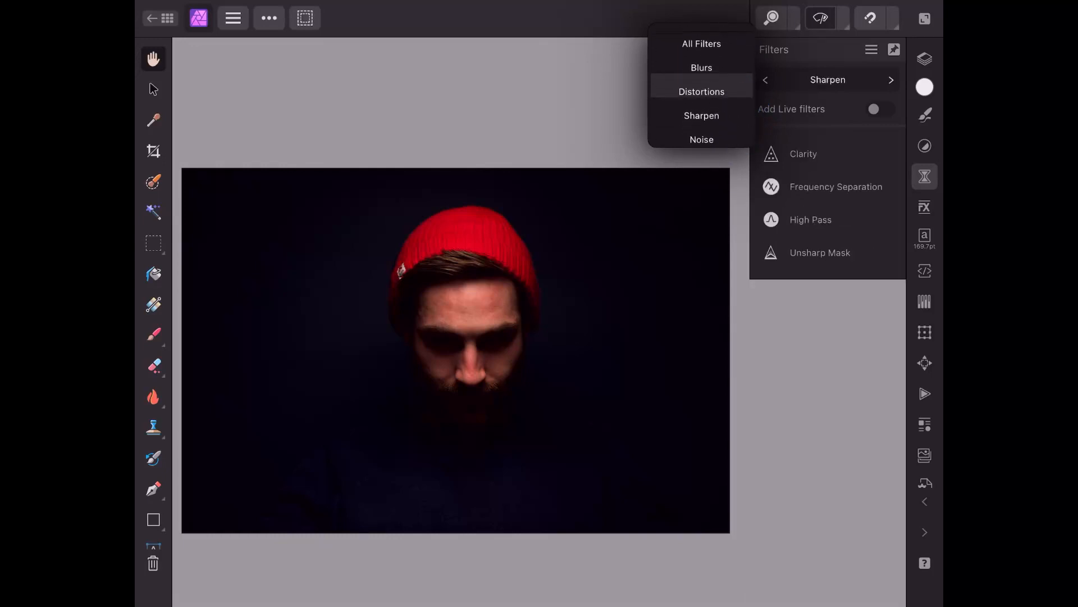
{"action": "left_click", "coordinate": [700, 67]}
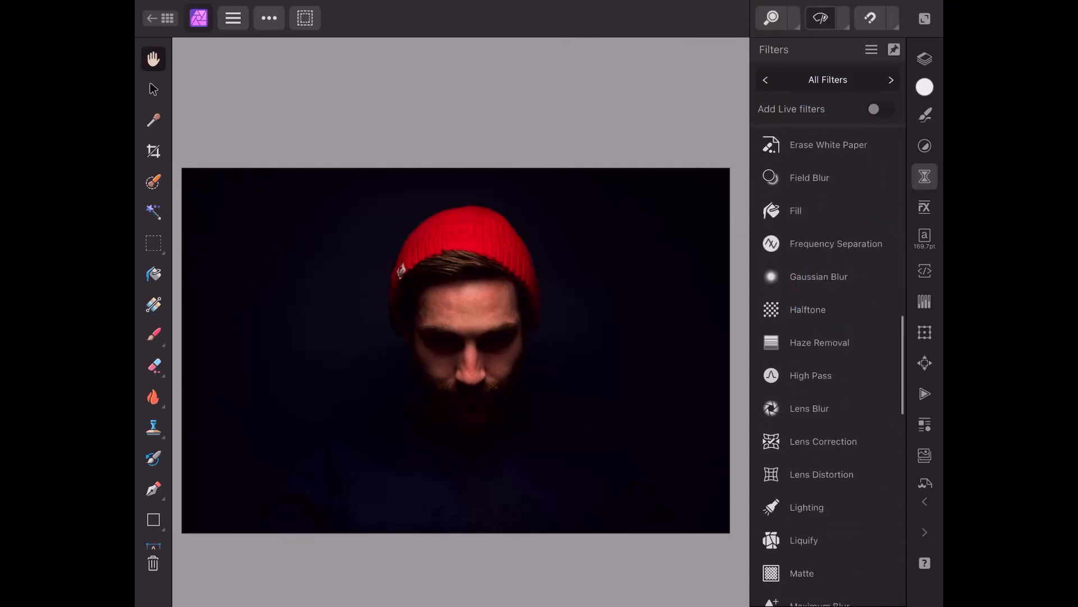
Step: Apply the Lighting filter and drag the spotlight origin to the right of the face
{"action": "left_click", "coordinate": [806, 507]}
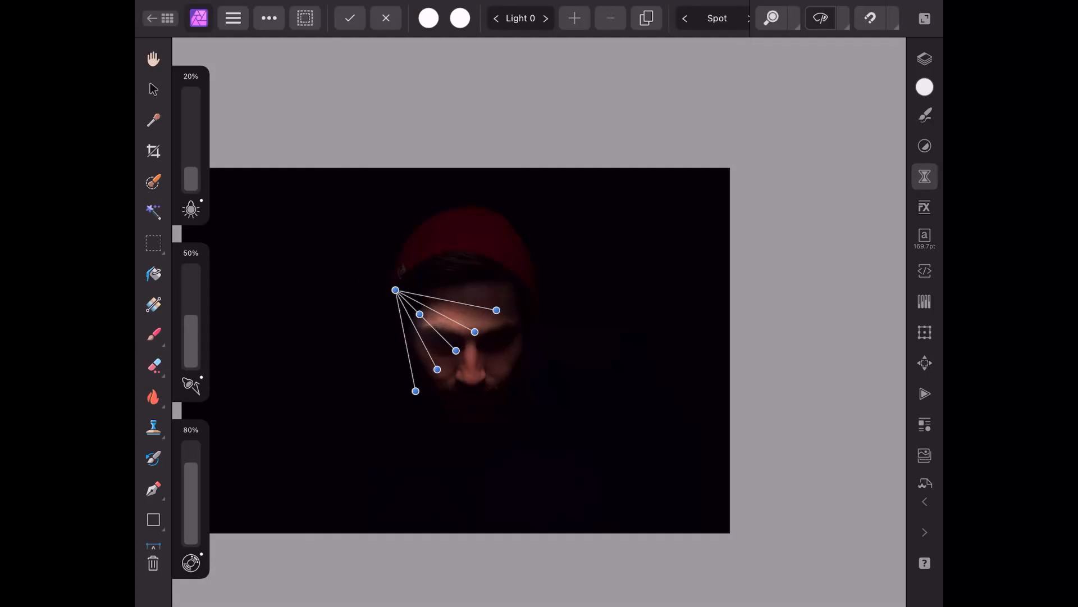
{"action": "left_click_drag", "start_coordinate": [395, 290], "coordinate": [589, 344]}
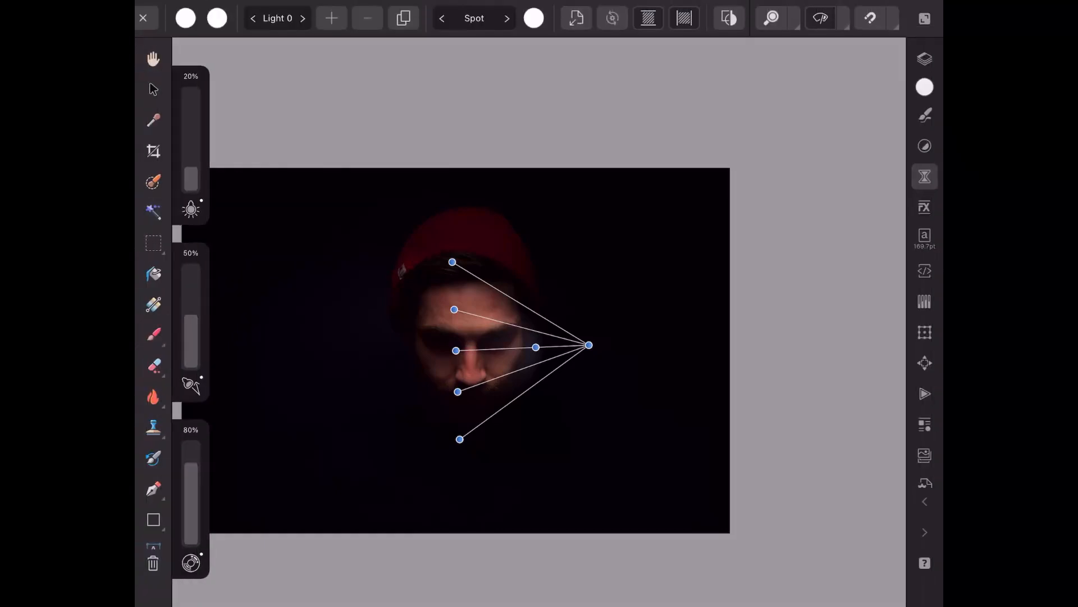
{"action": "left_click", "coordinate": [144, 18]}
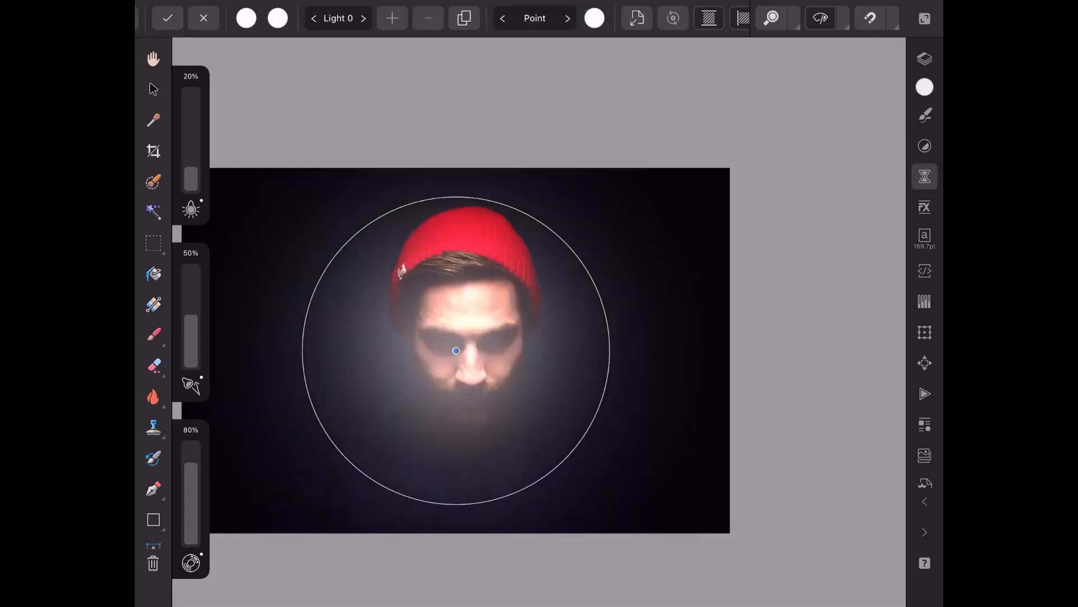
{"action": "left_click", "coordinate": [535, 18]}
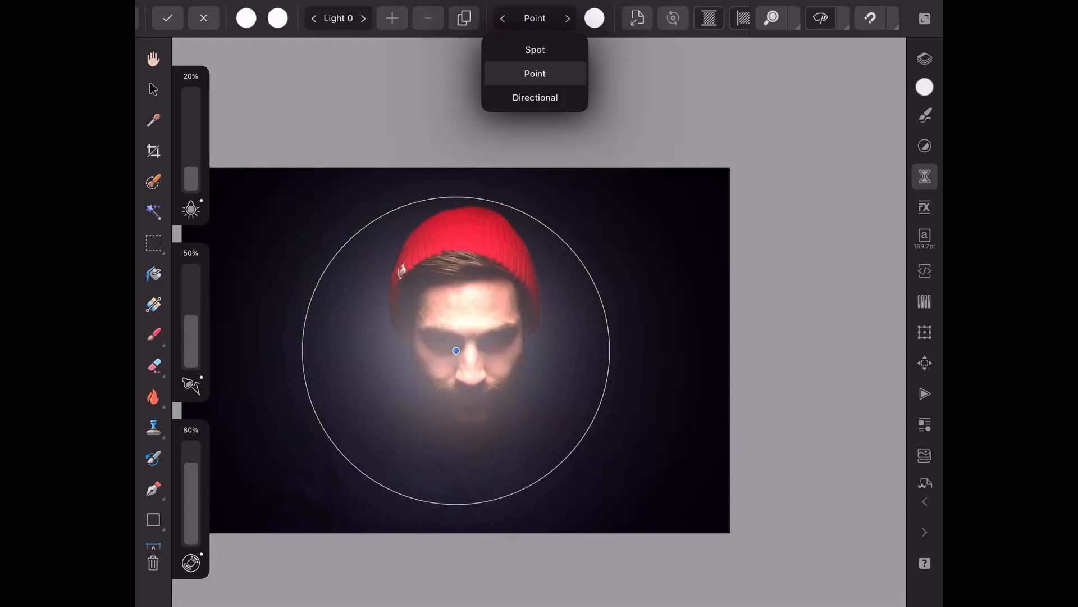
{"action": "left_click", "coordinate": [535, 49]}
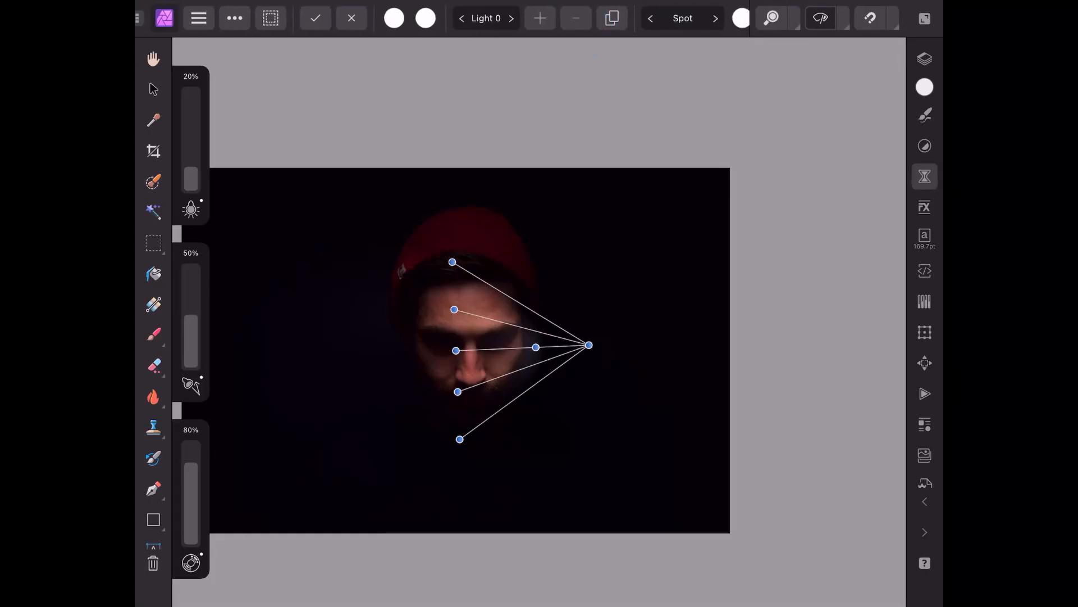
Step: Swipe to the Lighting filter's second slider group (100%, 0.0px, 100%)
{"action": "left_click_drag", "start_coordinate": [516, 206], "coordinate": [282, 264]}
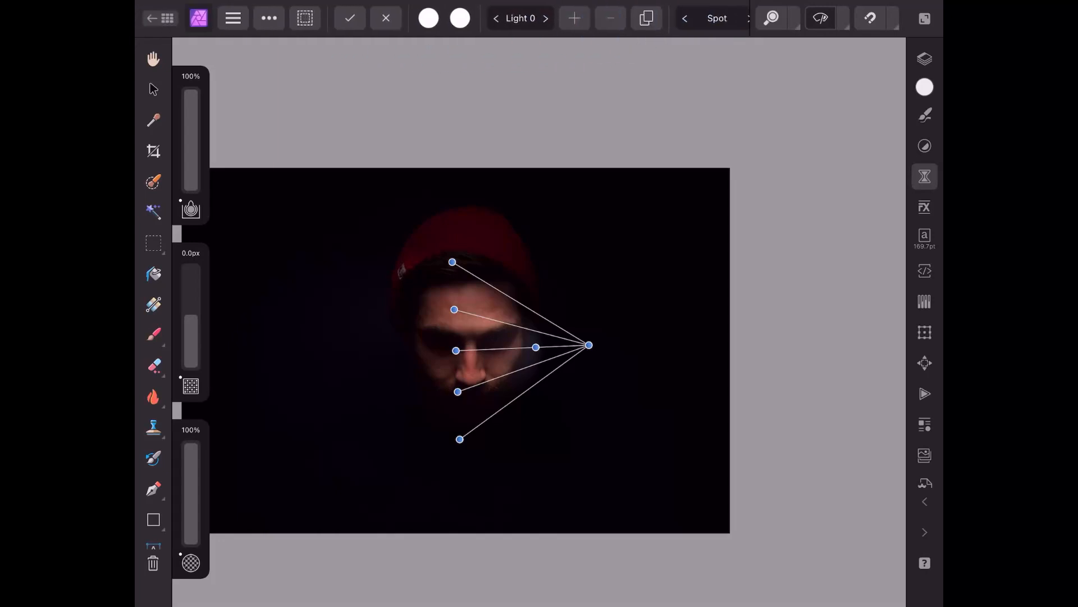
{"action": "left_click_drag", "start_coordinate": [191, 89], "coordinate": [191, 172]}
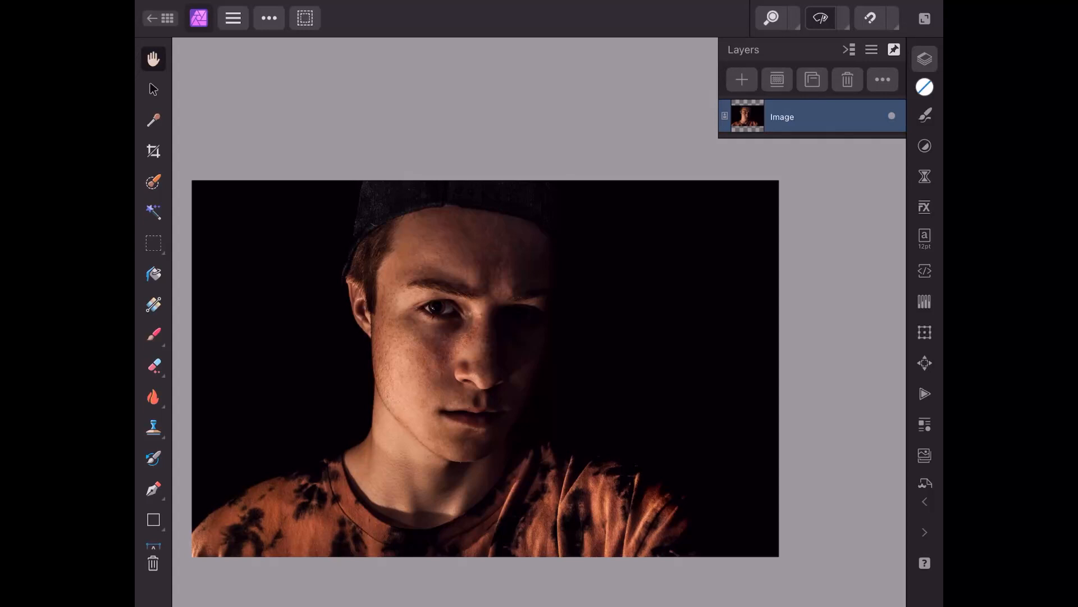
Step: Show the Filters studio and scroll the All Filters list until Lighting appears
{"action": "left_click", "coordinate": [925, 176]}
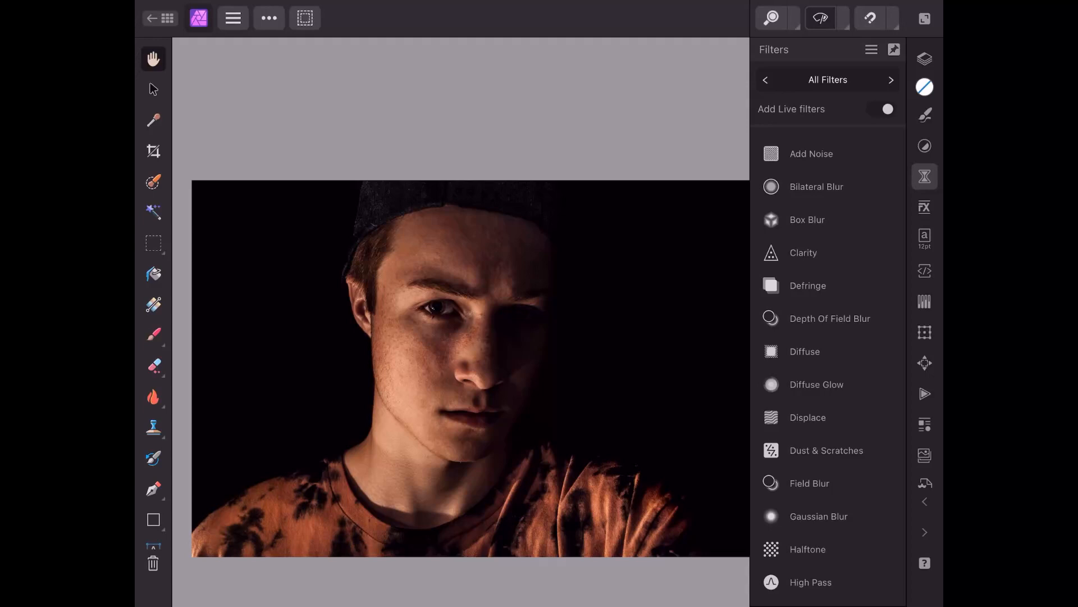
{"action": "scroll", "scroll_direction": "down", "scroll_amount": 3}
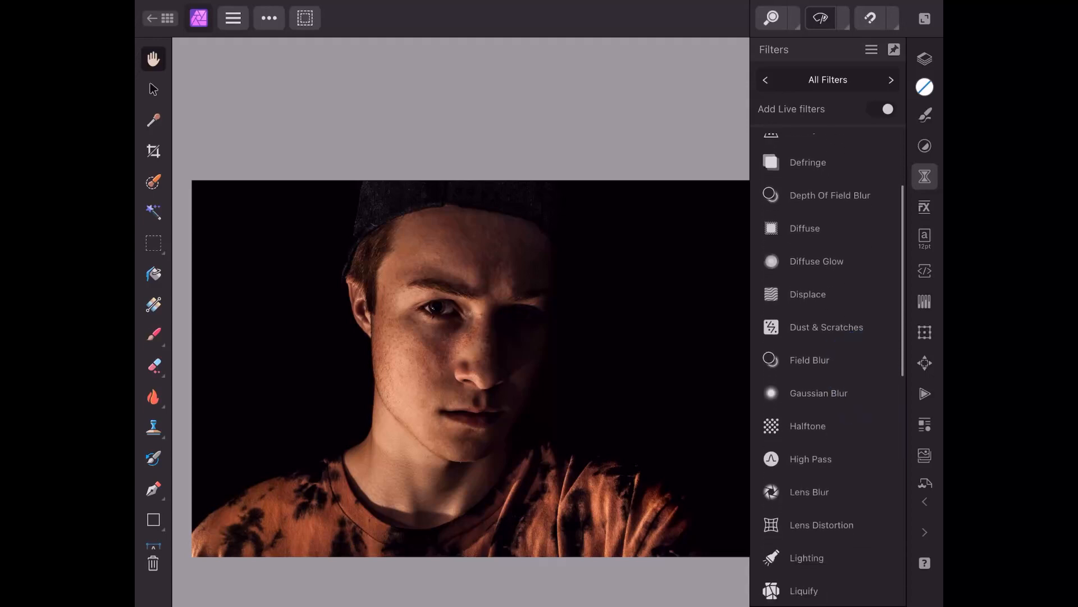
{"action": "scroll", "scroll_direction": "down", "scroll_amount": 3}
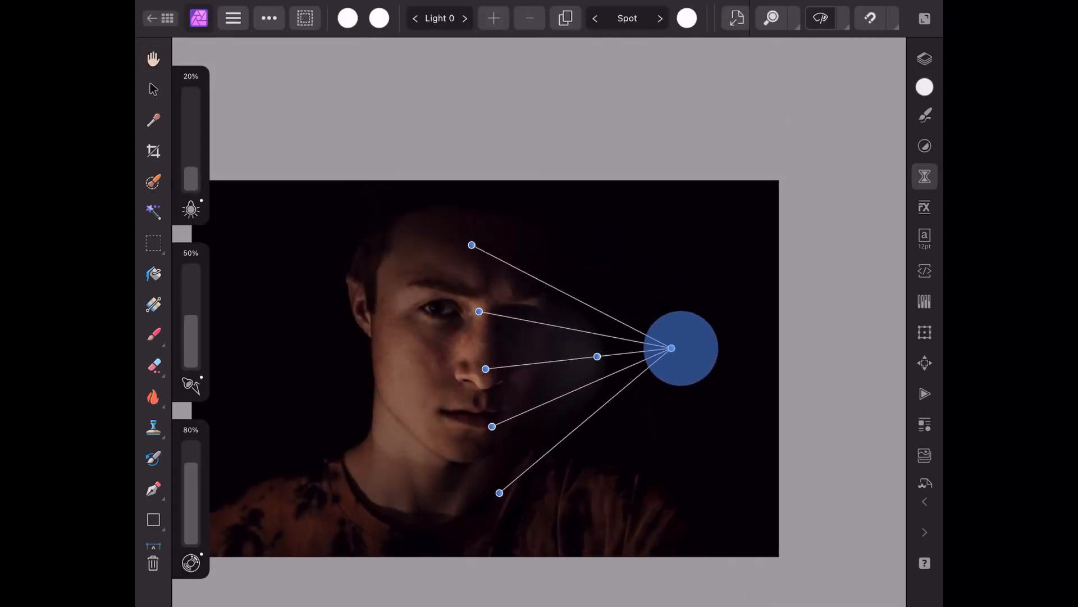
Step: Aim the live Lighting filter's spotlight at the face from the right, then check the Layers studio
{"action": "left_click_drag", "start_coordinate": [672, 347], "coordinate": [687, 362]}
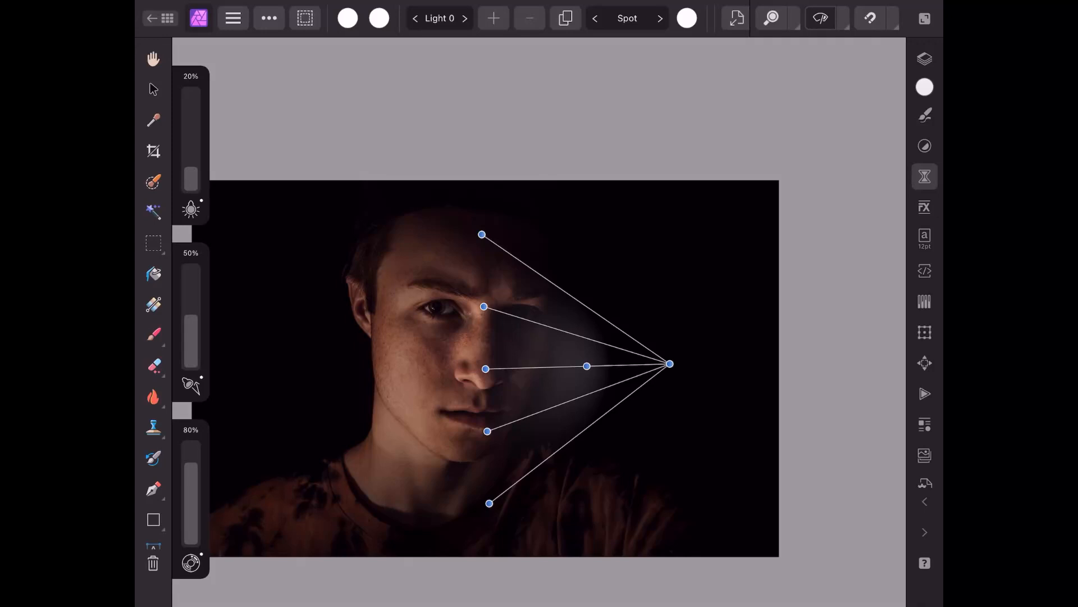
{"action": "left_click", "coordinate": [924, 59]}
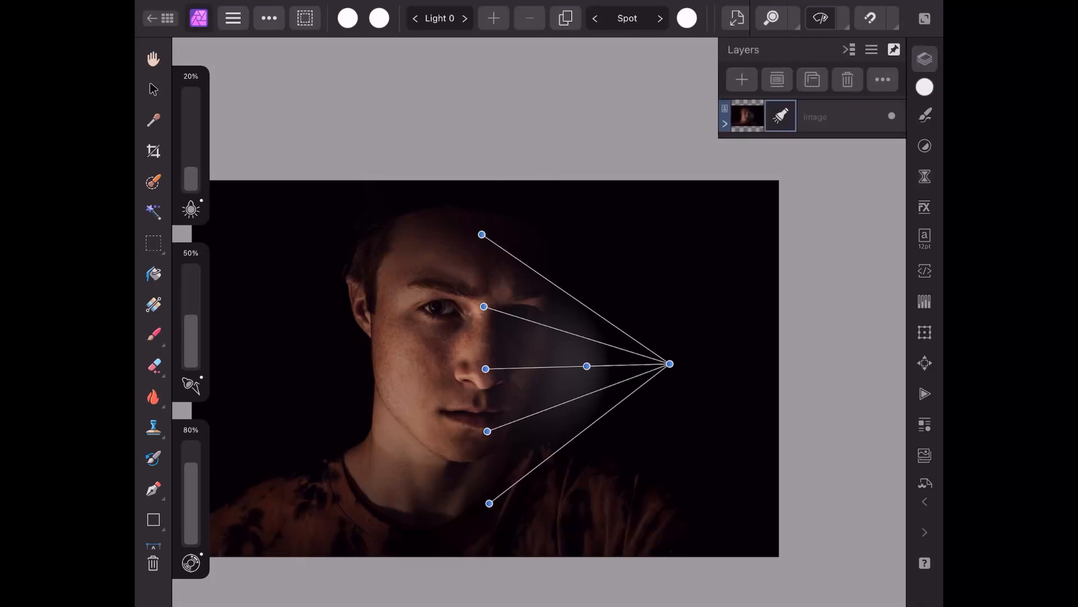